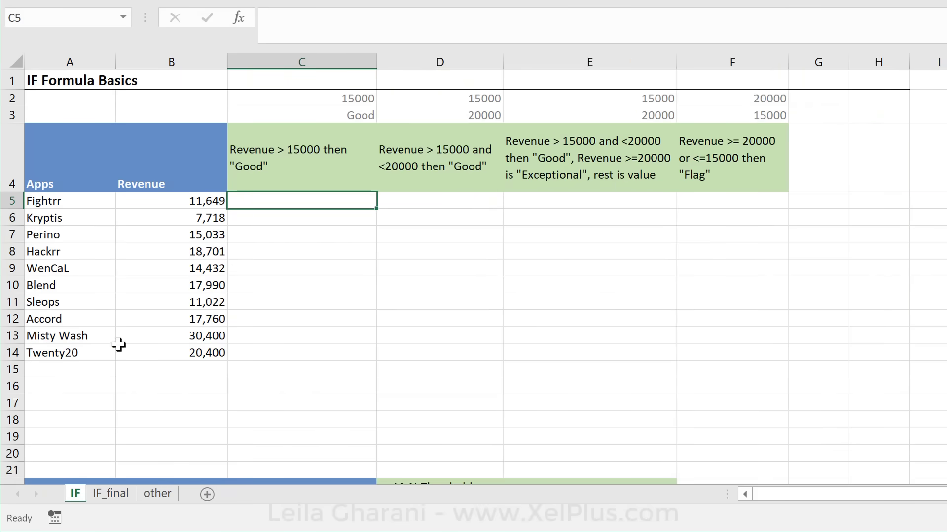
mouse_move(71, 216)
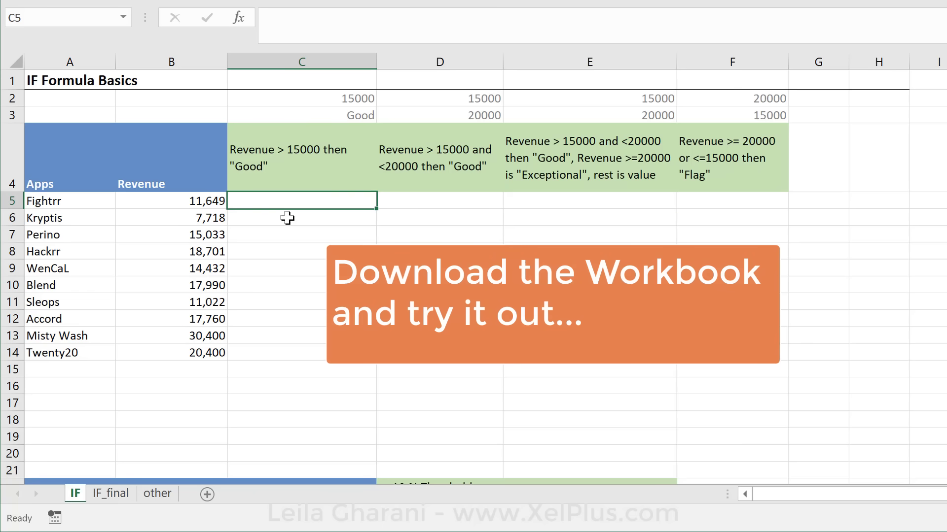
mouse_move(85, 221)
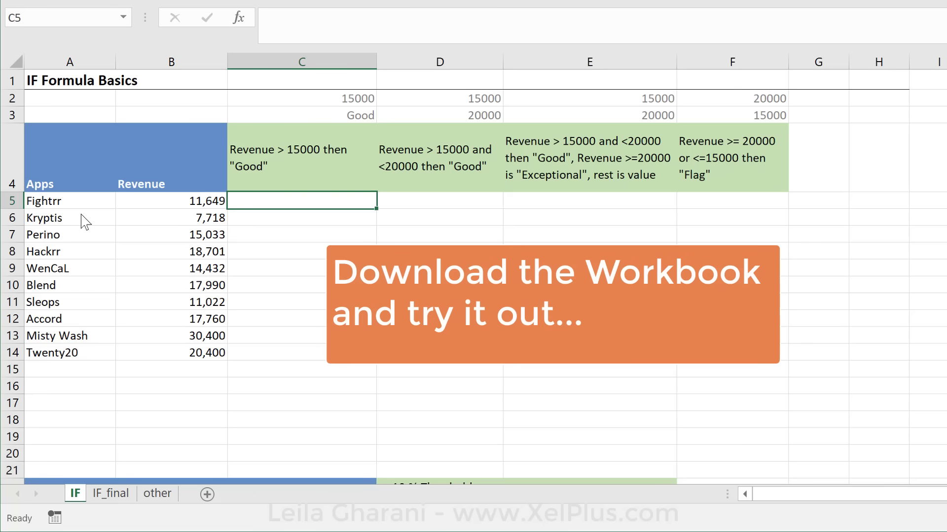
mouse_move(270, 200)
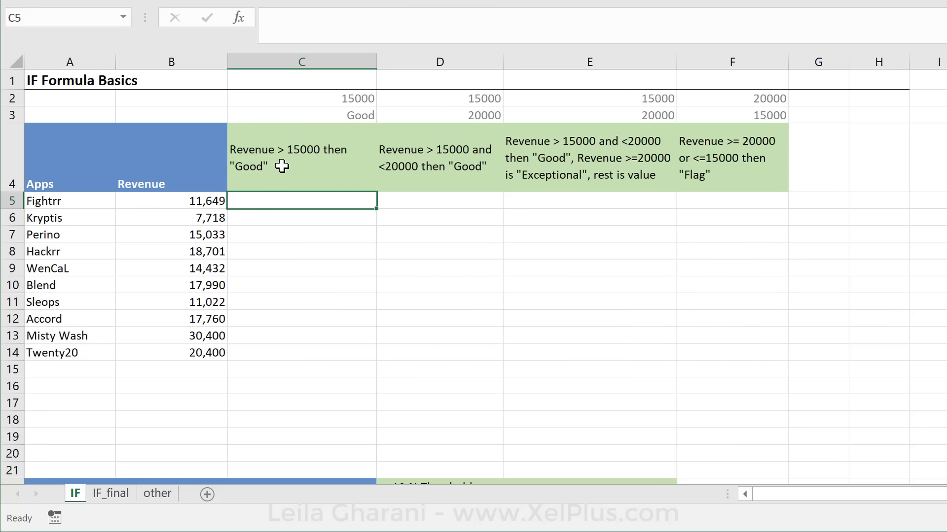
Start =IF( in C5 testing whether B5's revenue is greater than 15000
text(=if()
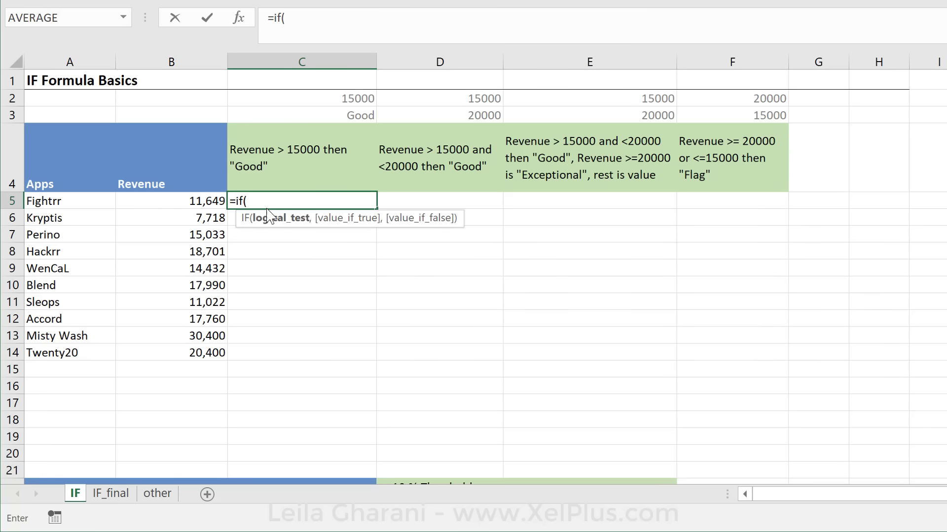
mouse_move(279, 218)
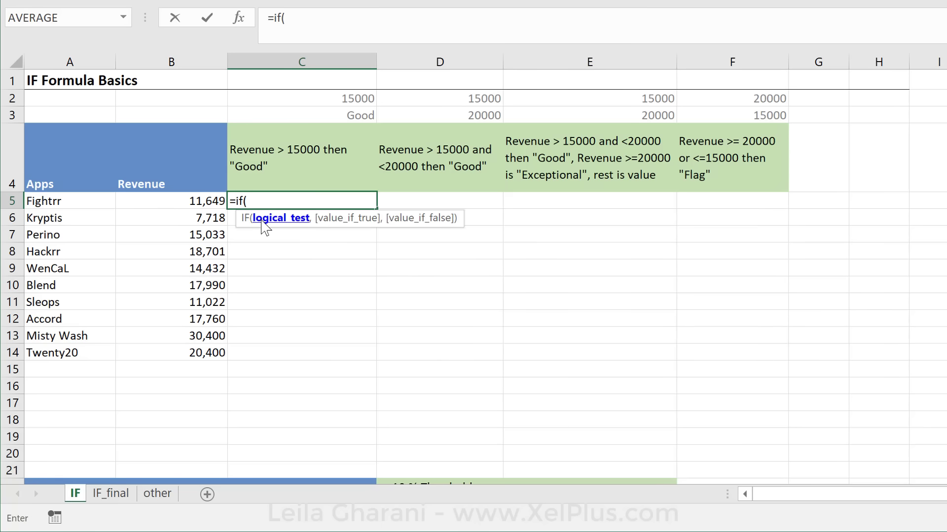
mouse_move(278, 227)
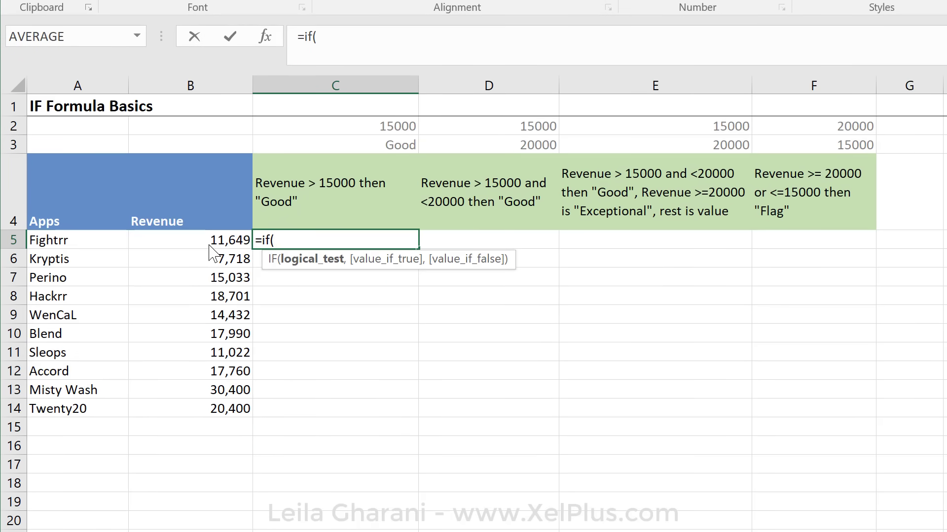
click(190, 240)
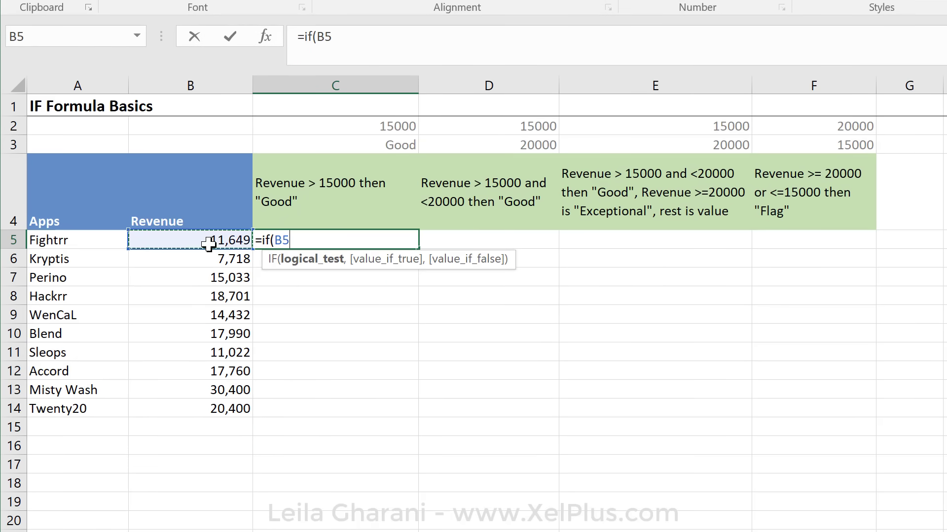
text(>)
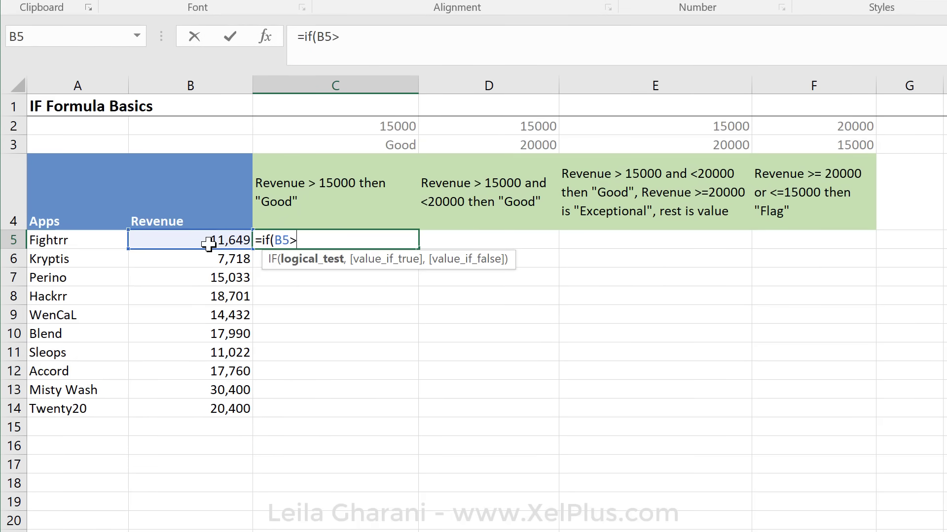
text(>15000)
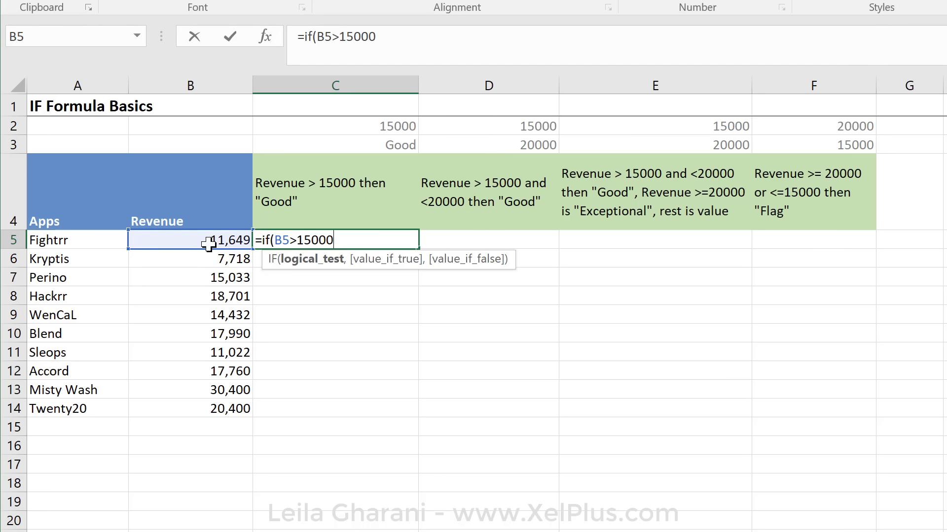
mouse_move(235, 219)
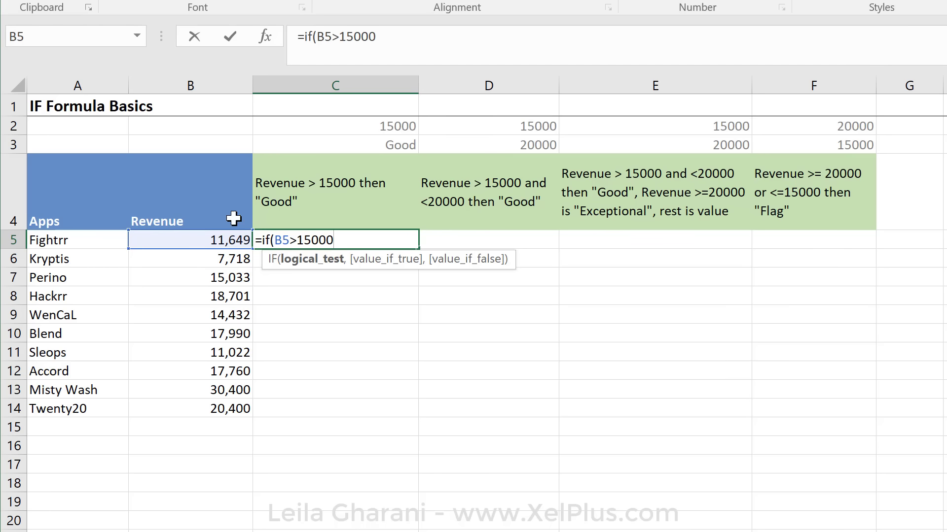
mouse_move(311, 146)
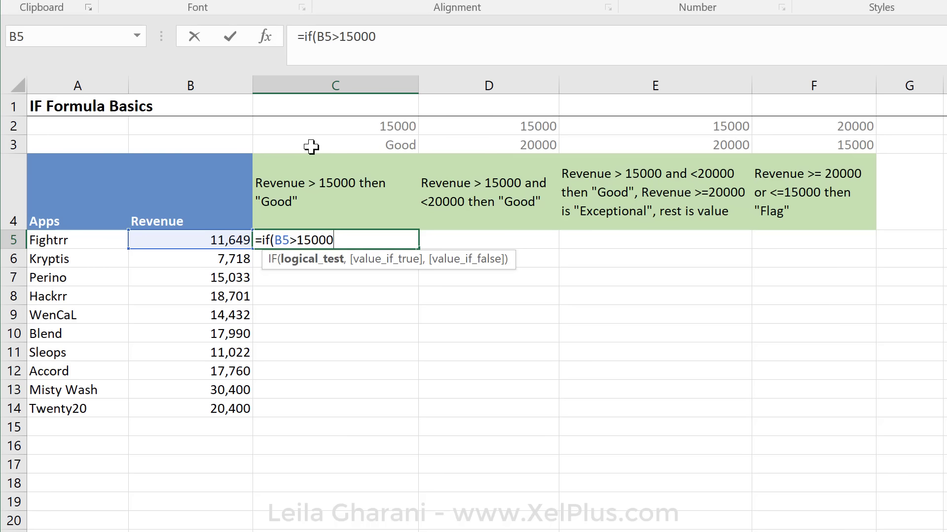
mouse_move(317, 144)
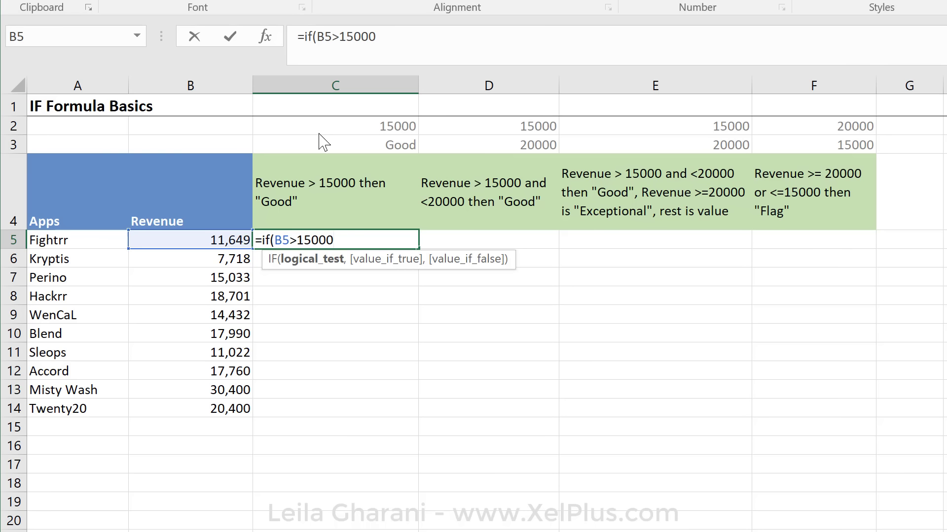
mouse_move(324, 130)
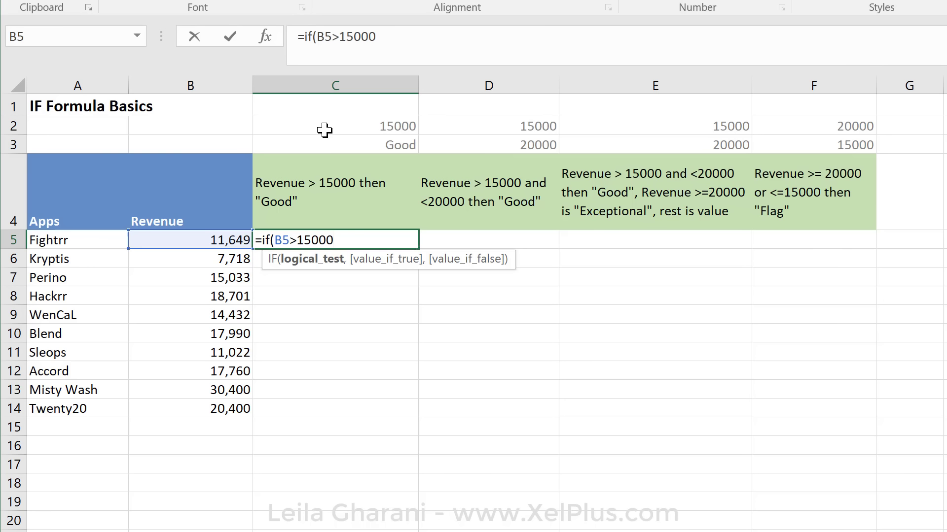
mouse_move(348, 94)
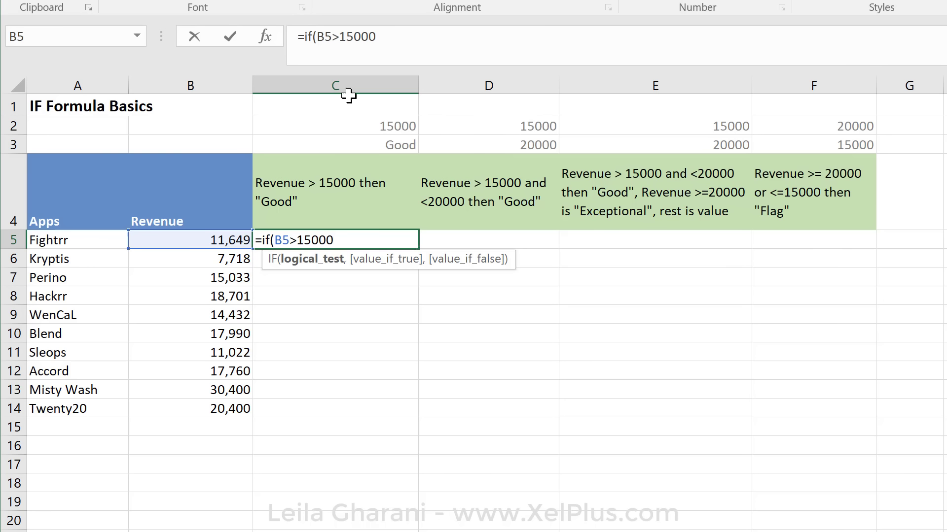
mouse_move(420, 173)
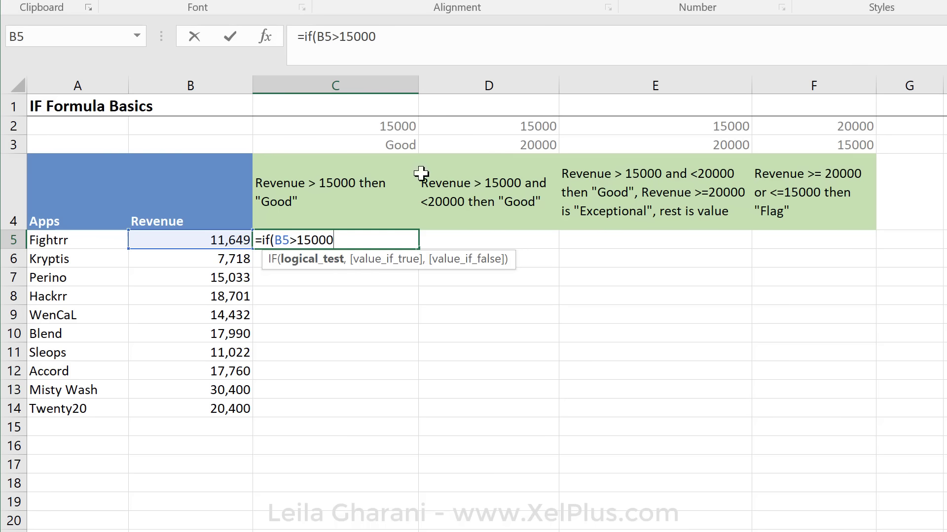
mouse_move(387, 450)
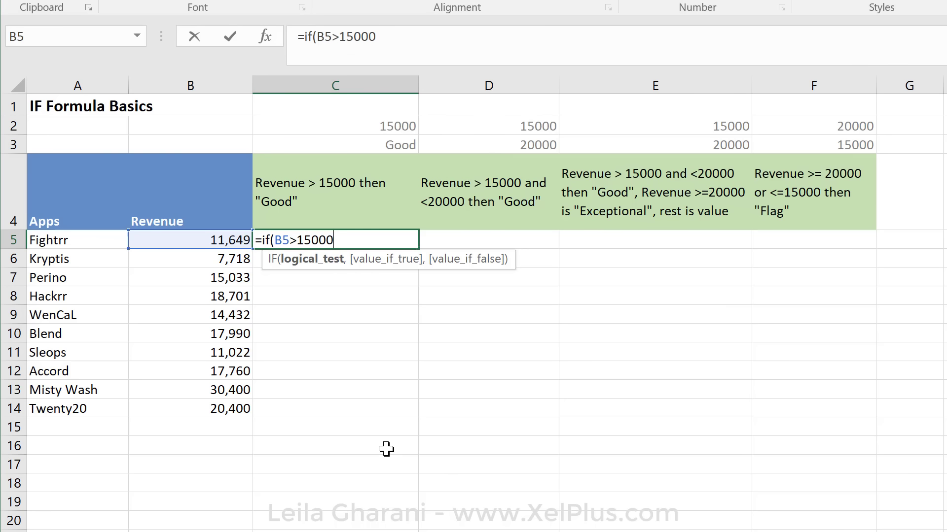
mouse_move(398, 414)
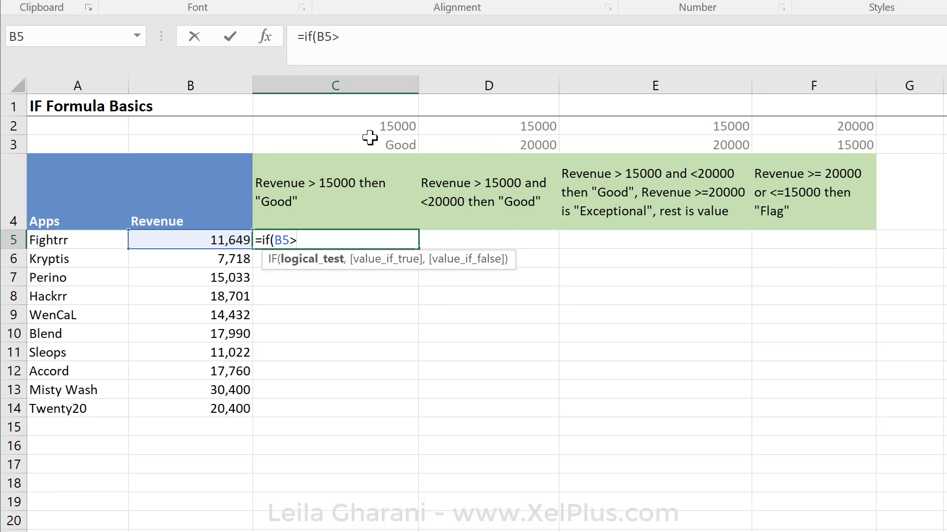
Compare B5 against the absolute threshold $C$2 (15000) and add the argument separator
click(361, 125)
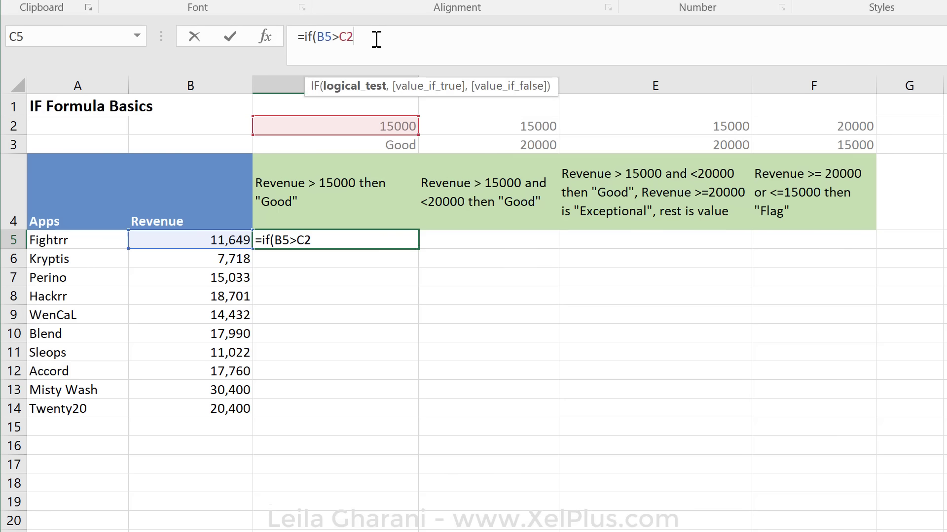
key(f4)
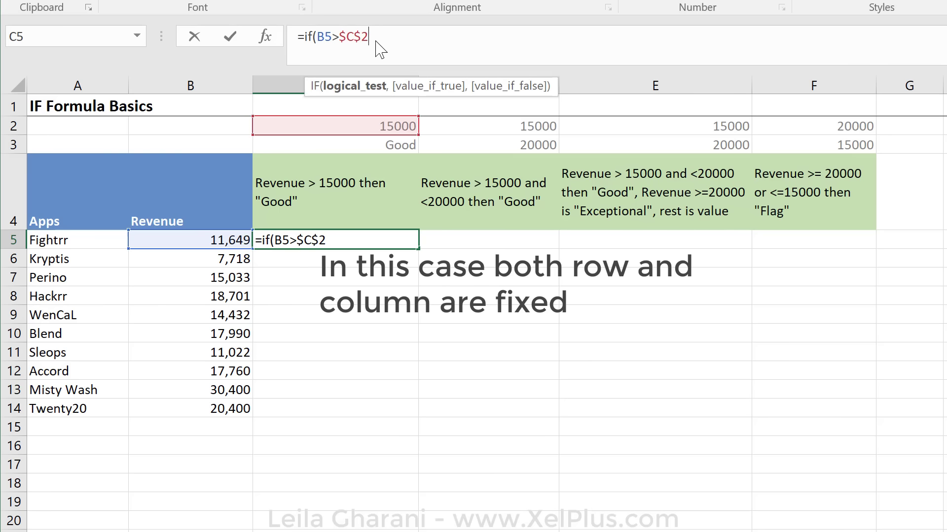
mouse_move(305, 106)
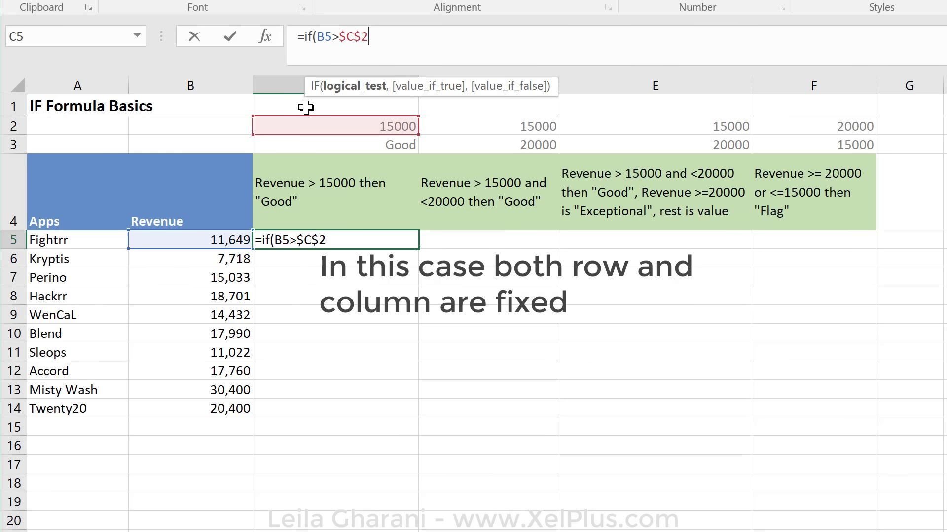
mouse_move(341, 106)
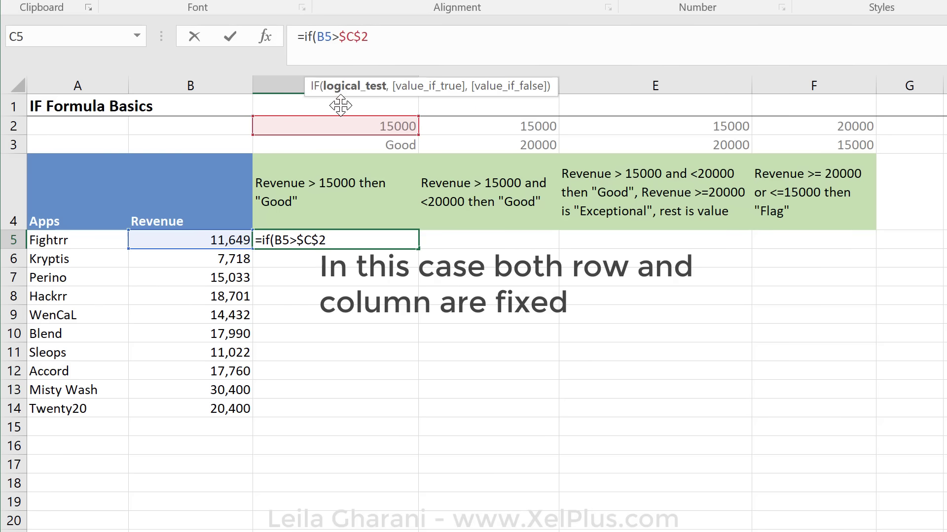
text(,)
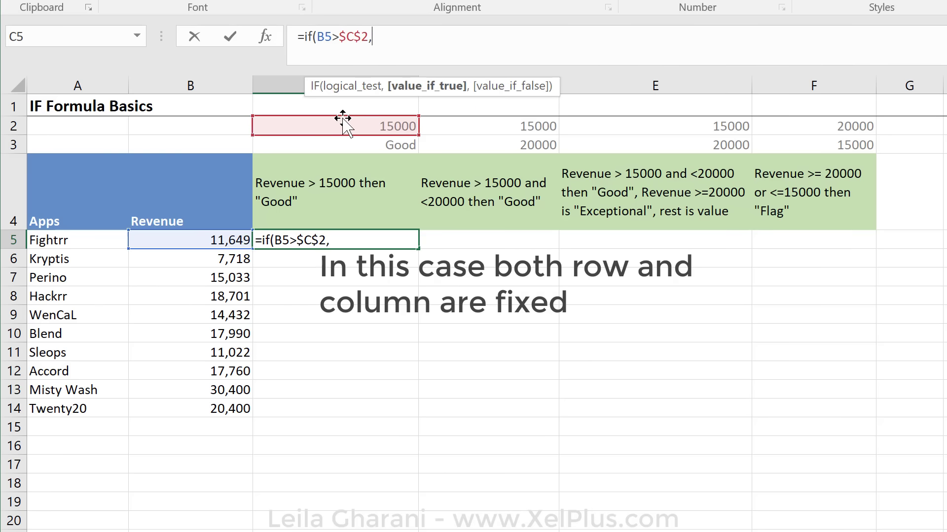
mouse_move(388, 125)
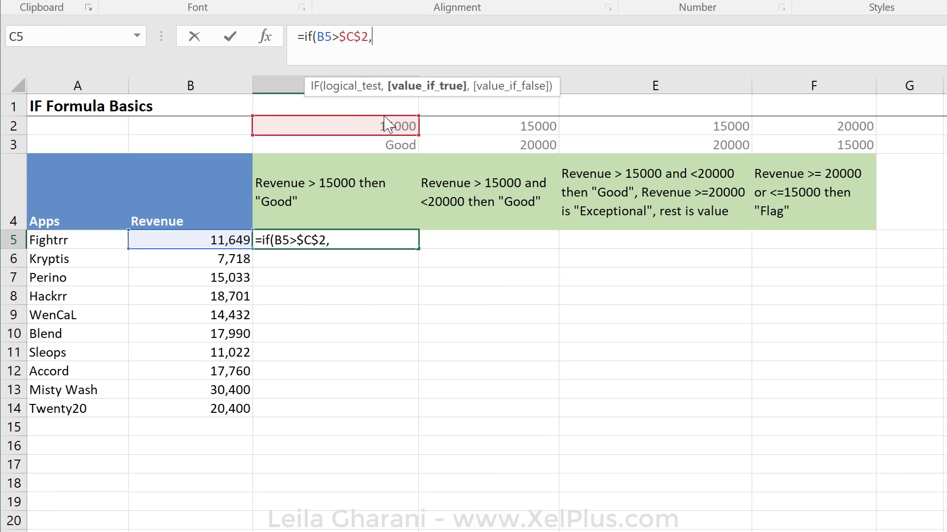
mouse_move(418, 96)
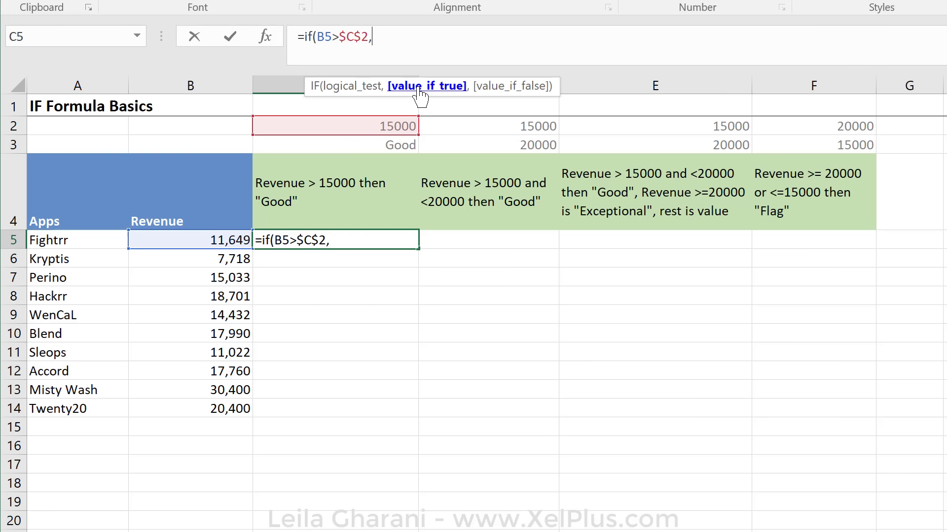
mouse_move(393, 43)
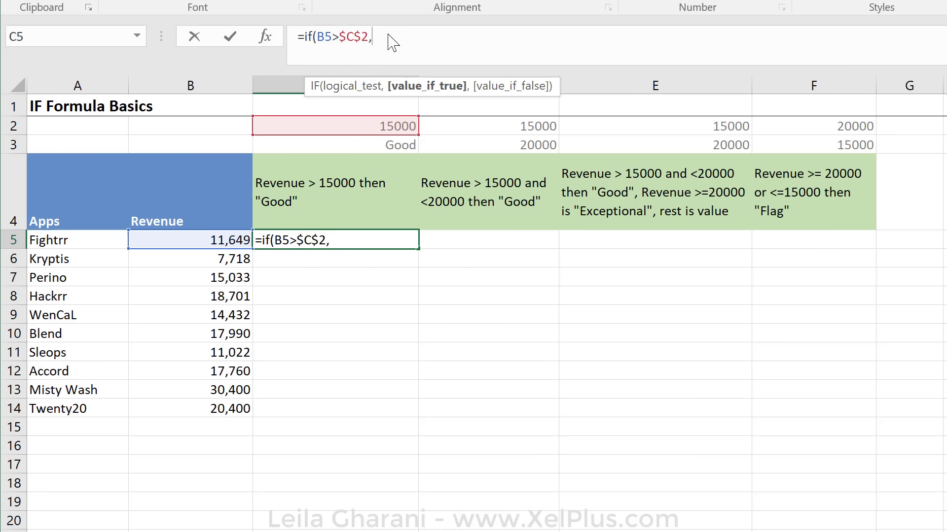
Return the fixed "Good" label $C$3 when true, otherwise "", and close the IF
text("Goo)
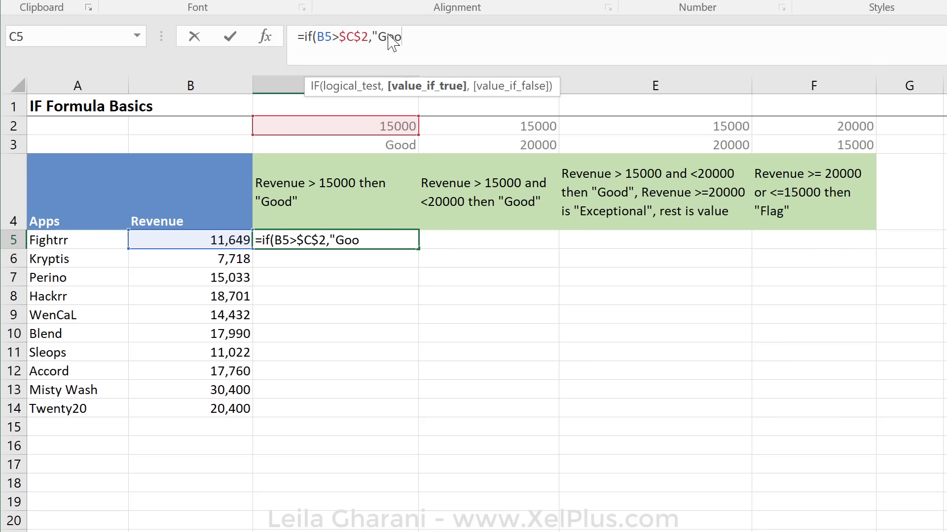
text(d")
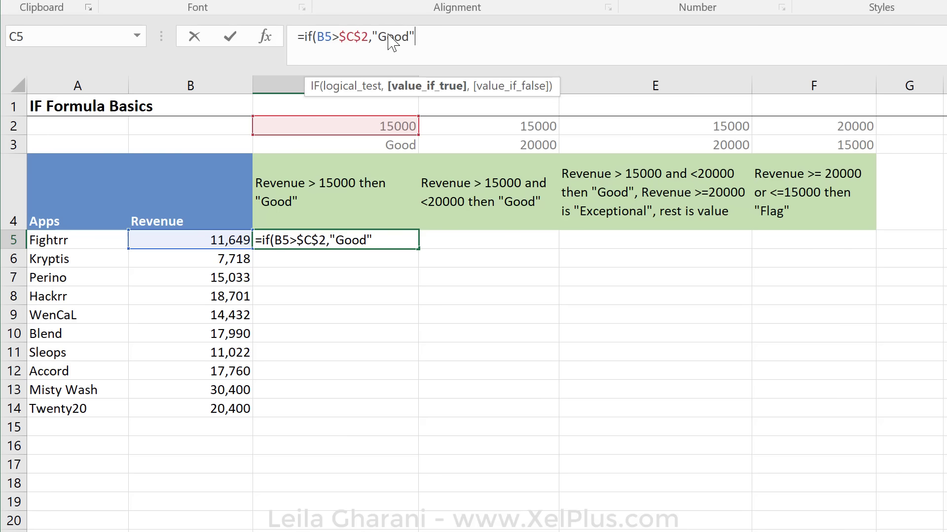
mouse_move(515, 41)
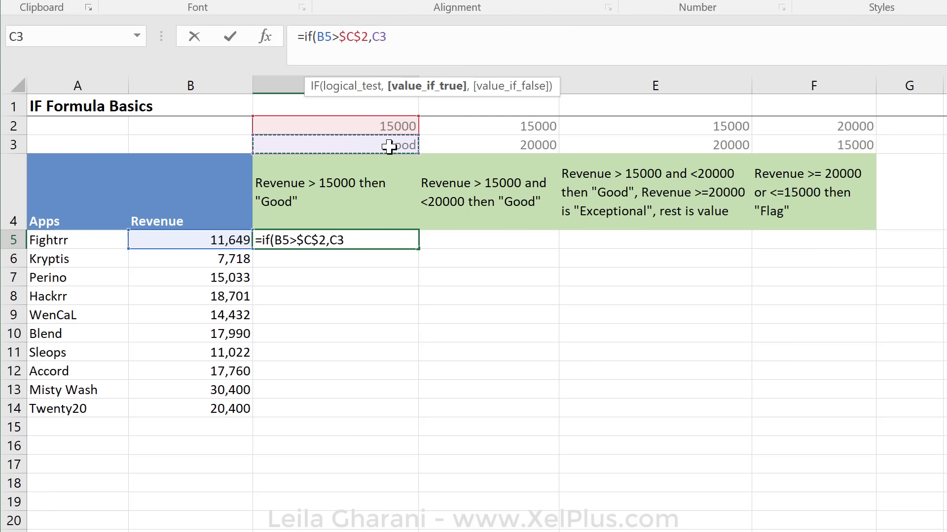
key(f4)
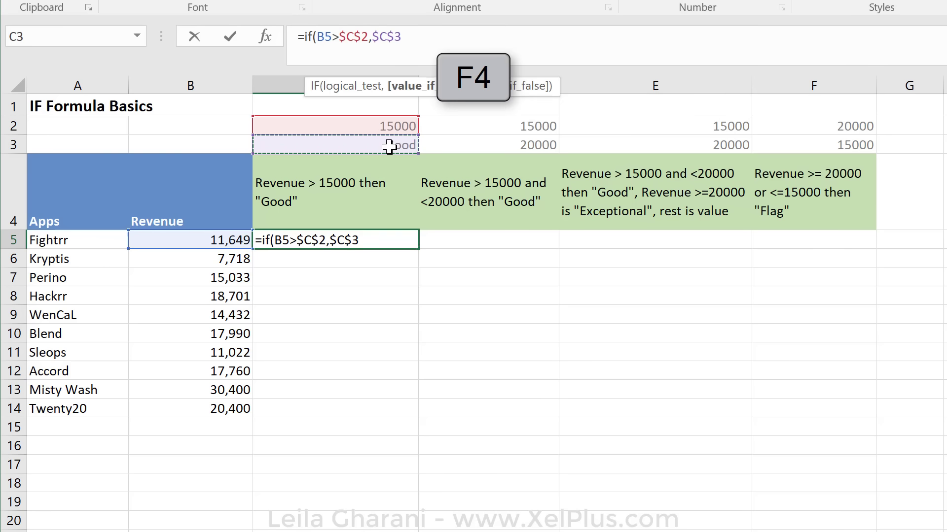
text(,)
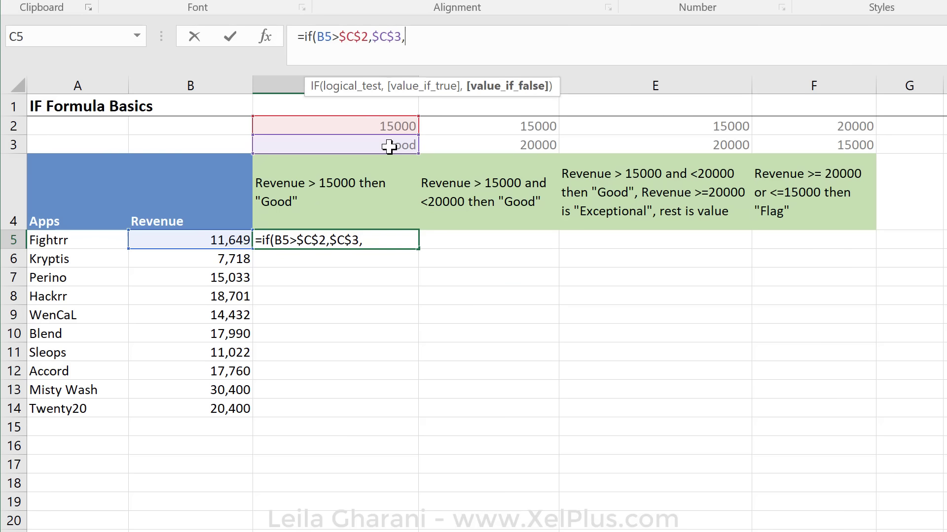
text("")
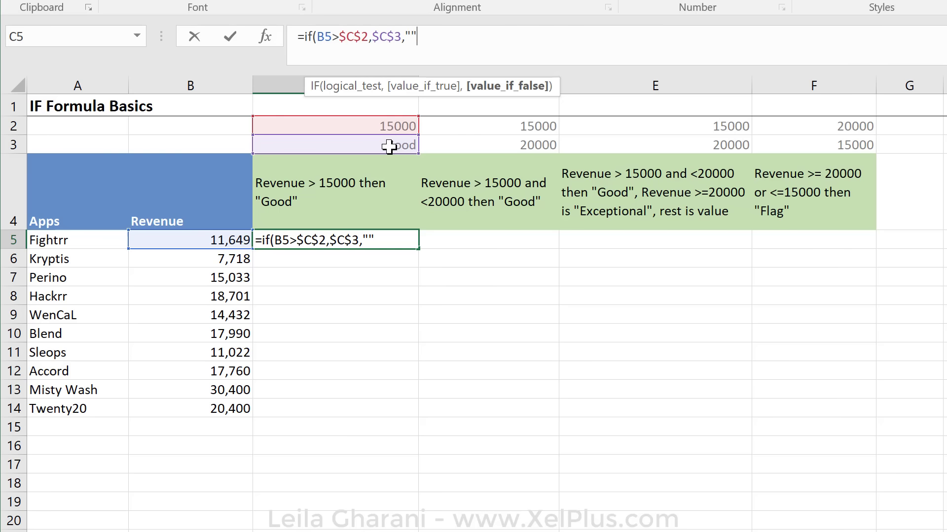
text())
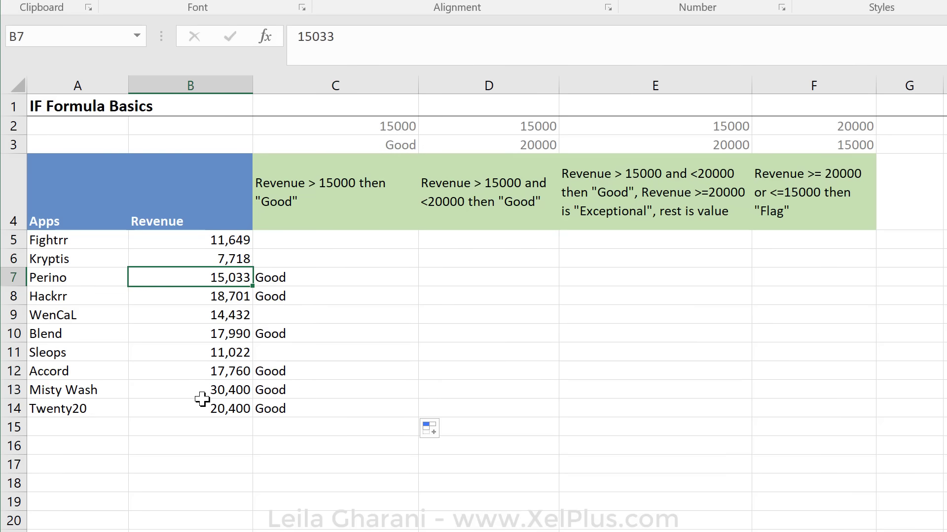
mouse_move(336, 259)
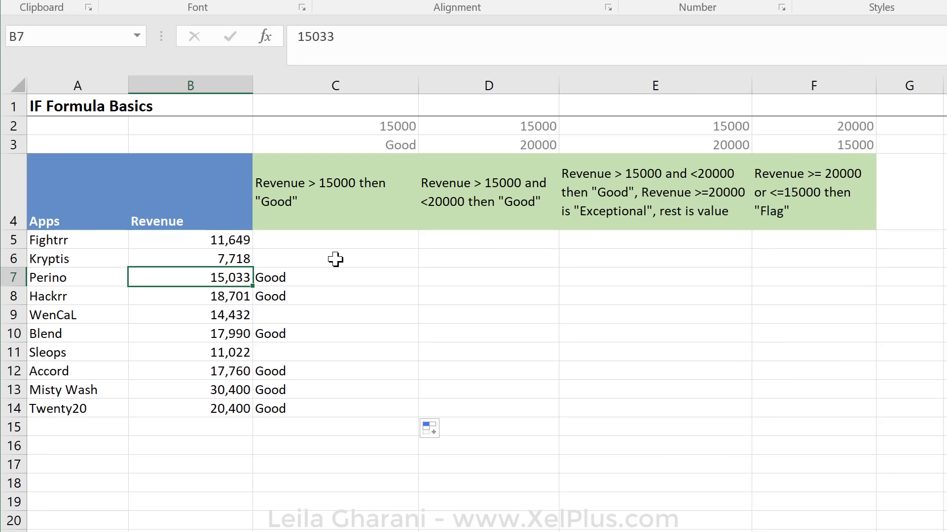
mouse_move(328, 276)
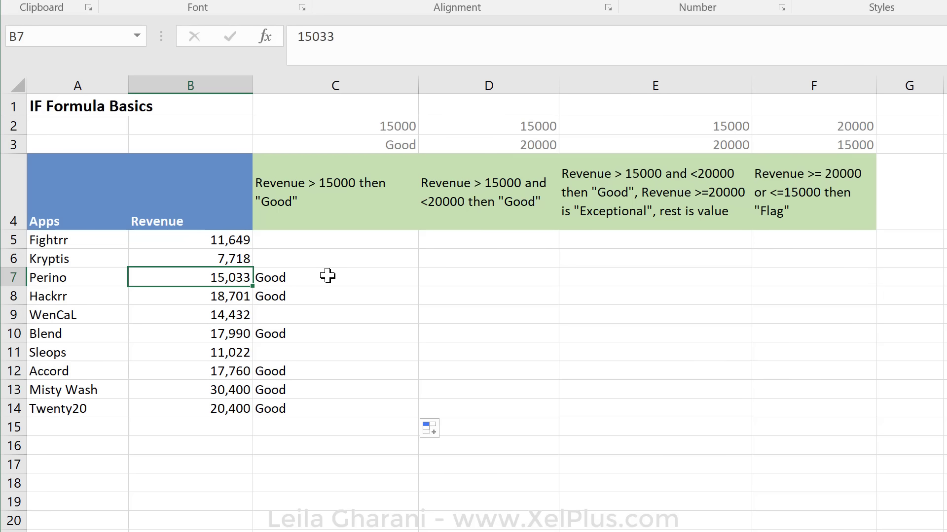
In D5 start =IF(AND( testing B5 greater than the 15000 lower limit in D2
click(488, 193)
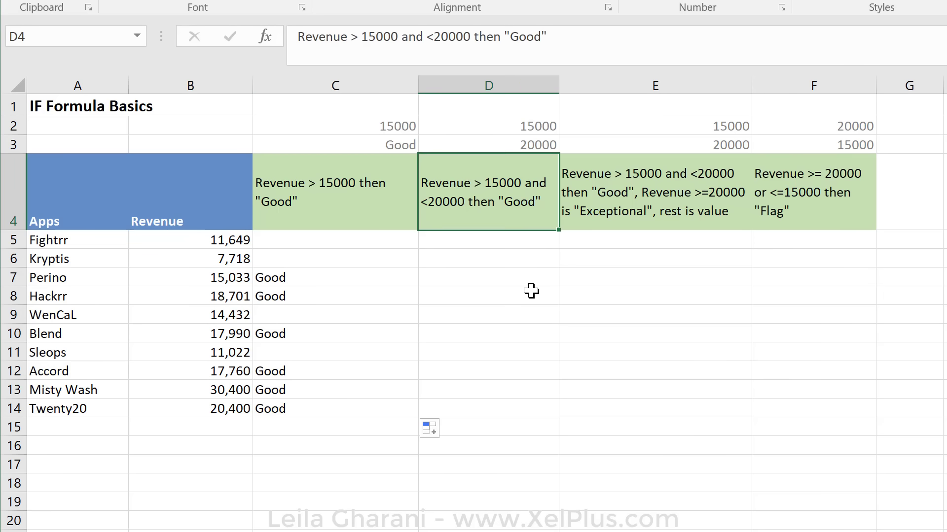
mouse_move(496, 195)
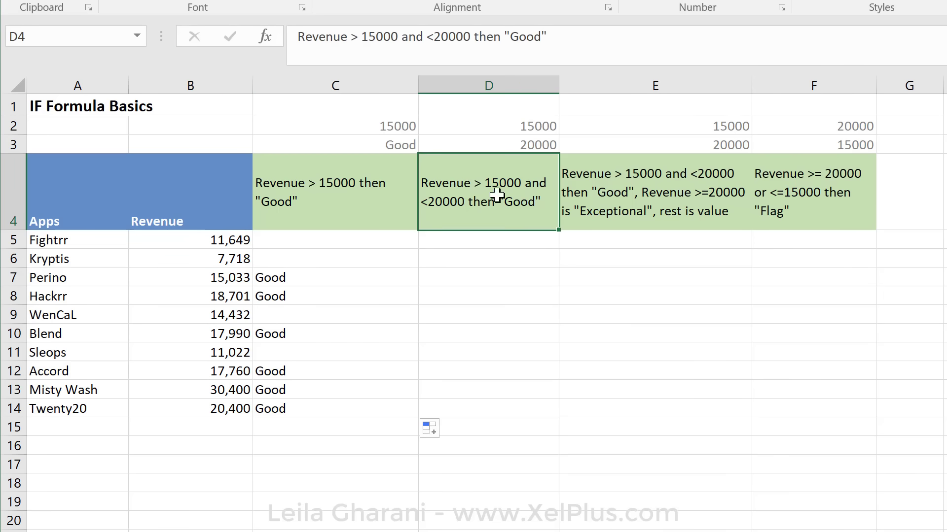
mouse_move(521, 205)
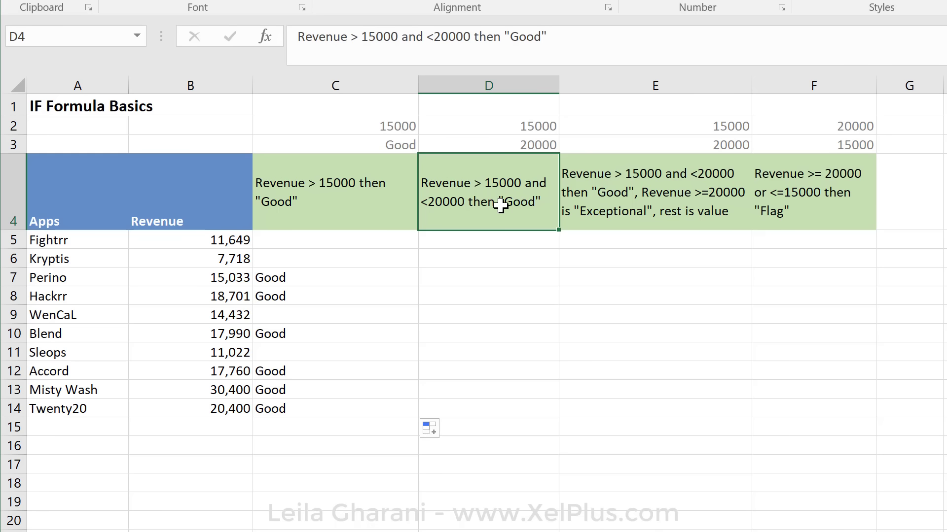
mouse_move(523, 211)
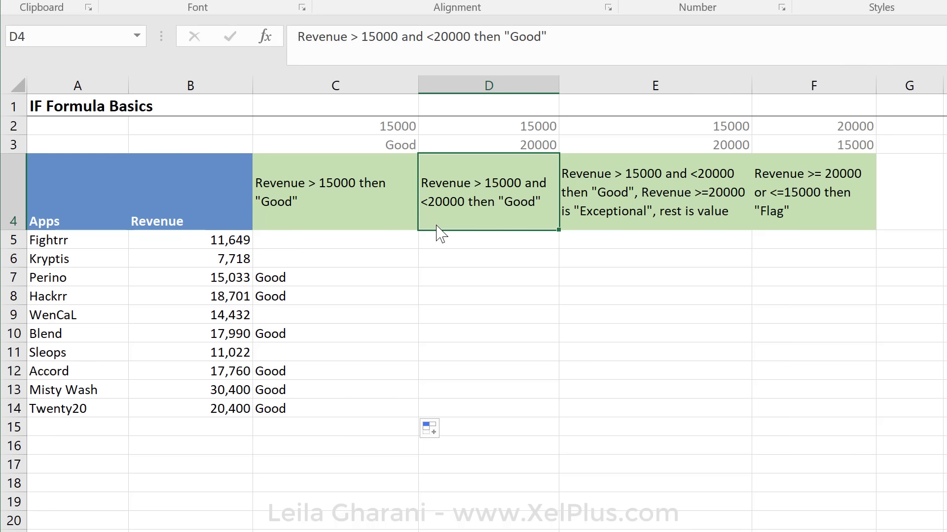
mouse_move(442, 245)
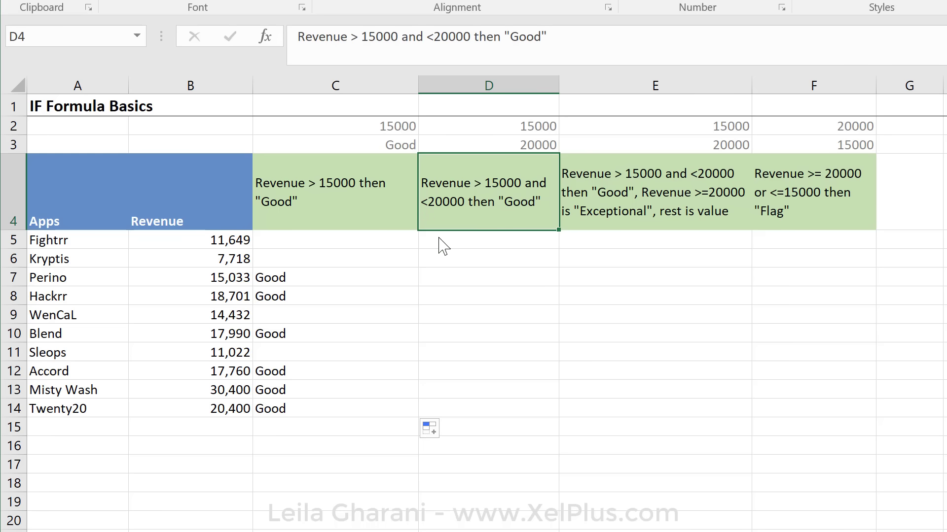
click(488, 240)
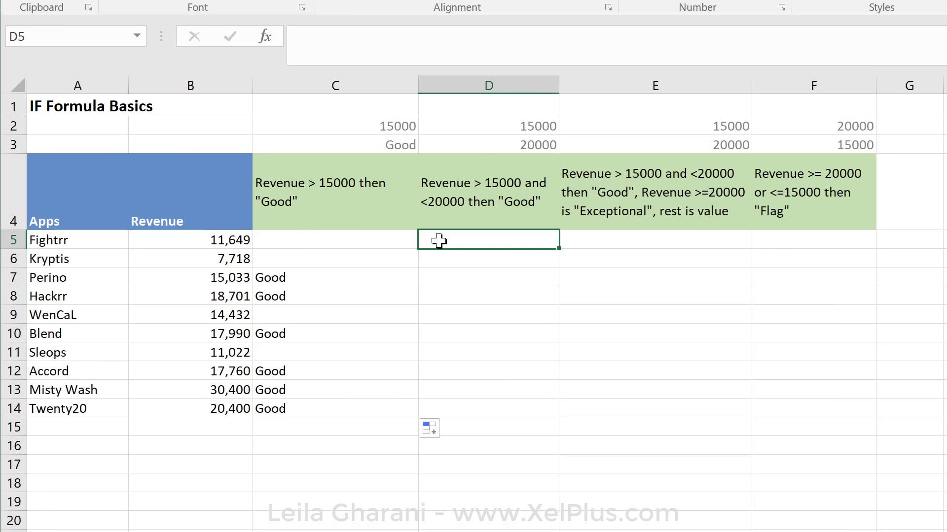
mouse_move(477, 184)
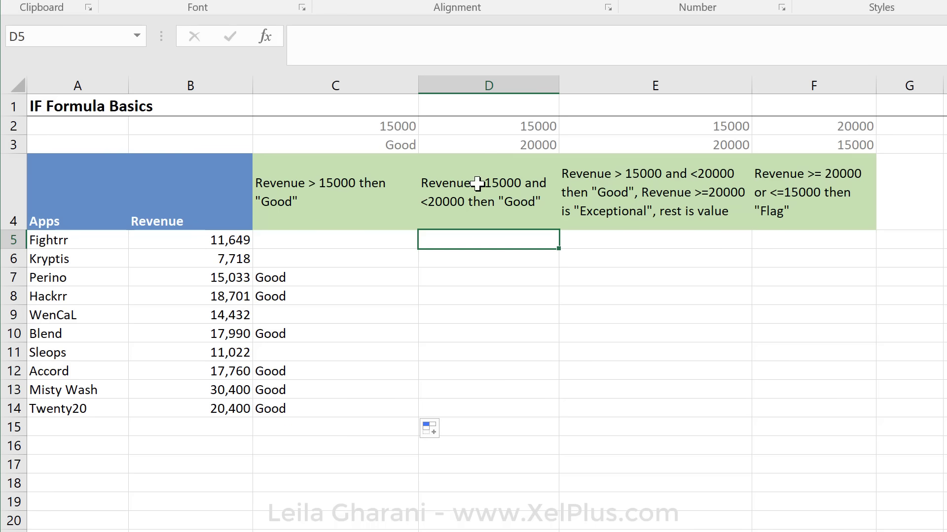
text(=)
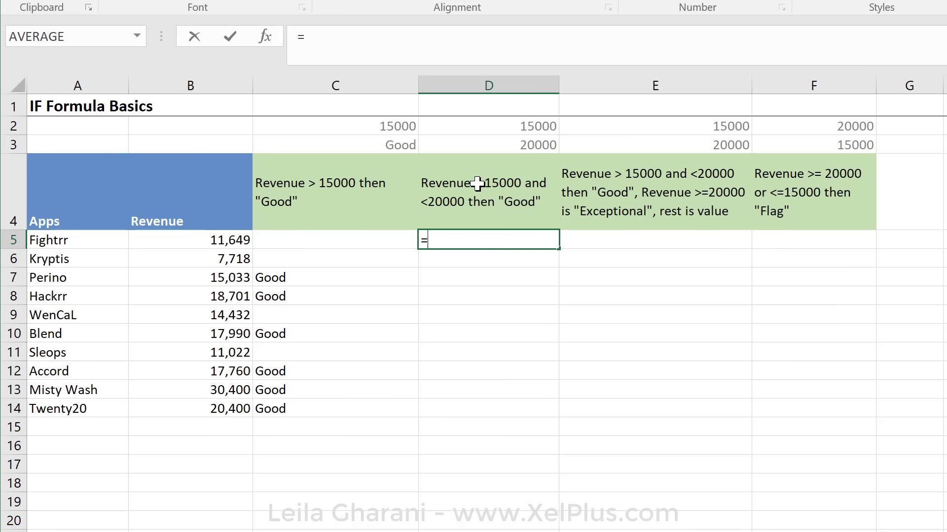
text(if()
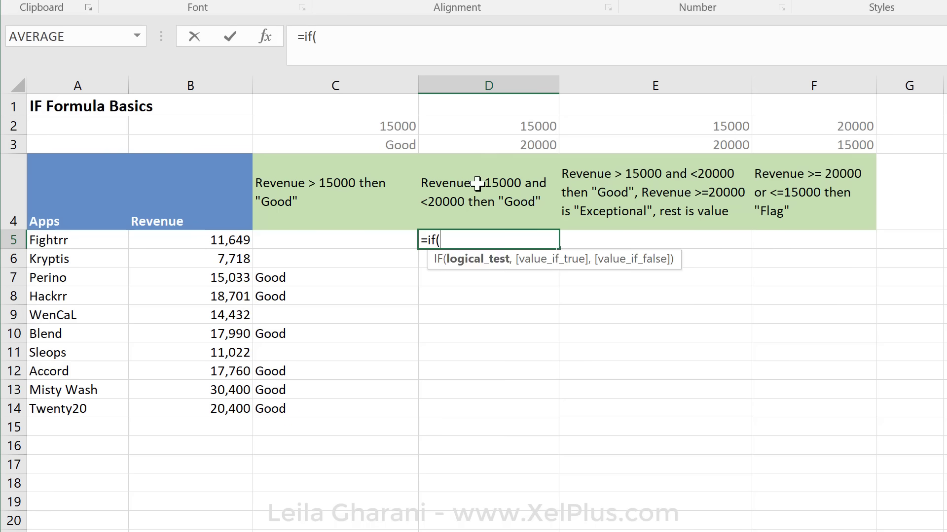
mouse_move(479, 267)
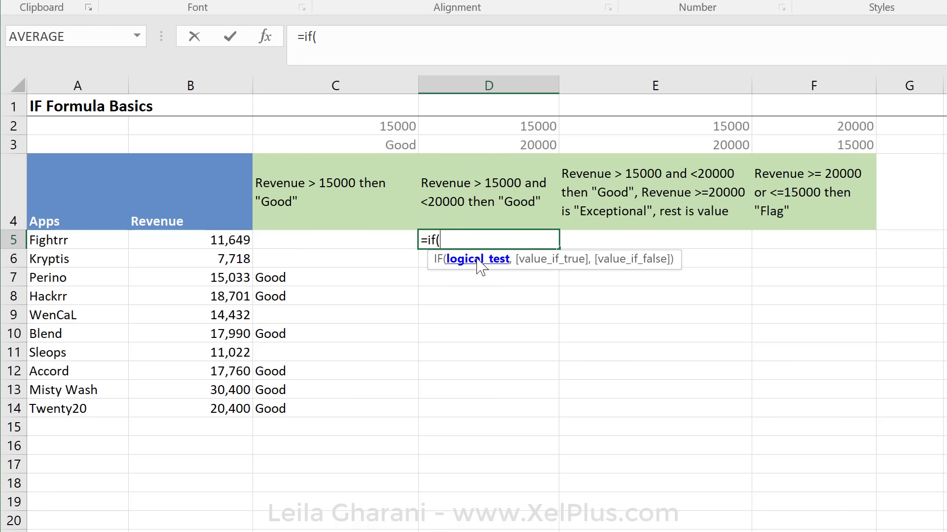
text(and)
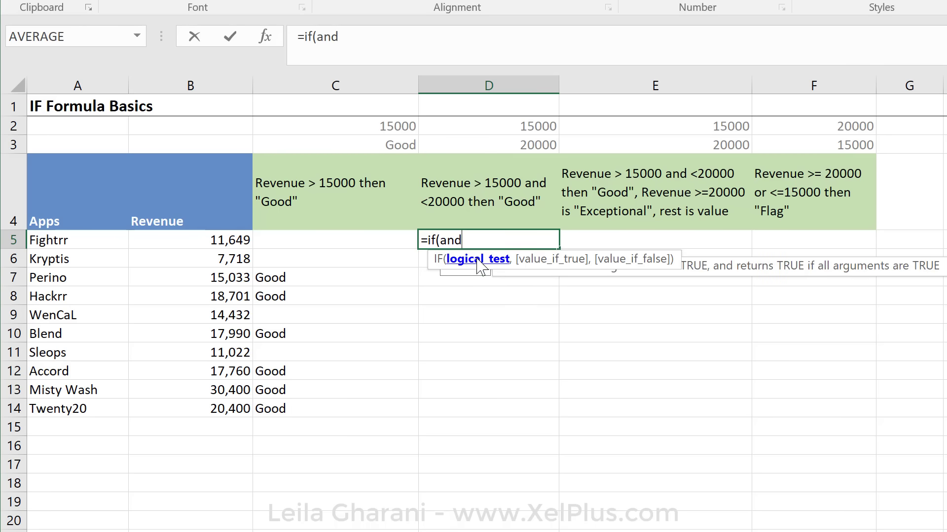
text(()
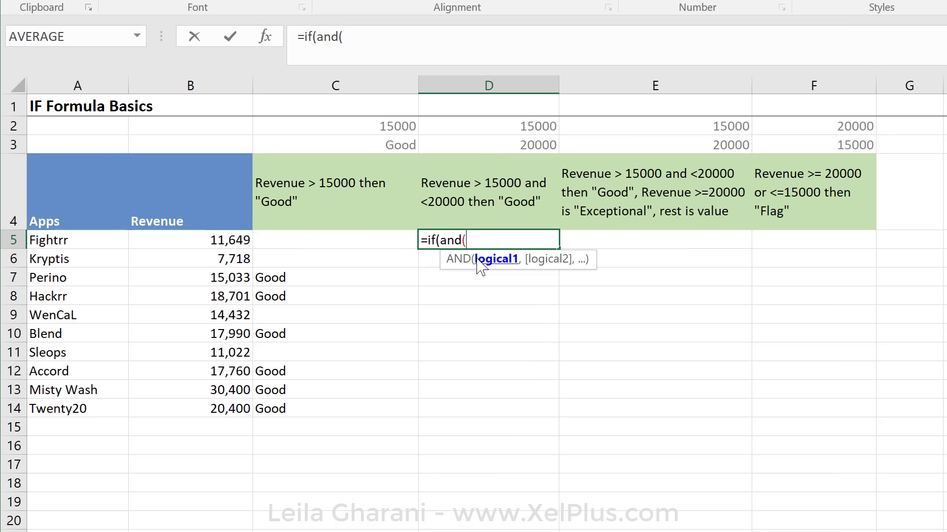
mouse_move(549, 272)
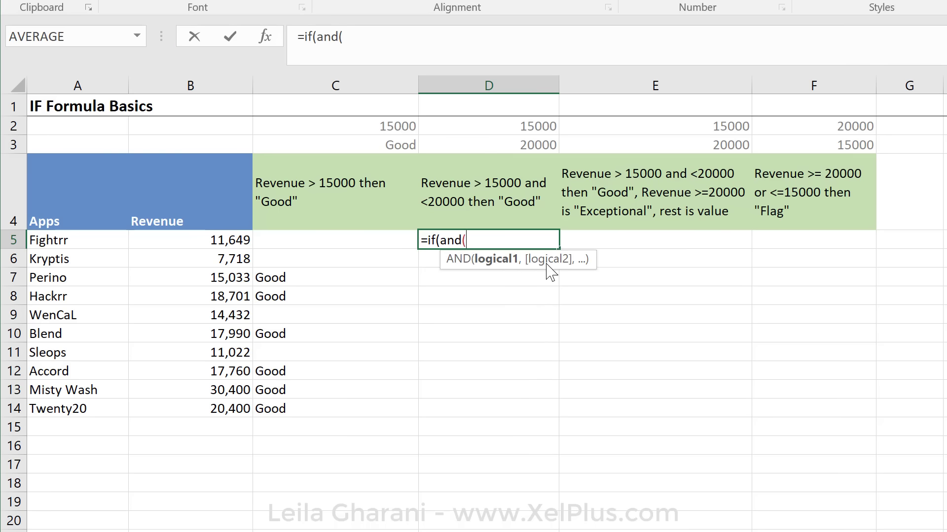
mouse_move(495, 259)
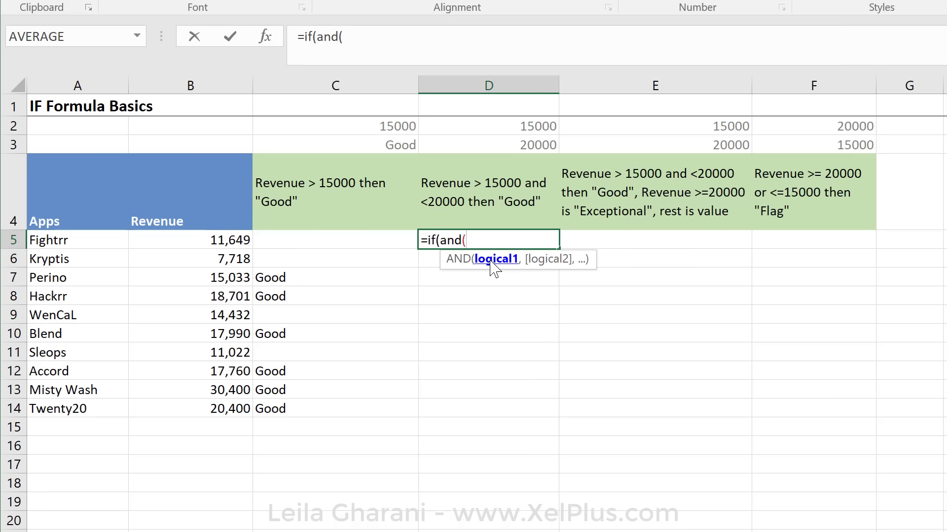
mouse_move(462, 248)
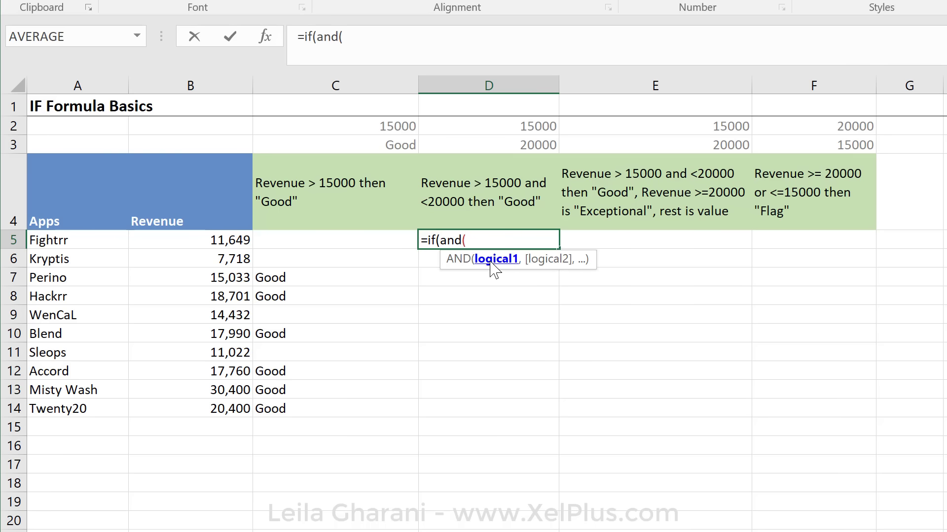
mouse_move(235, 247)
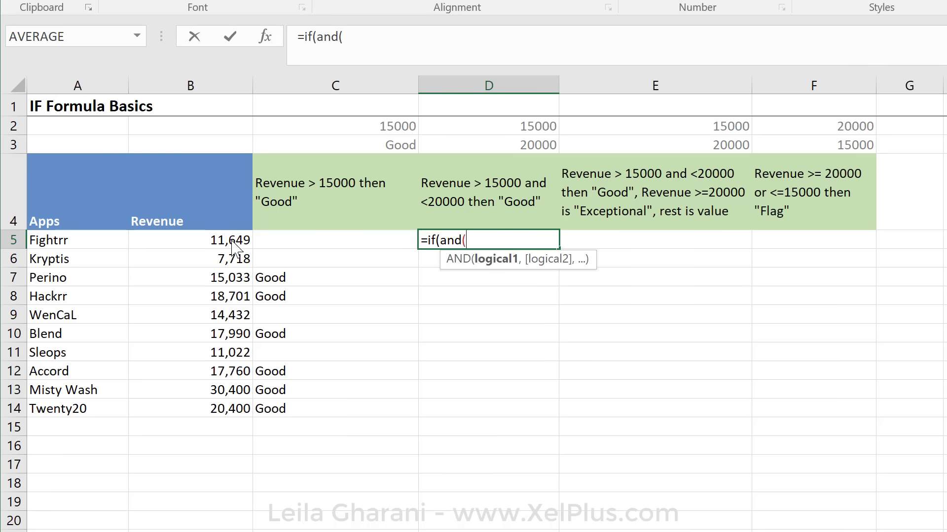
click(190, 240)
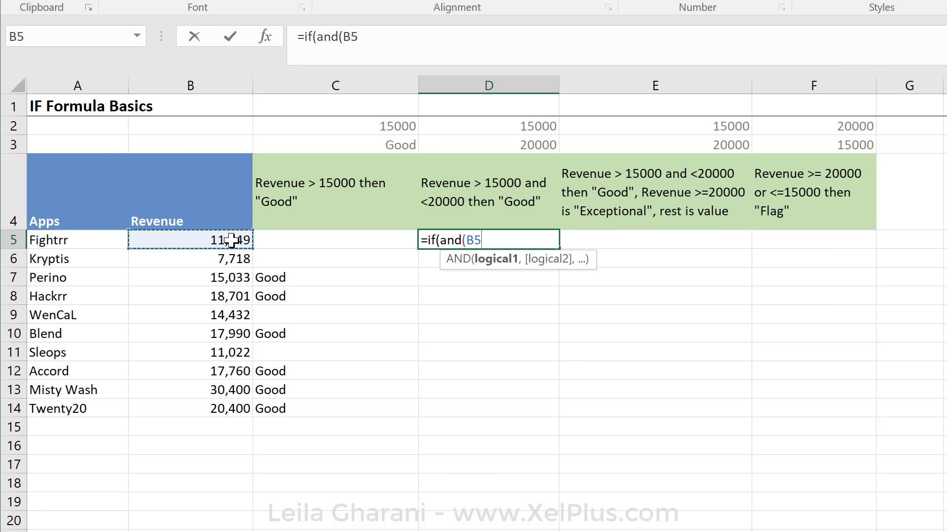
text(>)
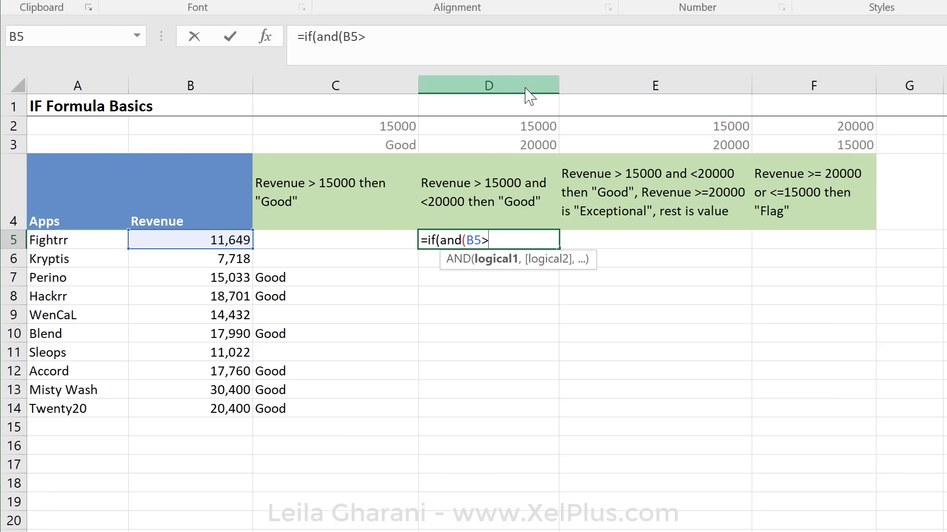
click(488, 127)
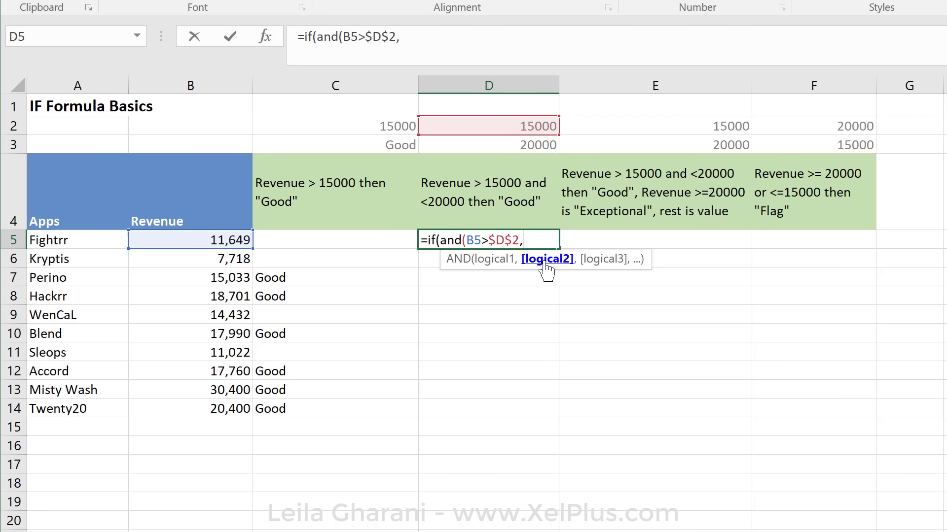
Add B5 below the 20000 upper limit in D3, then return "Good" or ""
click(190, 240)
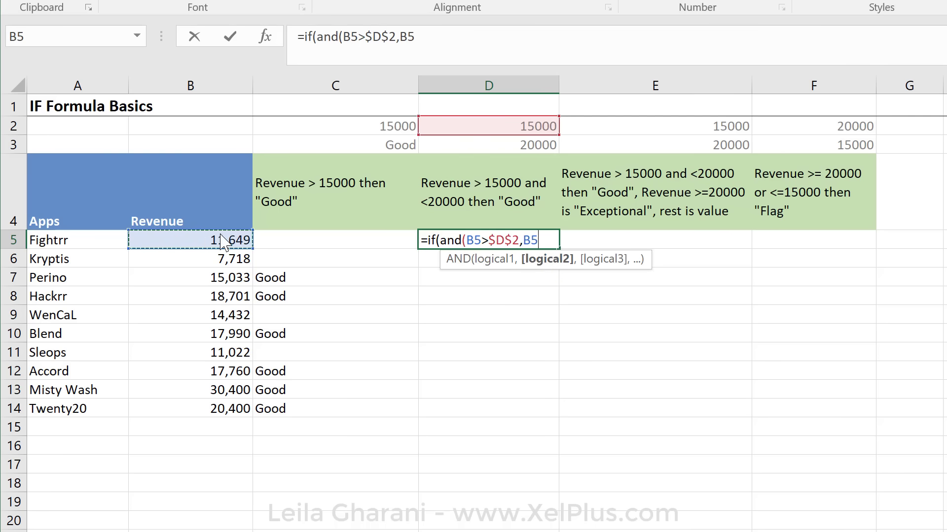
text(<)
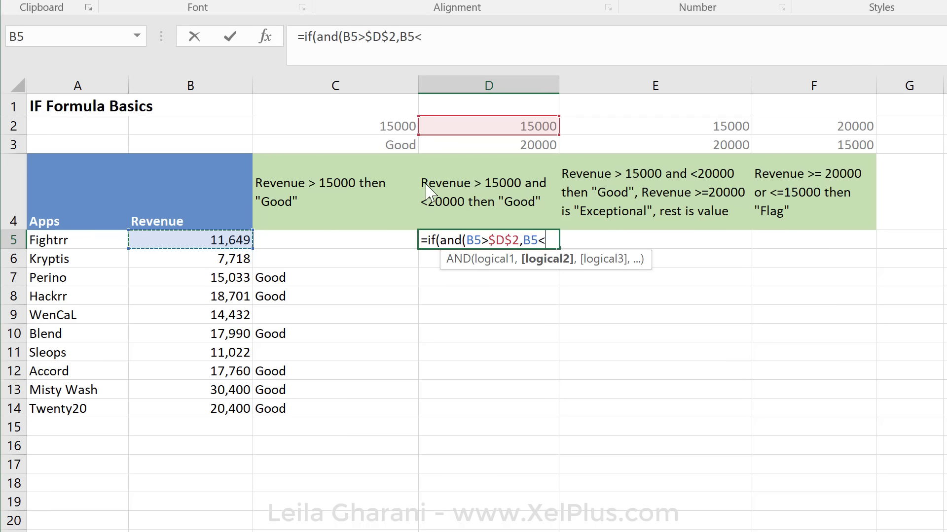
click(489, 144)
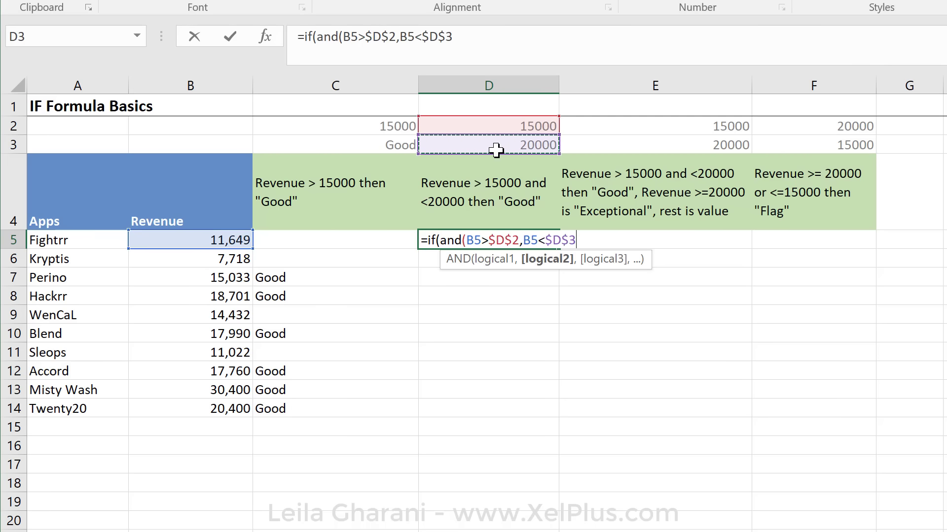
text())
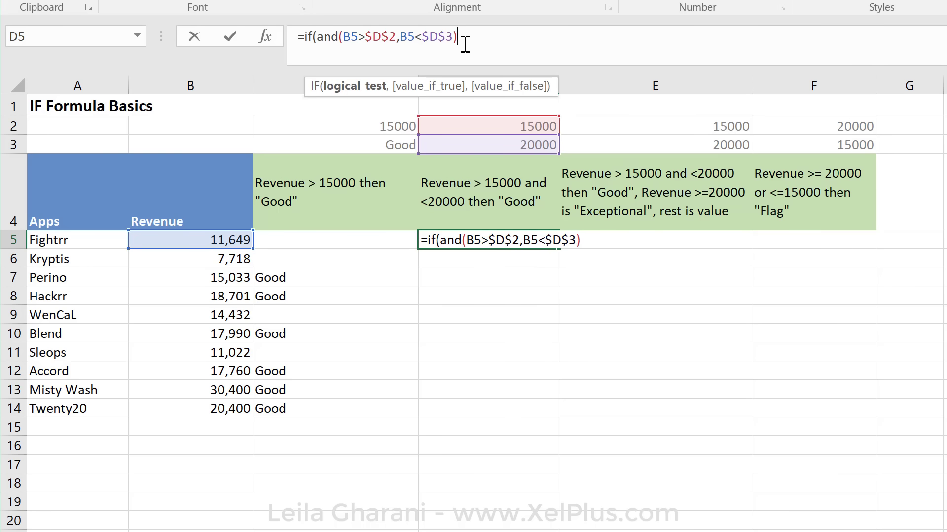
text(,)
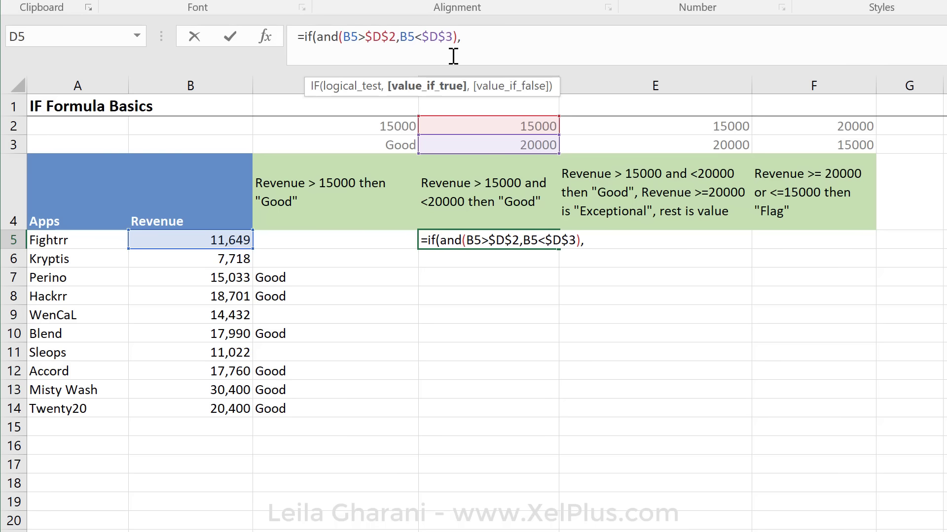
mouse_move(475, 193)
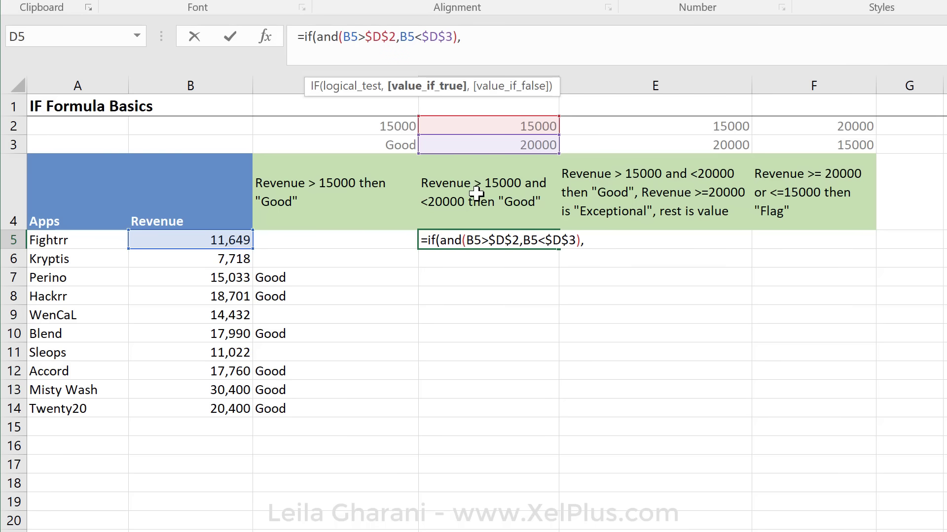
mouse_move(169, 238)
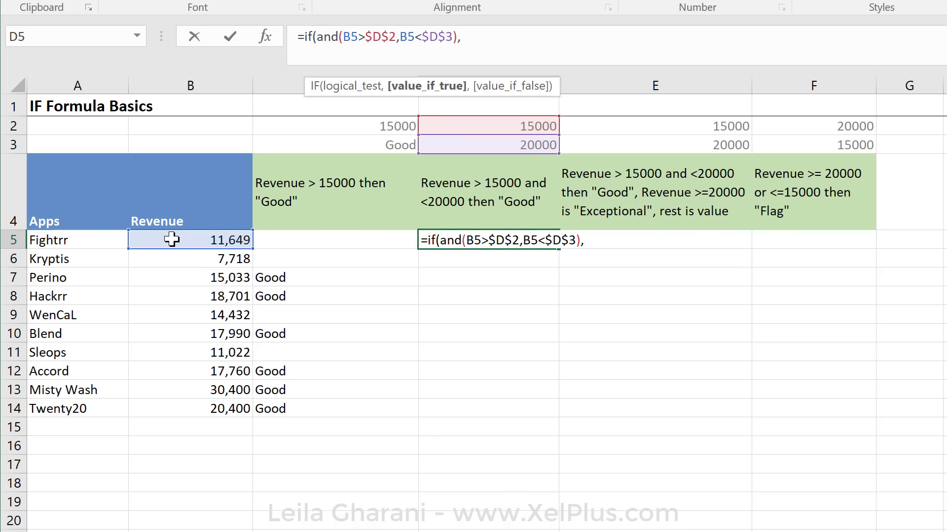
text("Good")
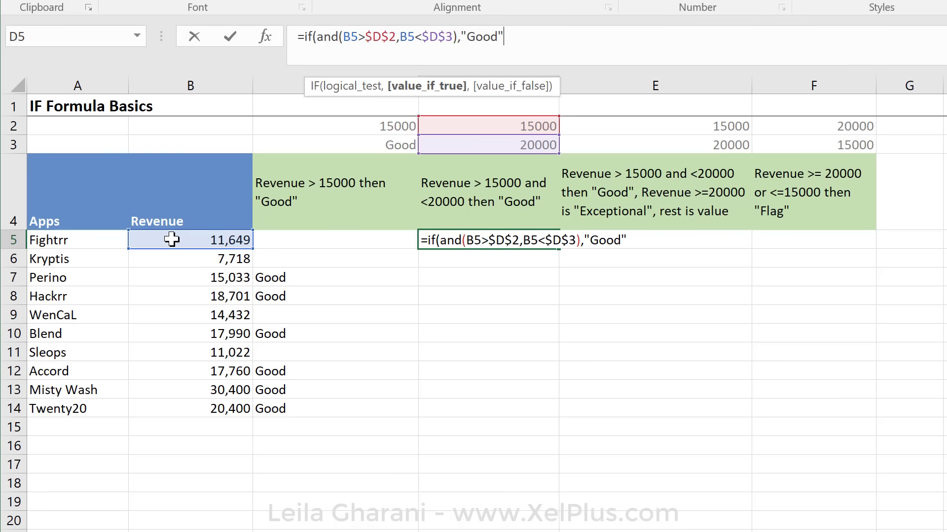
text(,""))
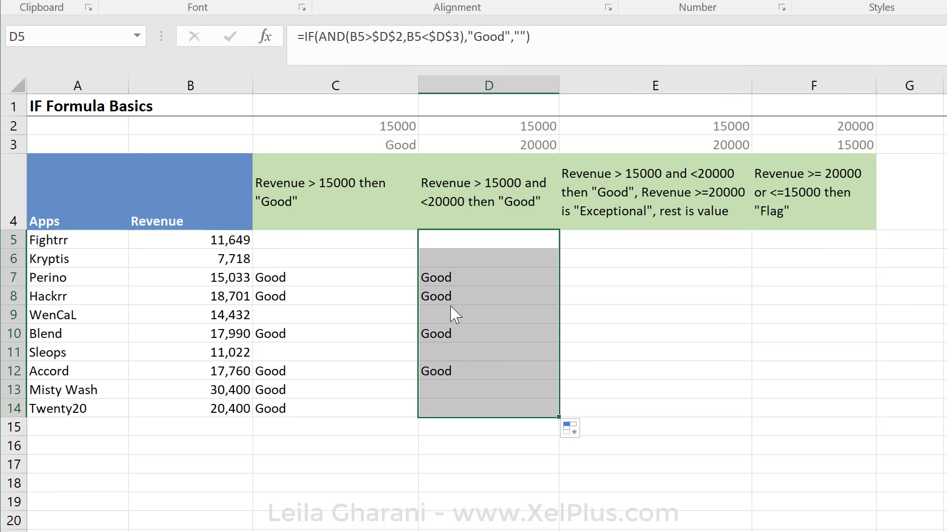
mouse_move(228, 276)
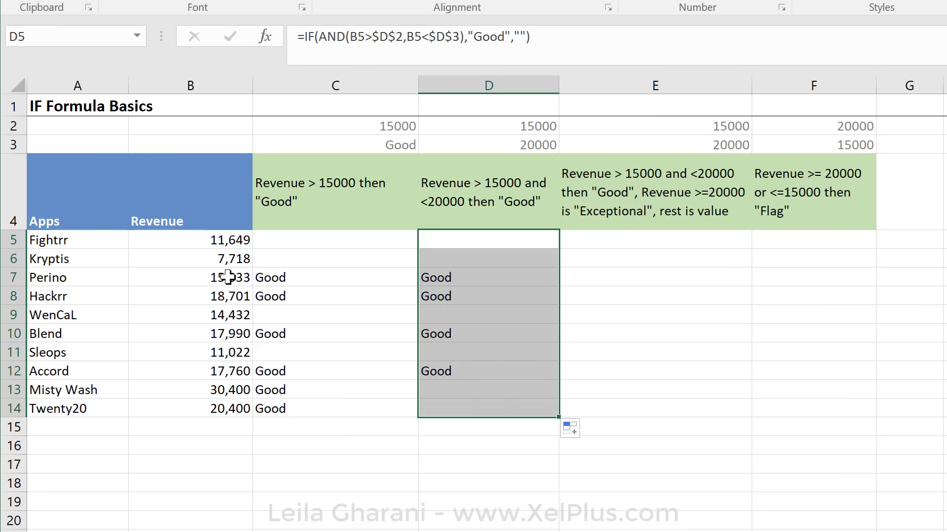
mouse_move(382, 372)
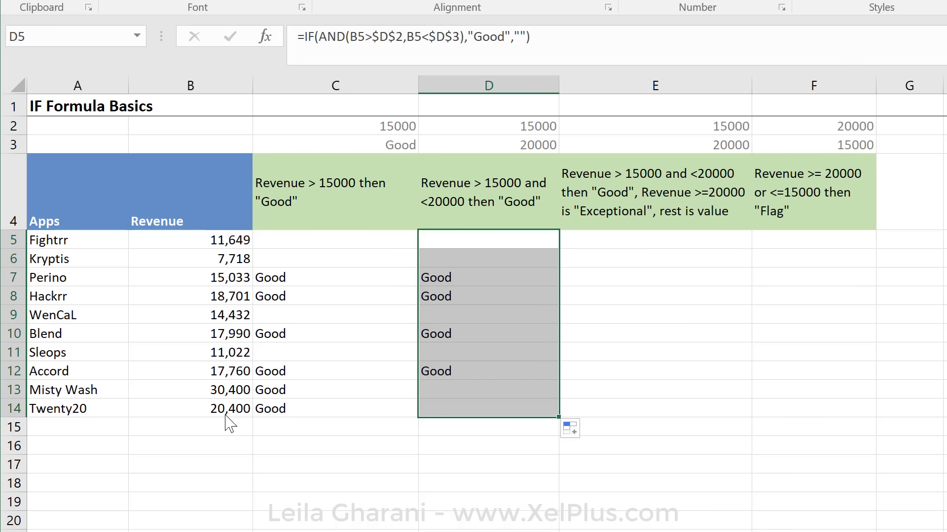
Deselect the filled D5:D14 range by selecting a single cell
click(487, 277)
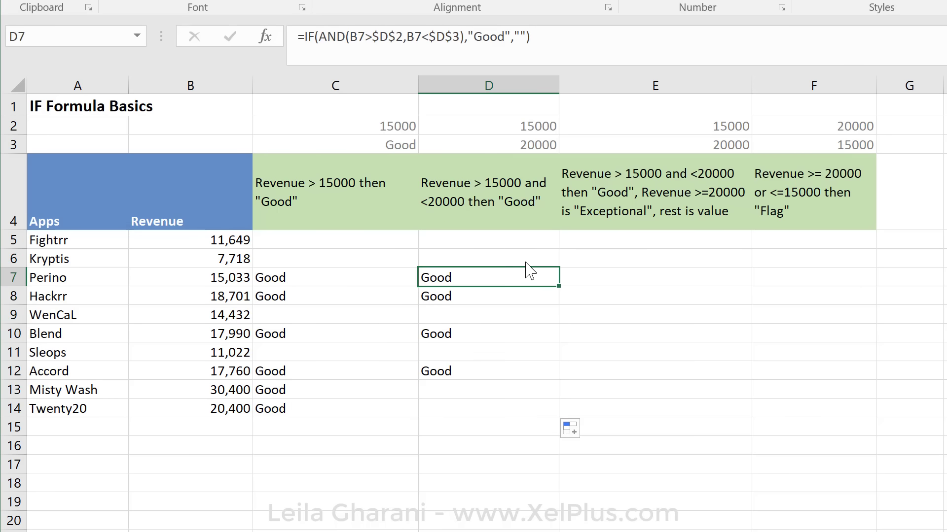
click(655, 239)
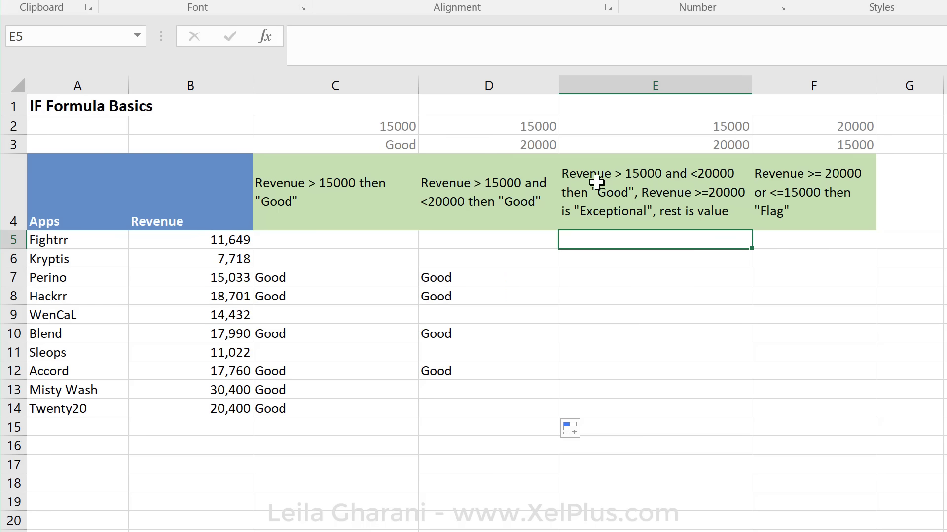
mouse_move(728, 188)
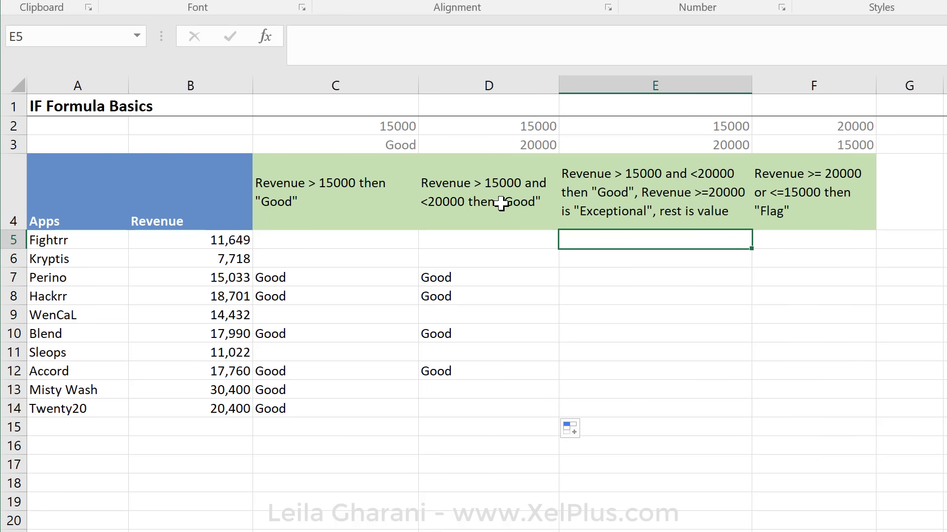
mouse_move(635, 198)
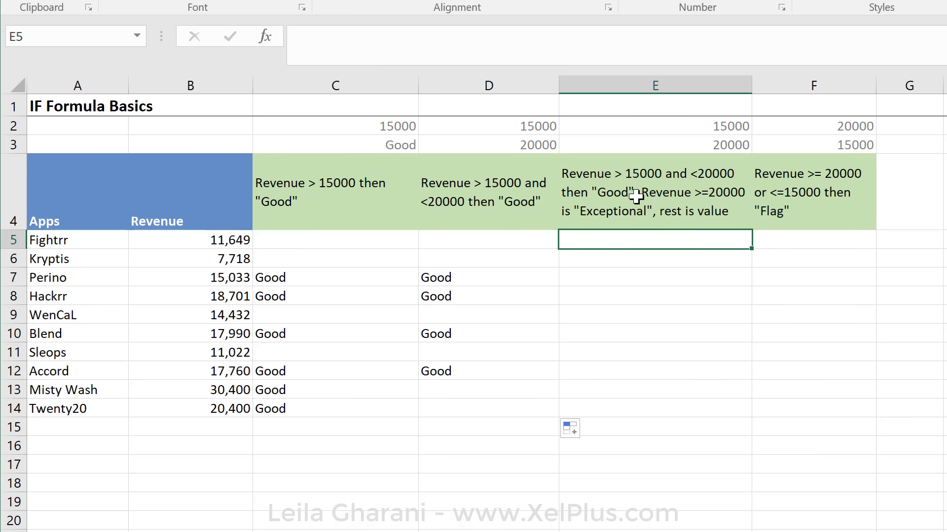
mouse_move(664, 219)
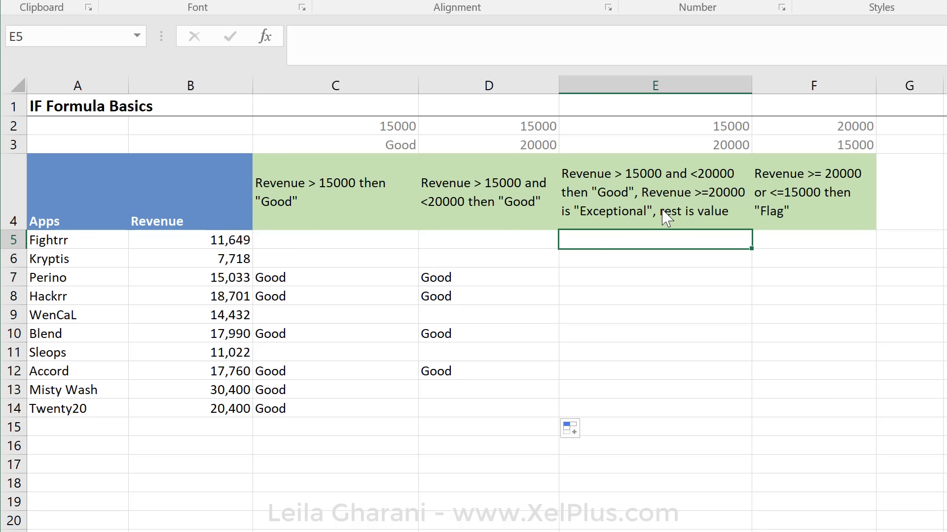
mouse_move(715, 204)
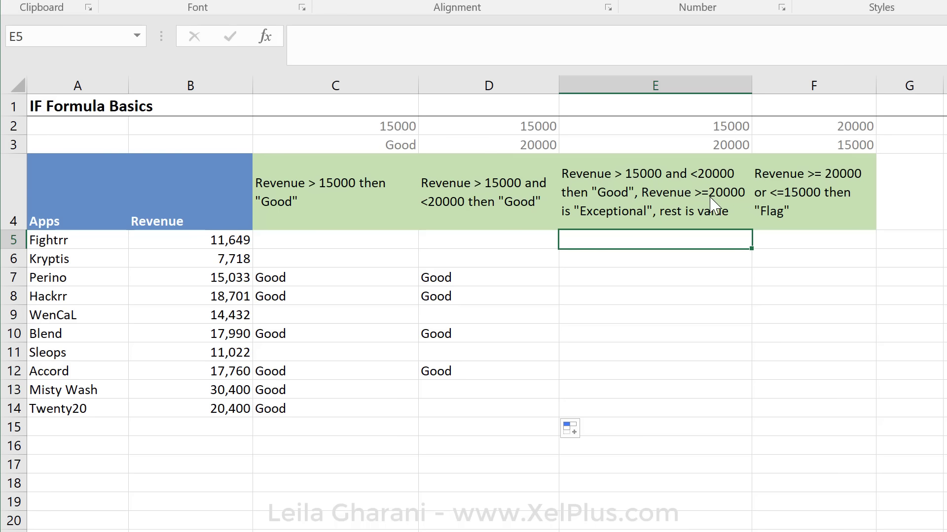
mouse_move(743, 204)
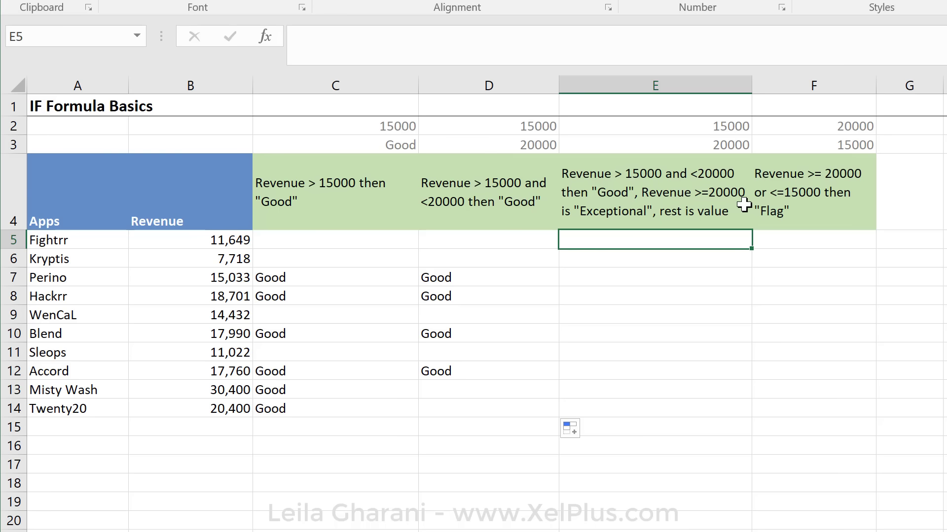
mouse_move(615, 235)
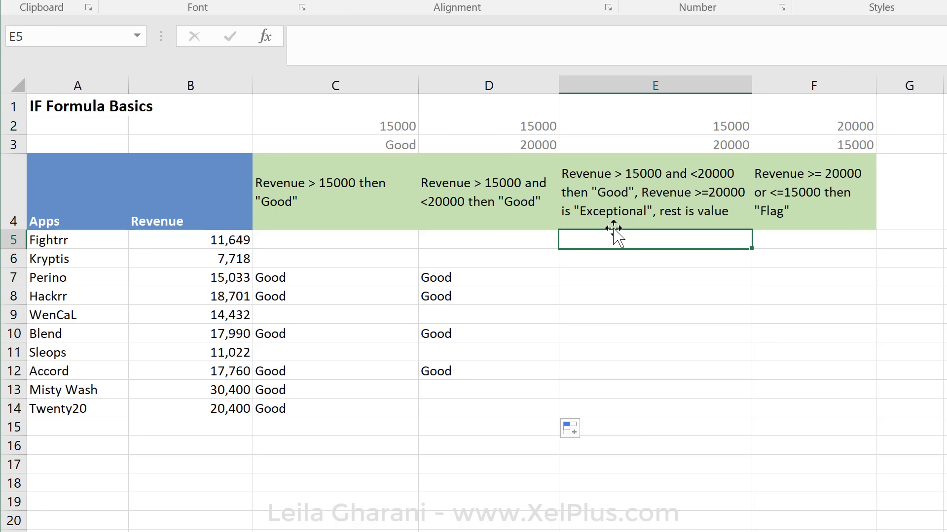
mouse_move(731, 230)
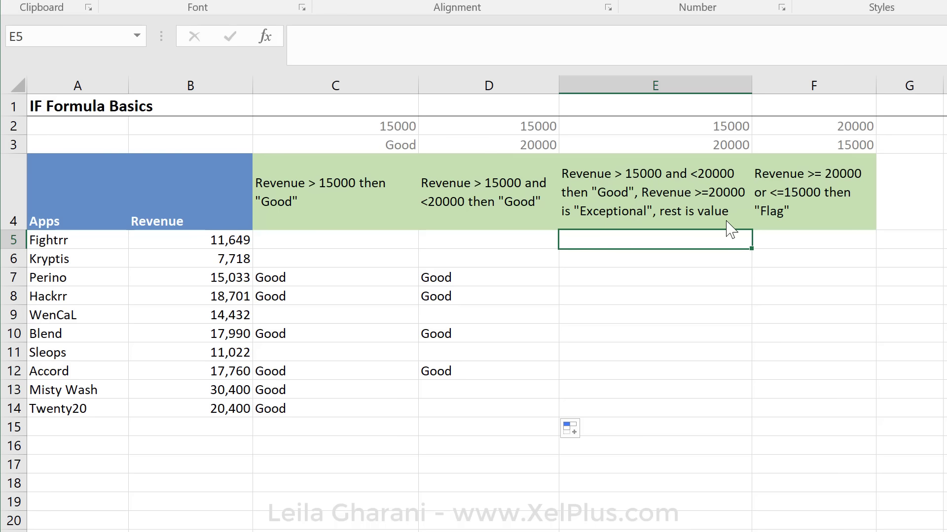
click(190, 240)
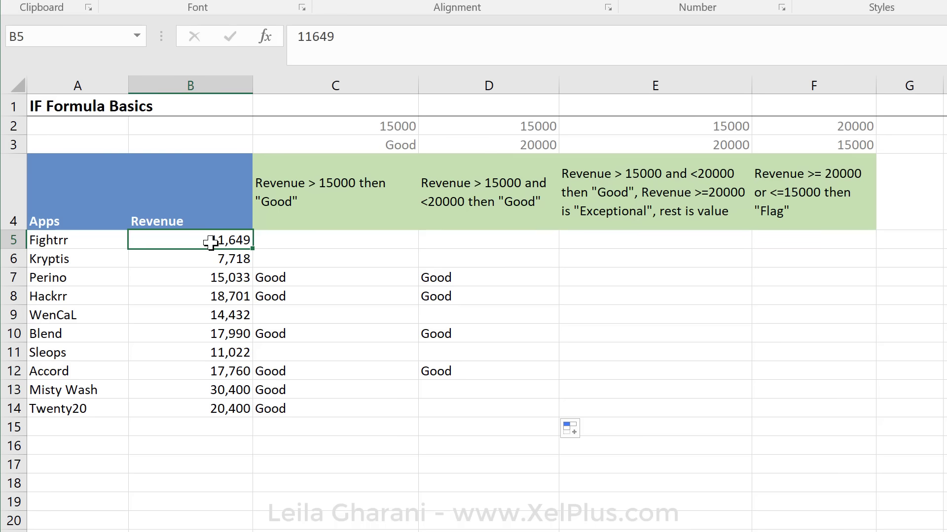
click(654, 240)
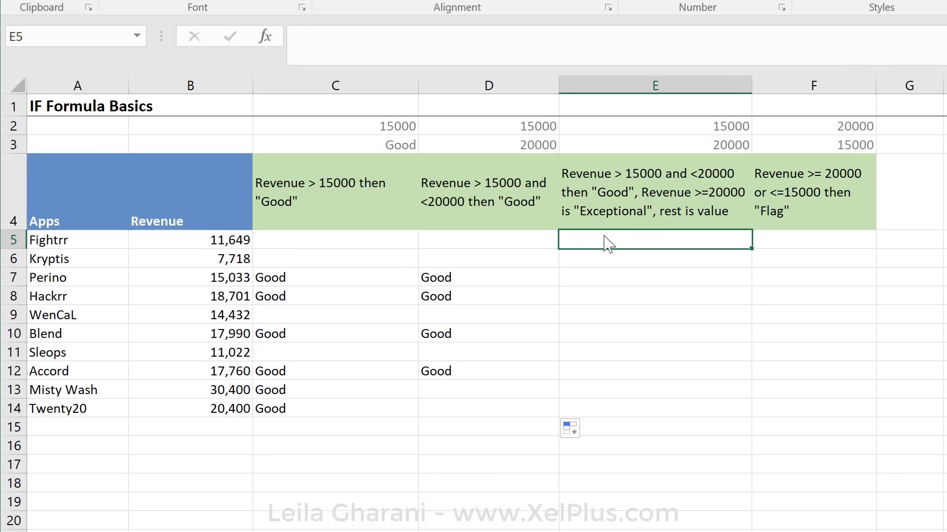
mouse_move(622, 236)
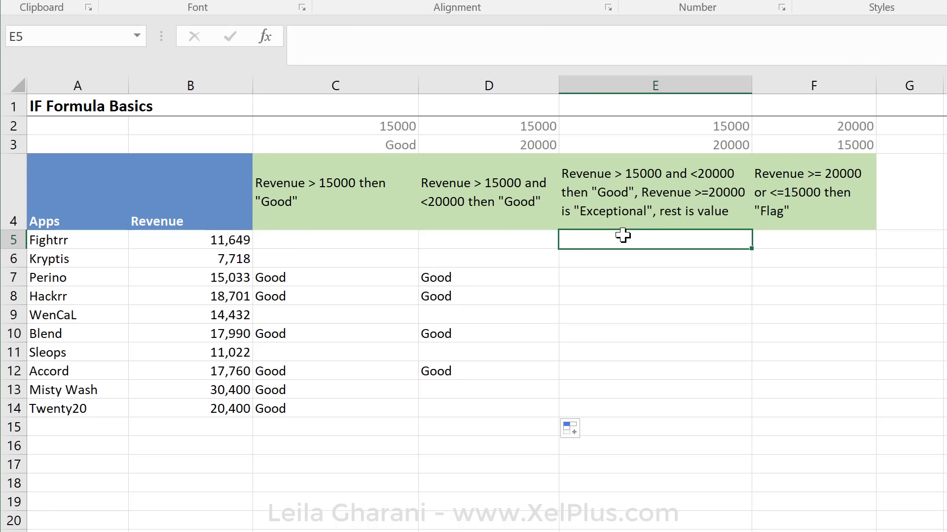
mouse_move(553, 261)
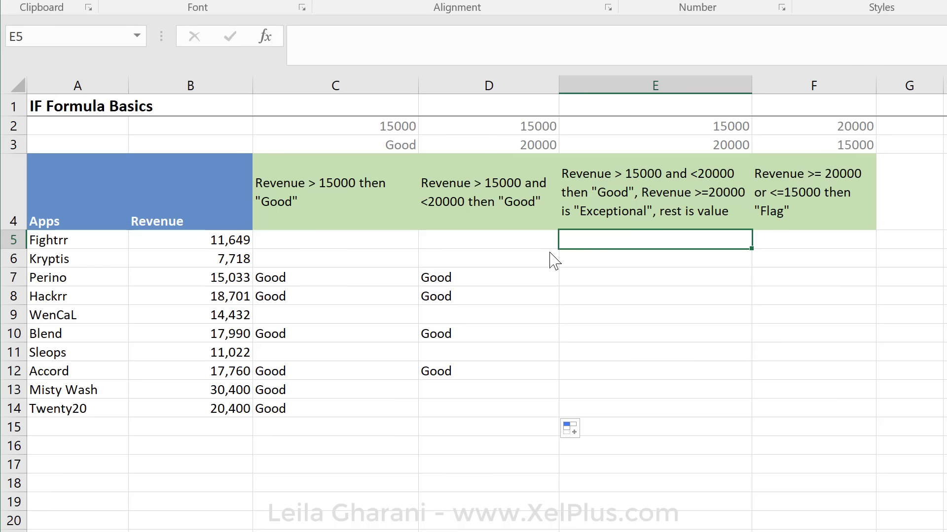
click(488, 238)
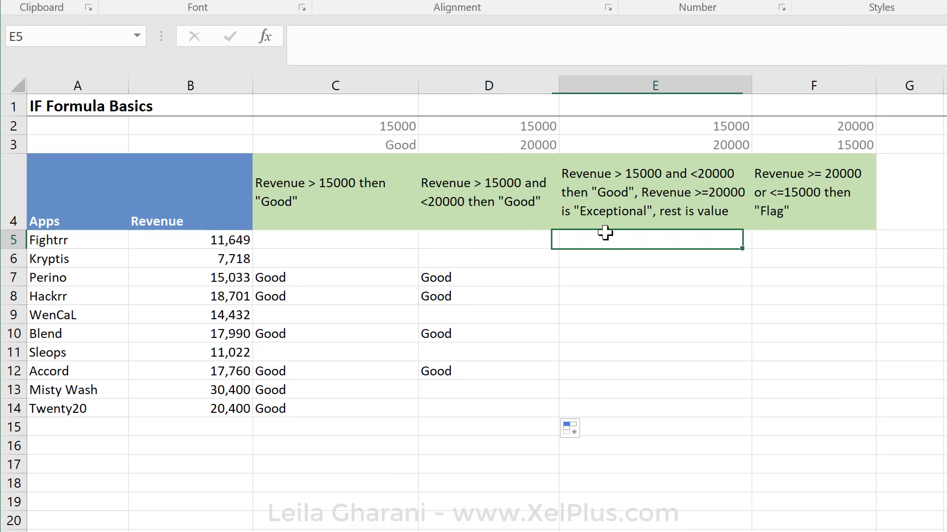
Replace E5's blank fallback with nested IF(B5>=$E$3,"Exceptional", for revenue at or above 20000
text(=IF(AND(B5>$D$2,B5<$D$3),"Good",""))
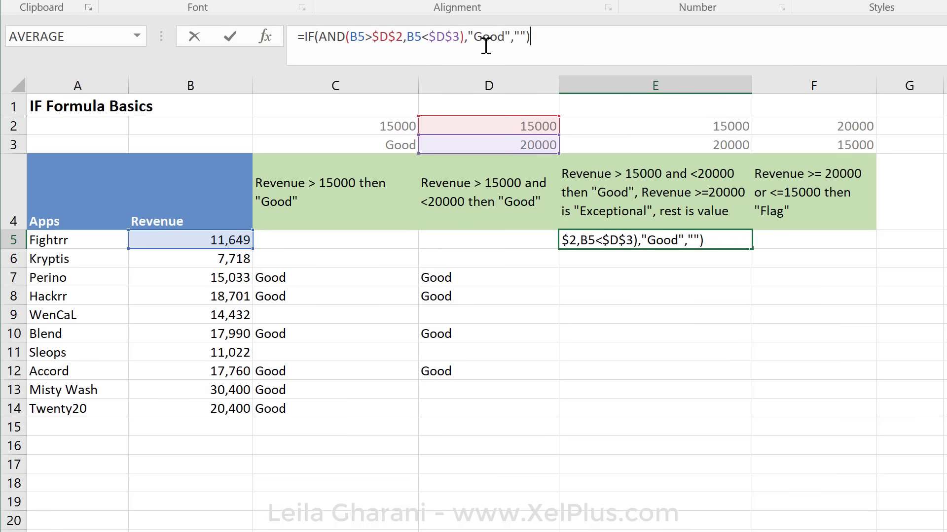
mouse_move(501, 159)
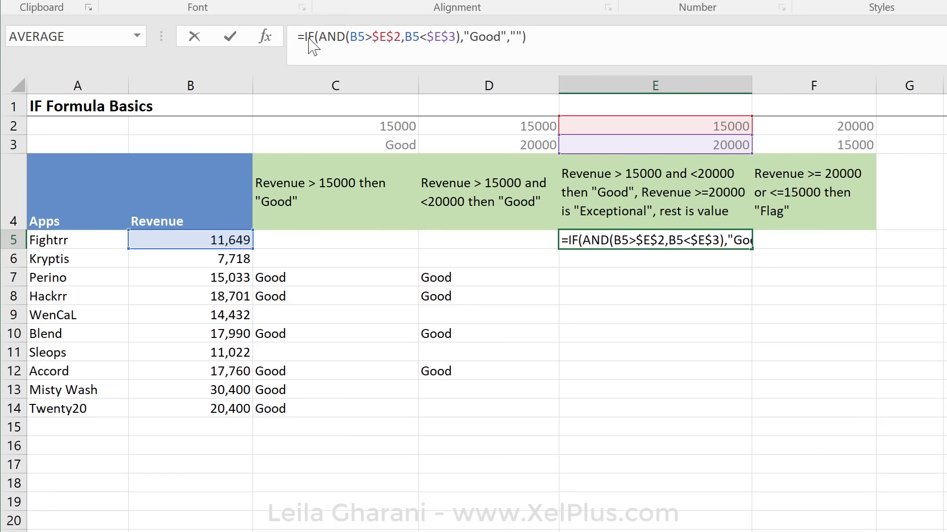
mouse_move(618, 182)
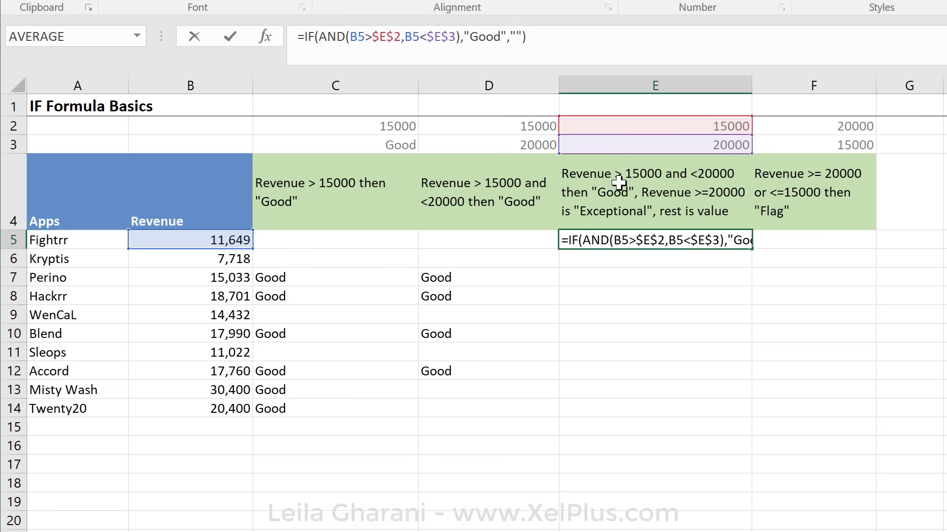
mouse_move(500, 39)
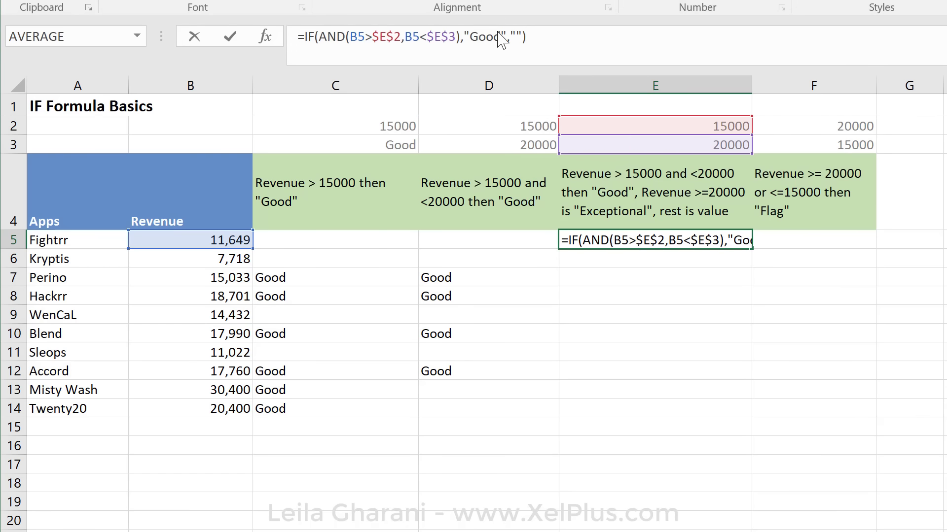
mouse_move(557, 114)
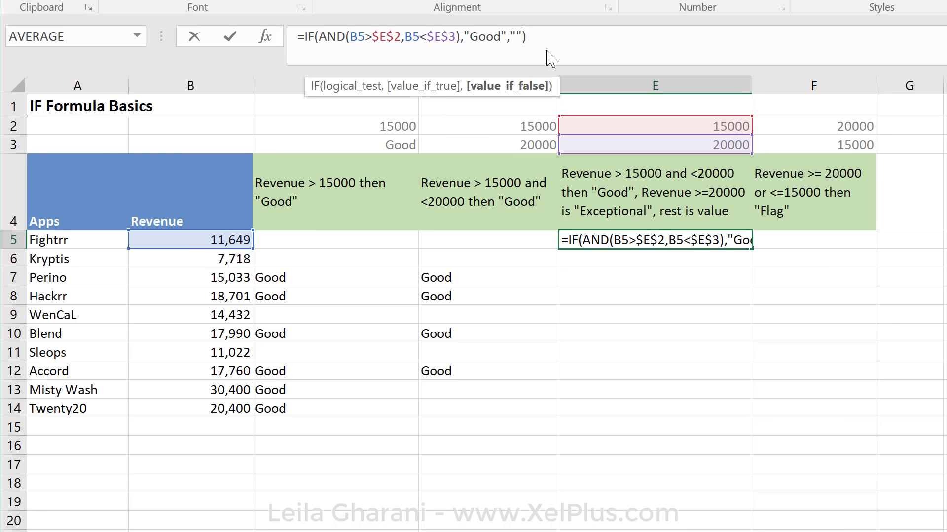
mouse_move(586, 62)
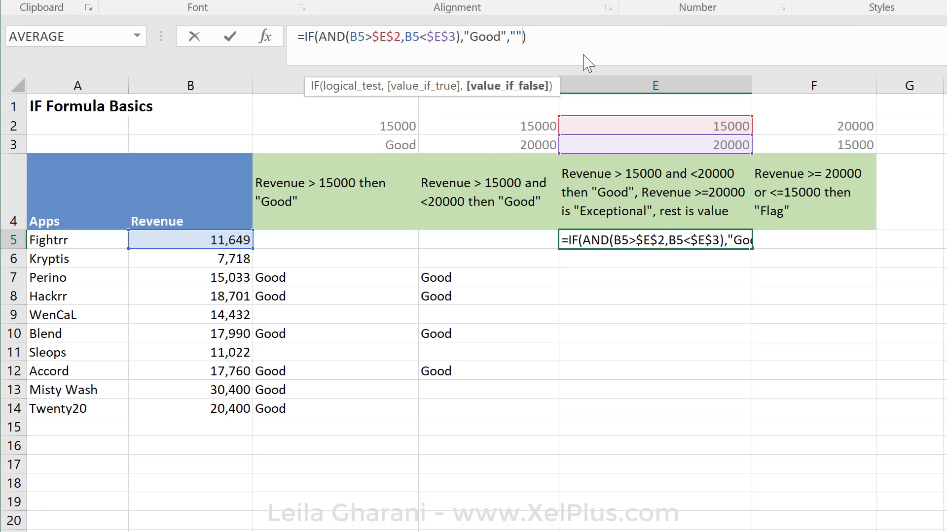
key(Backspace)
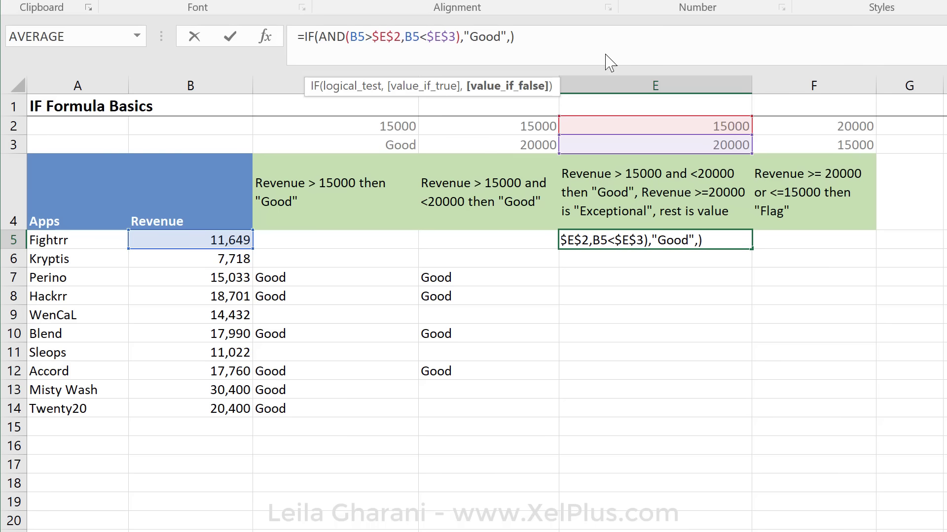
mouse_move(240, 240)
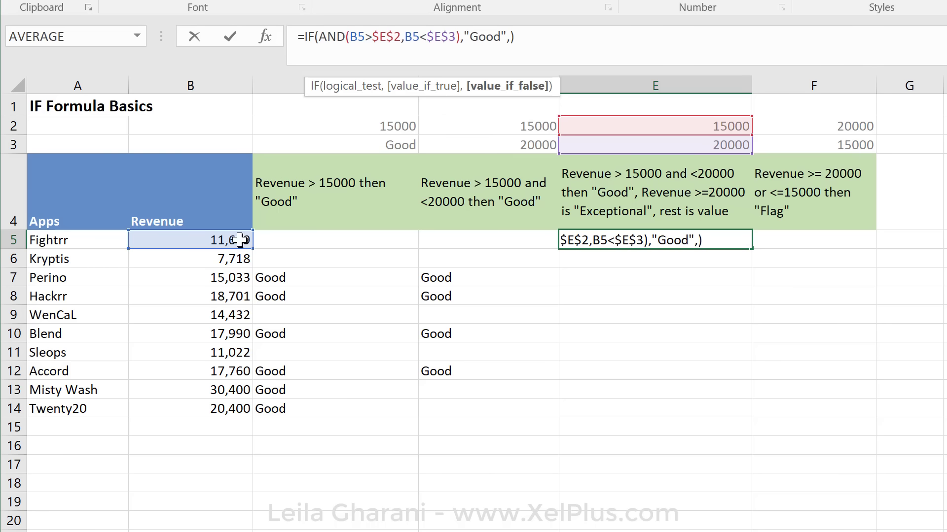
mouse_move(194, 241)
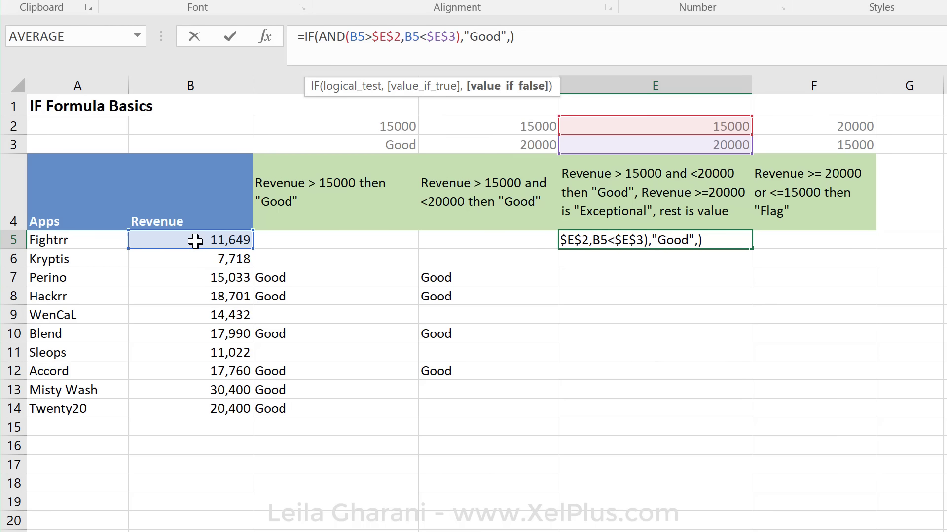
mouse_move(506, 86)
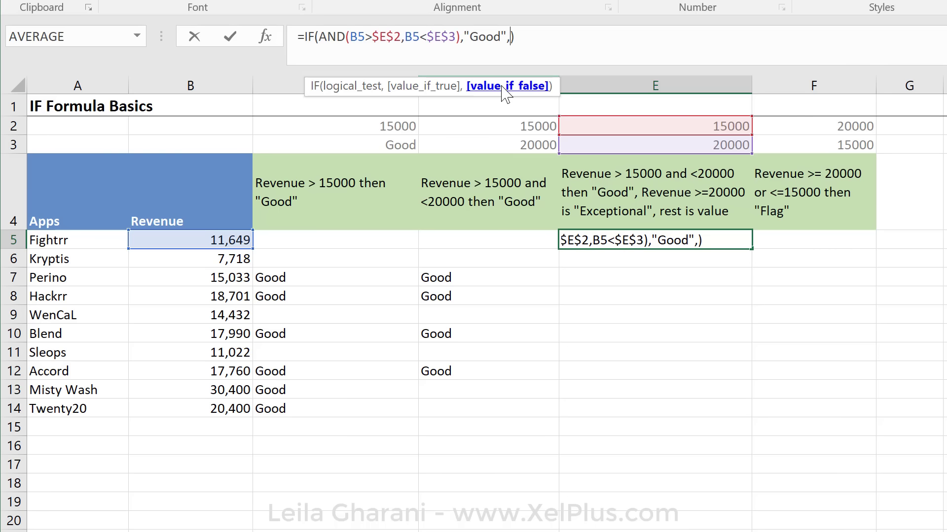
text(if()
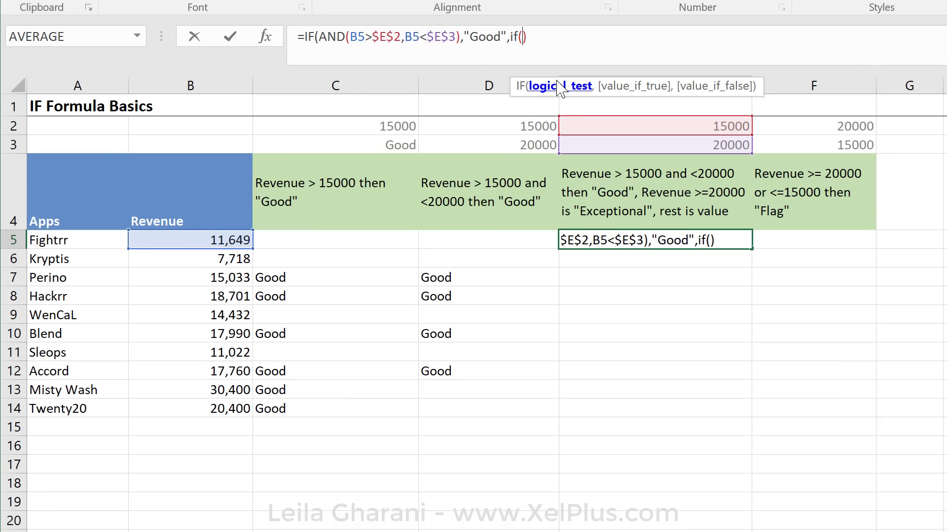
click(189, 240)
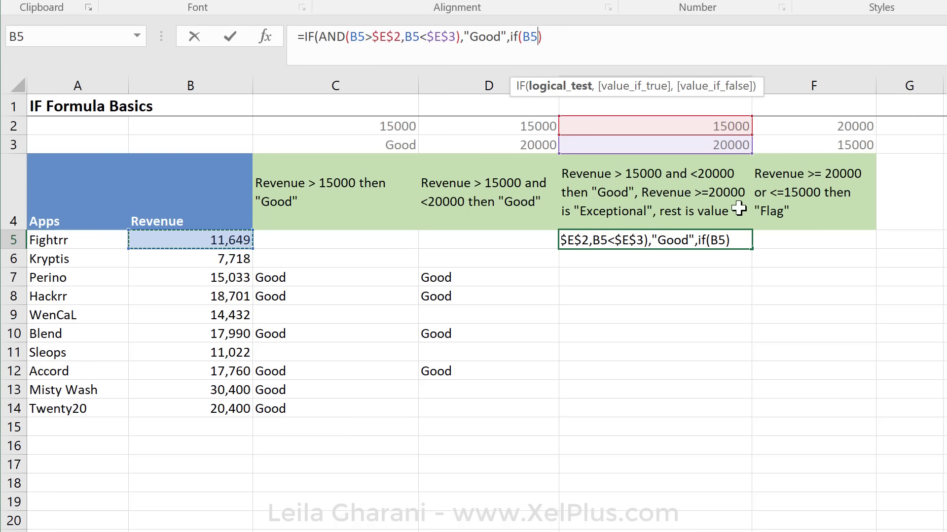
text(>=E3)
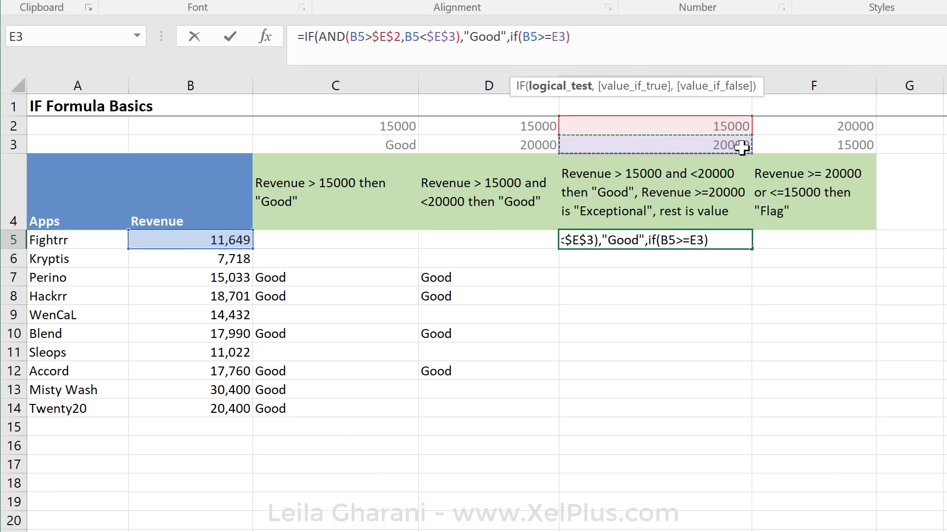
key(f4)
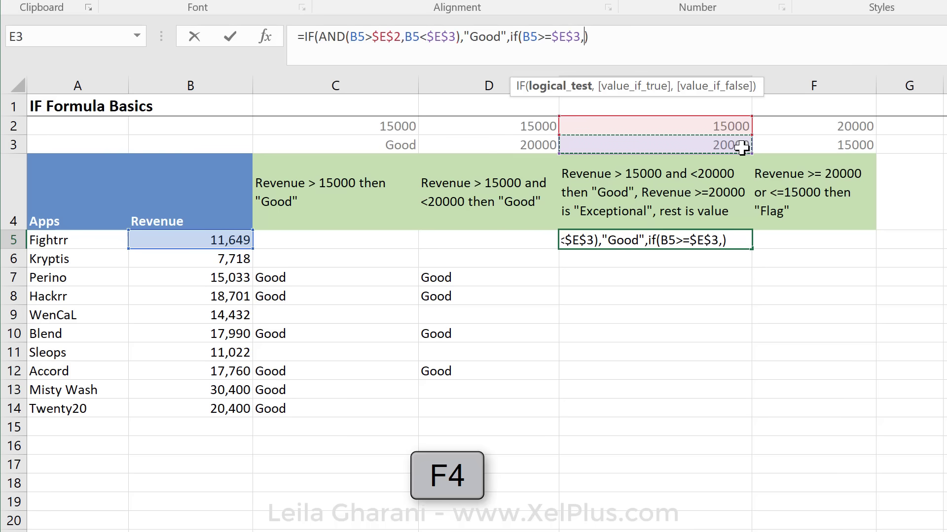
text("Ex)
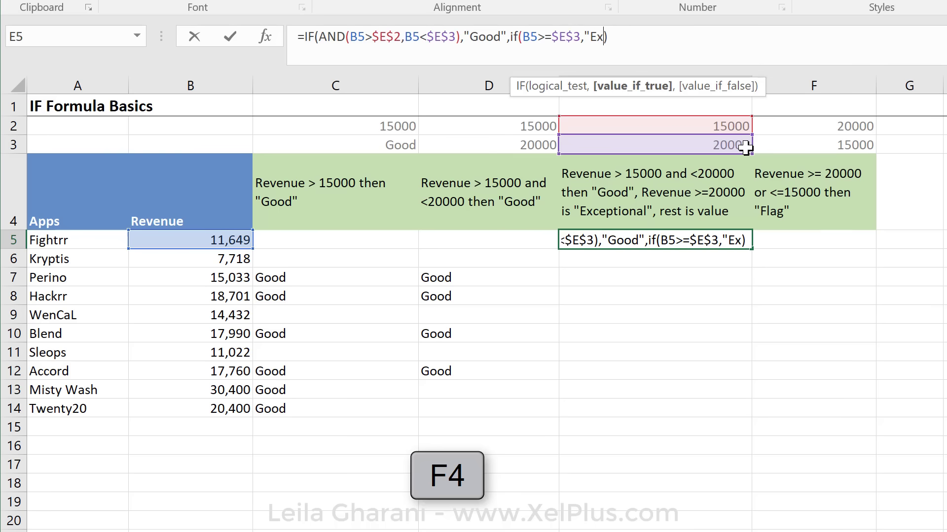
text(ceptional)
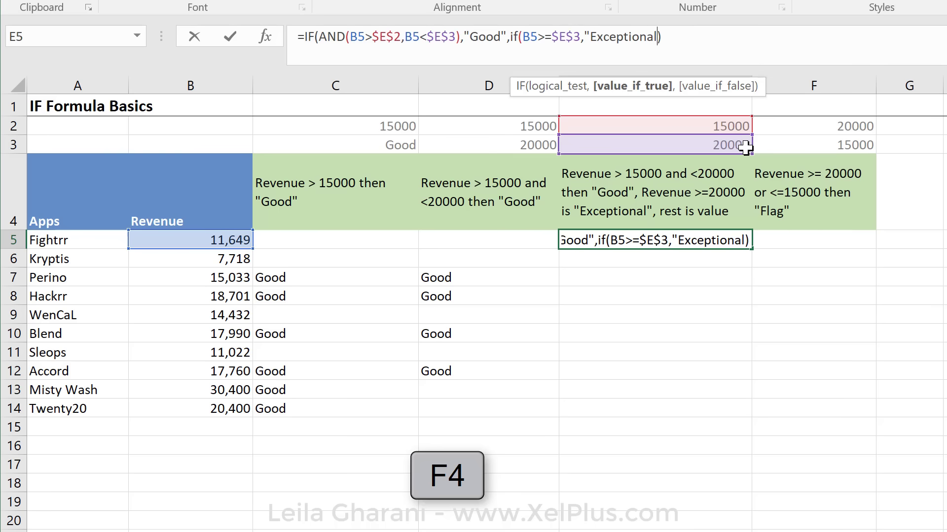
text(,)
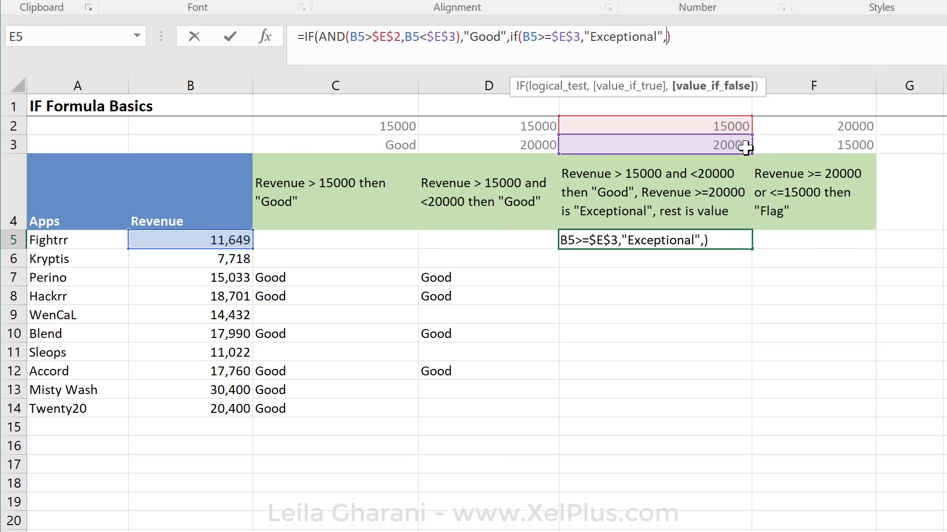
mouse_move(639, 99)
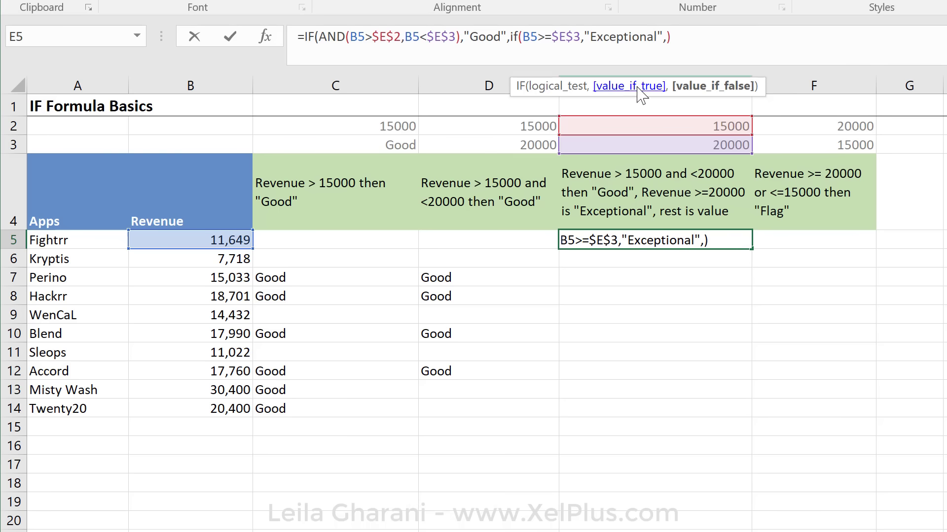
mouse_move(650, 48)
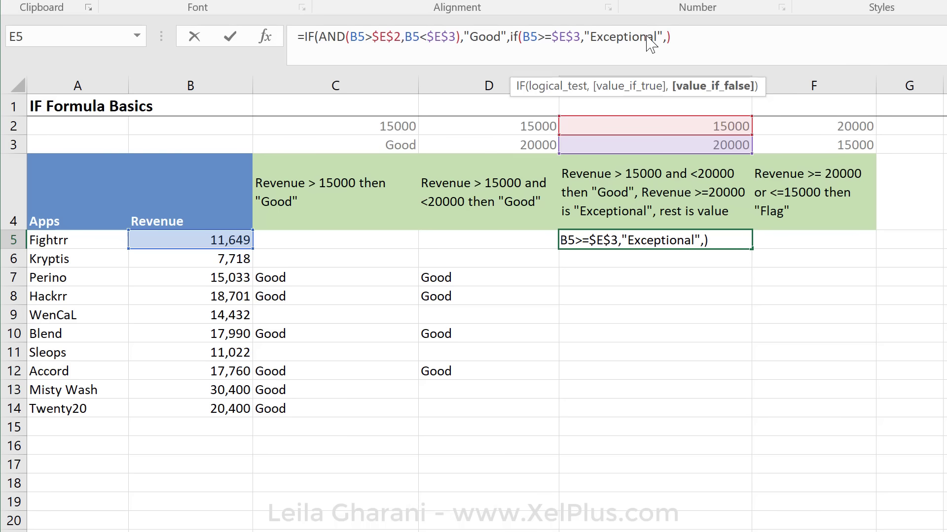
mouse_move(712, 86)
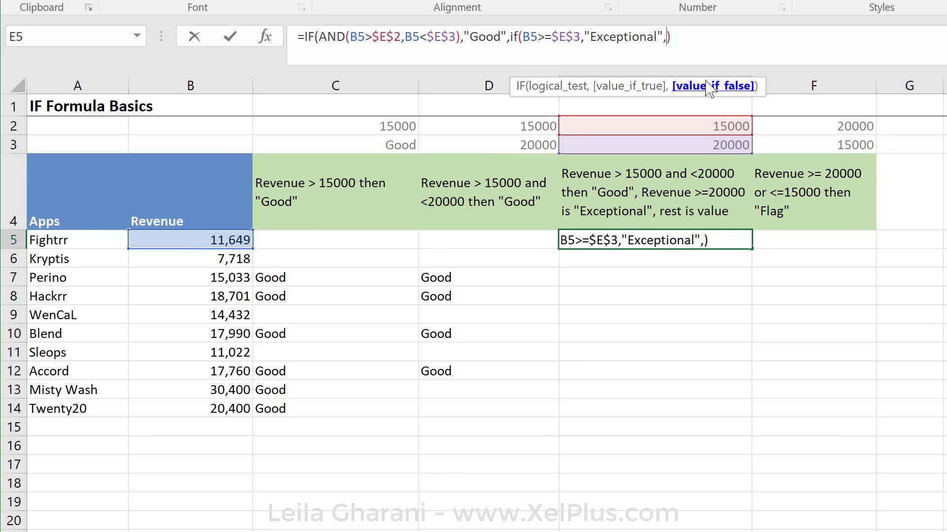
mouse_move(220, 236)
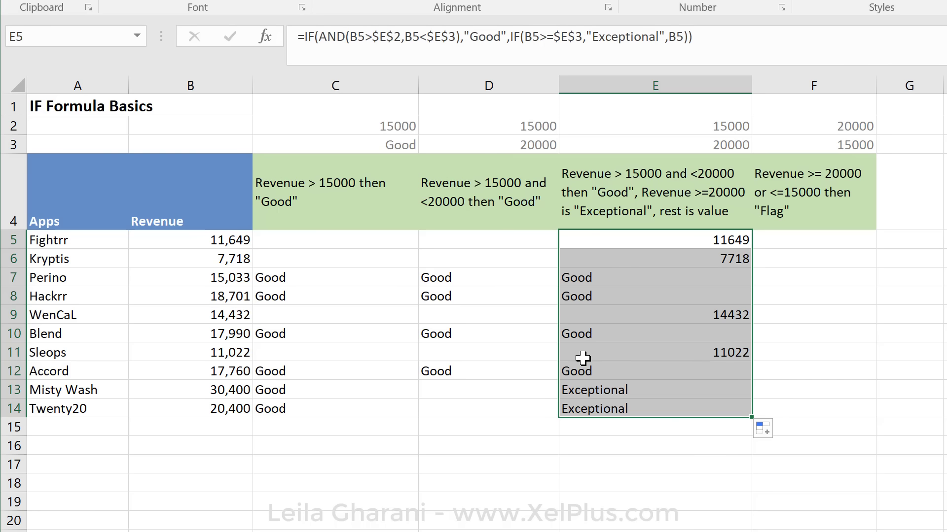
mouse_move(642, 345)
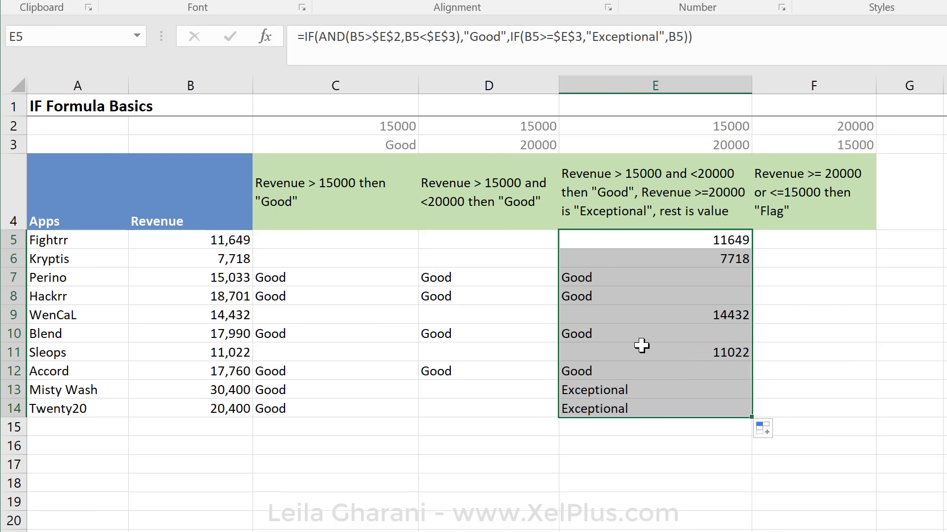
Select E9 to inspect the nested IF result for WenCaL
click(654, 315)
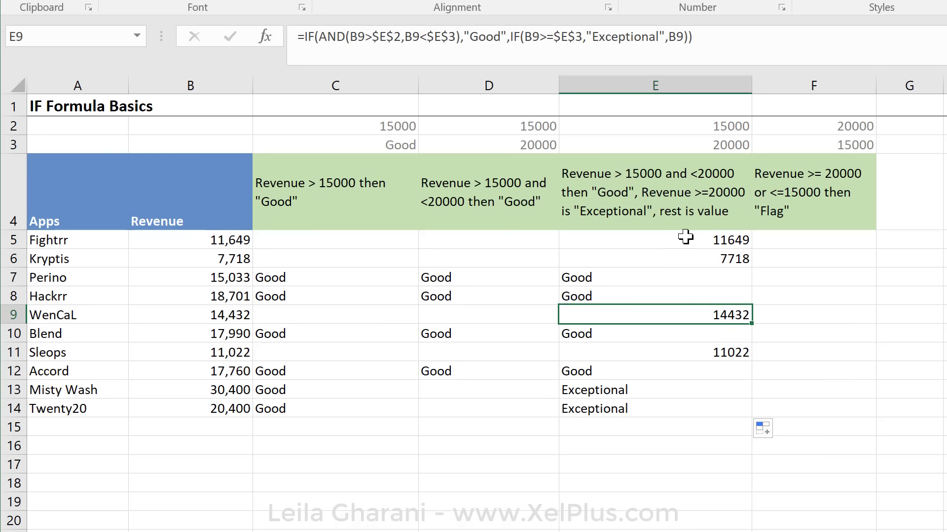
mouse_move(702, 265)
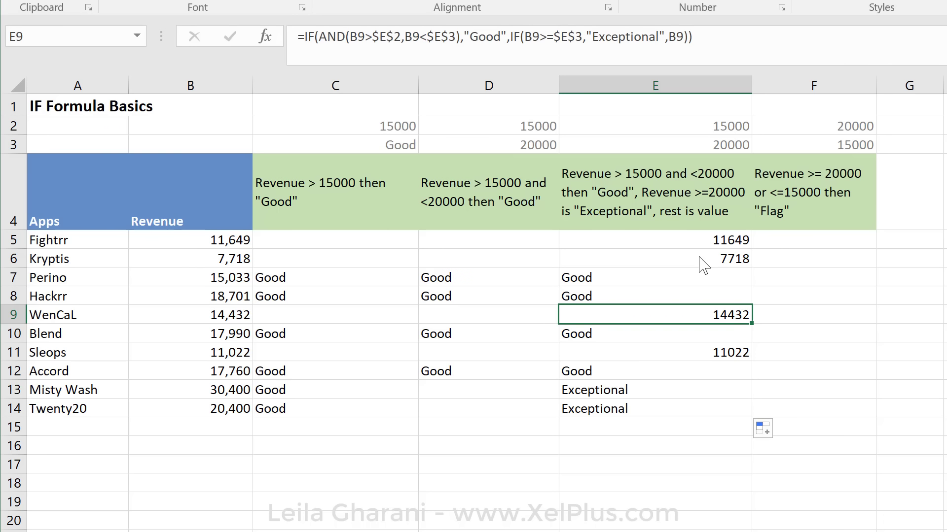
mouse_move(674, 232)
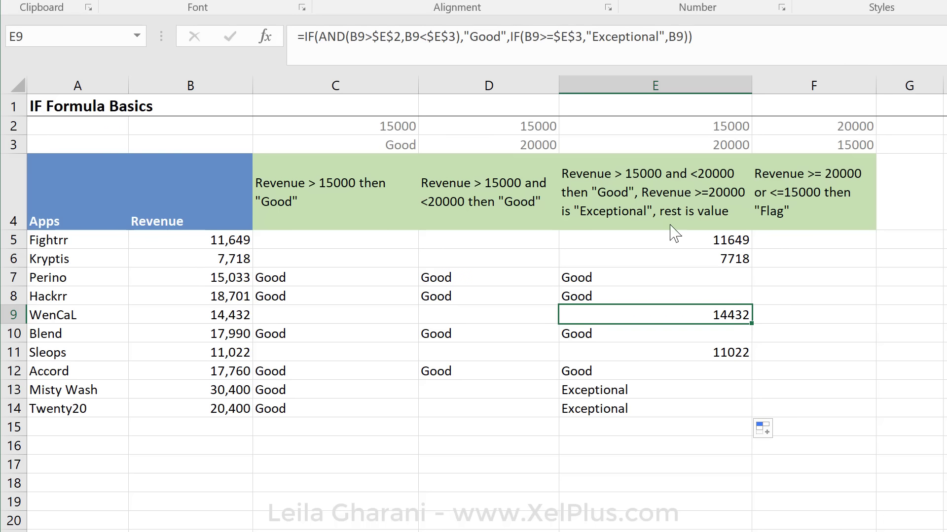
mouse_move(621, 45)
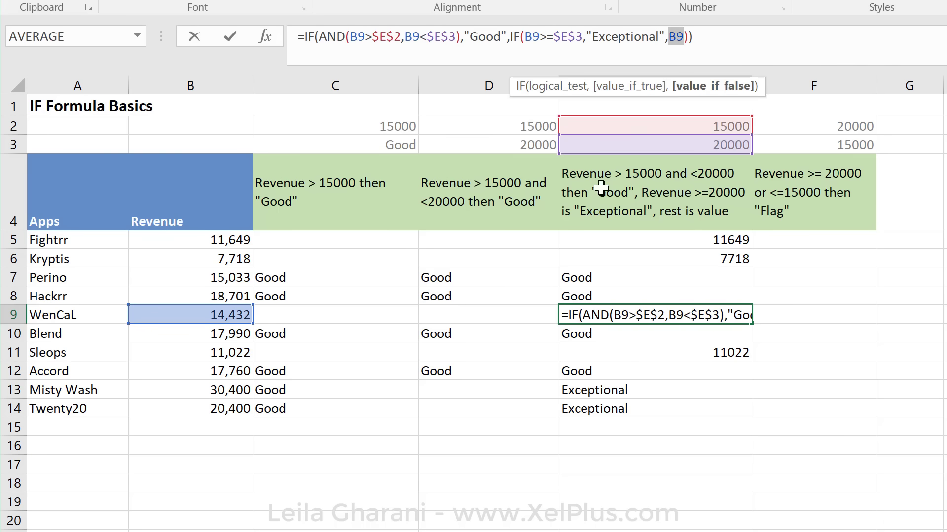
mouse_move(166, 368)
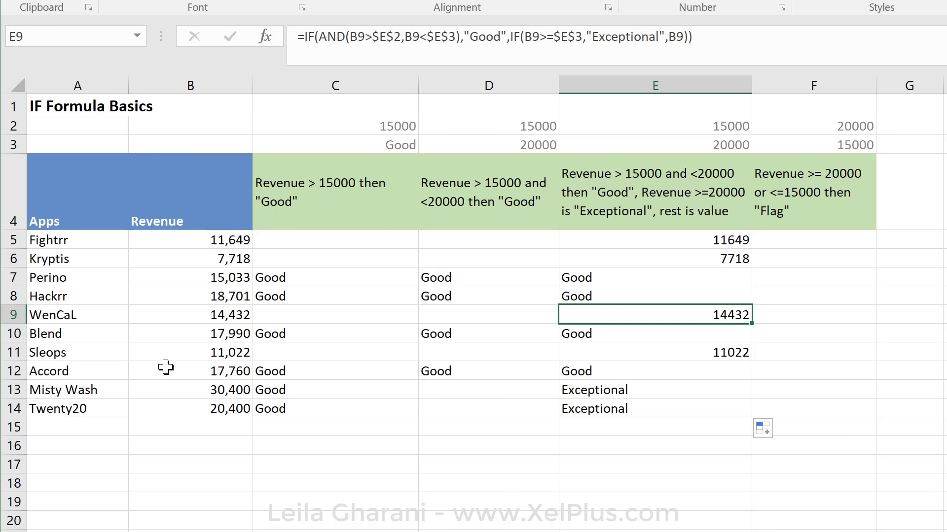
mouse_move(235, 312)
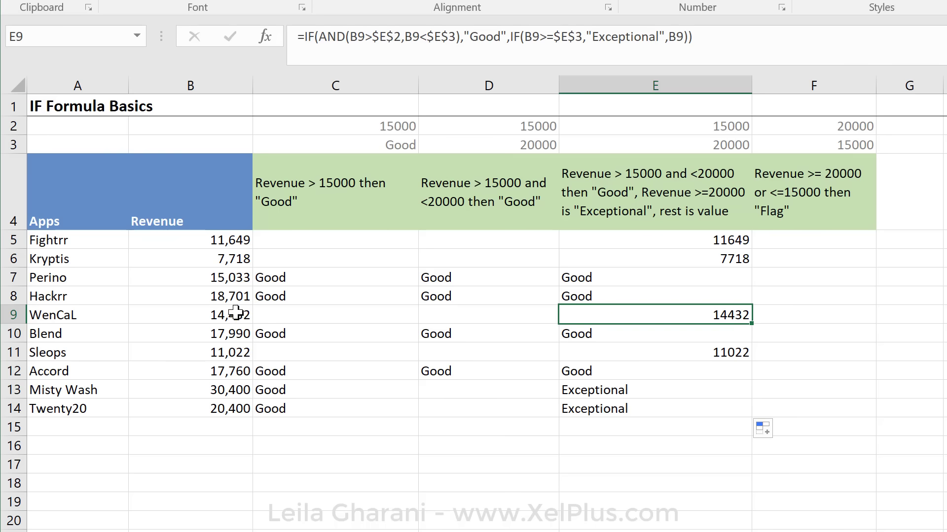
mouse_move(338, 43)
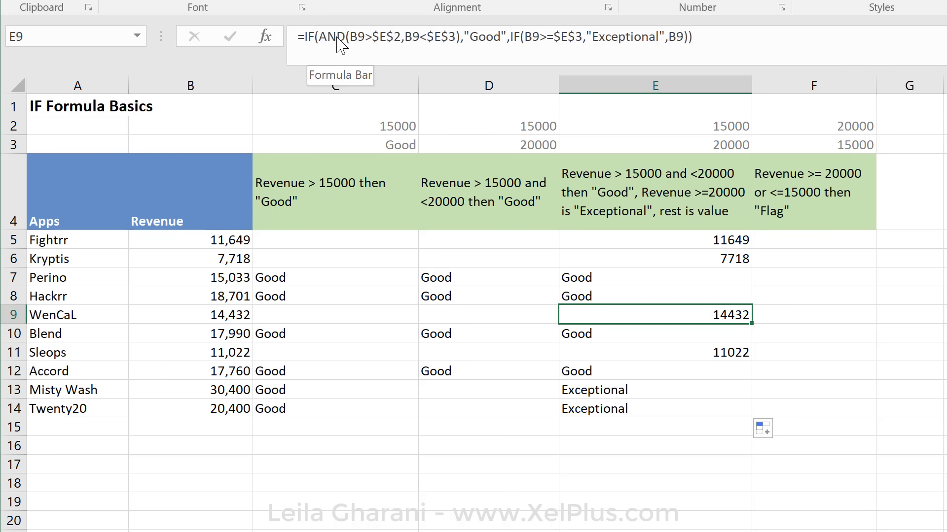
mouse_move(520, 82)
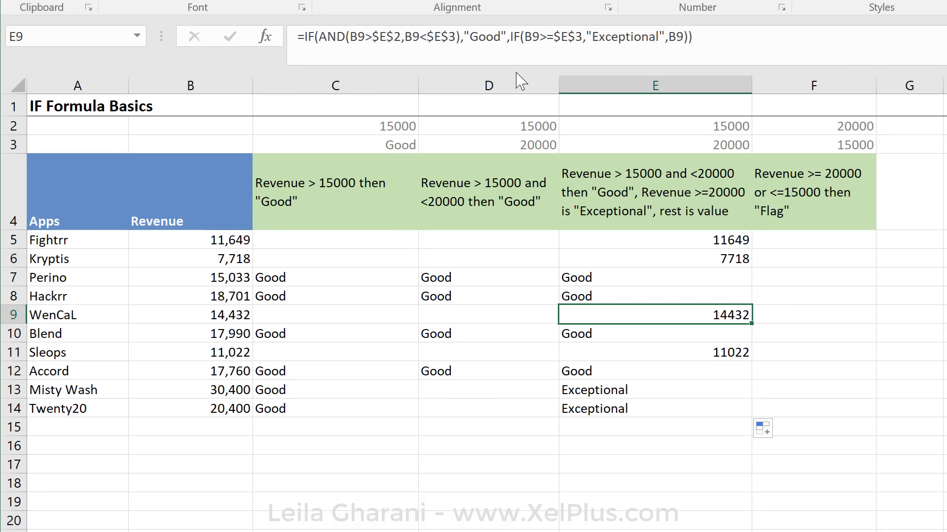
mouse_move(474, 63)
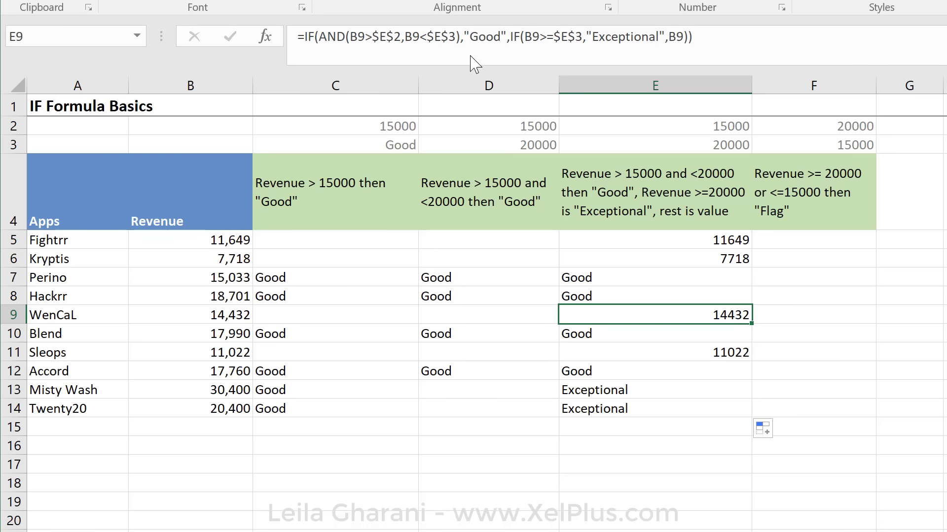
mouse_move(461, 45)
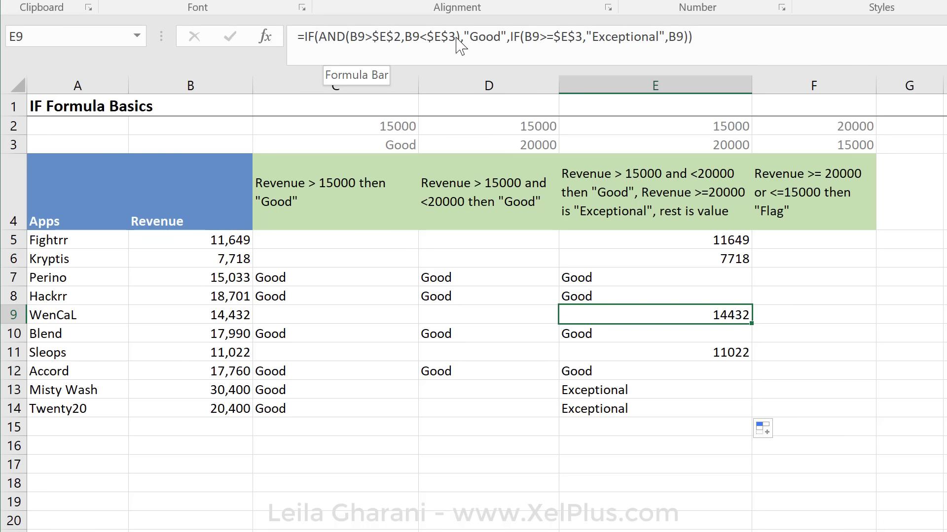
mouse_move(475, 257)
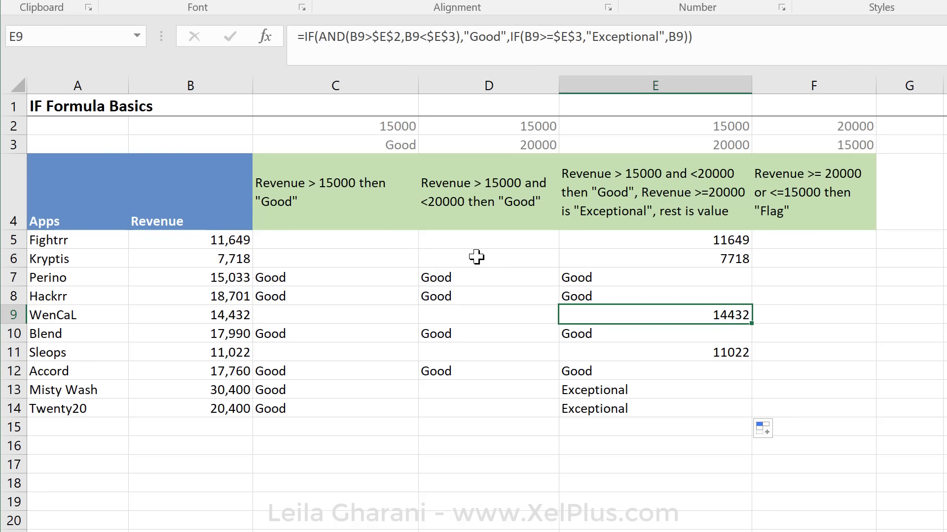
mouse_move(756, 37)
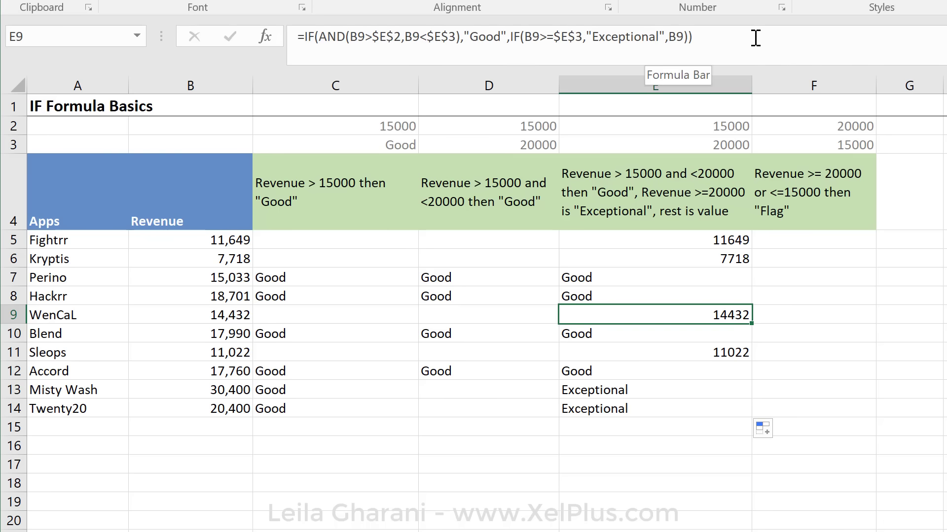
mouse_move(711, 46)
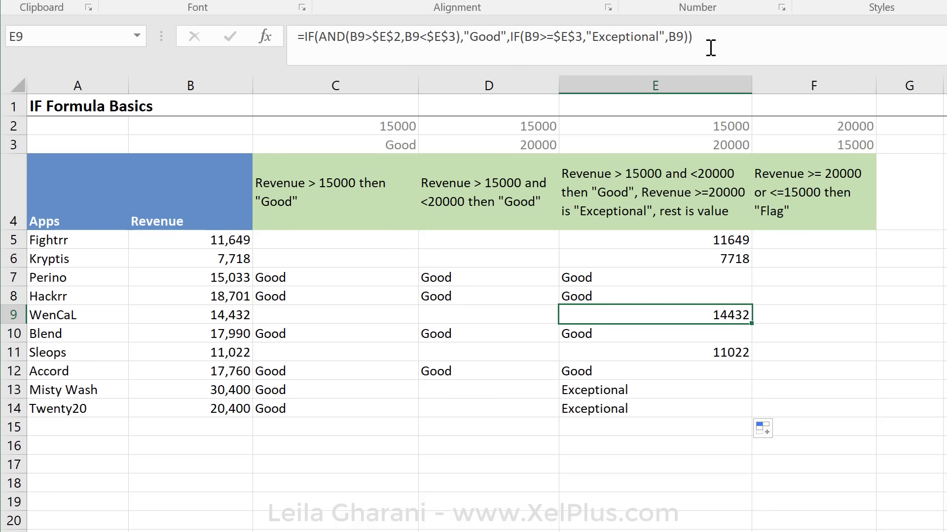
mouse_move(640, 280)
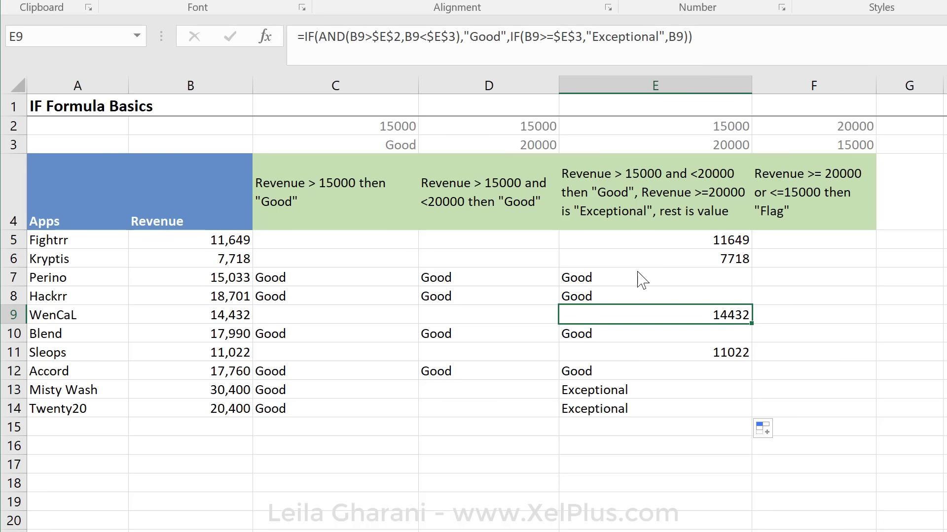
mouse_move(798, 253)
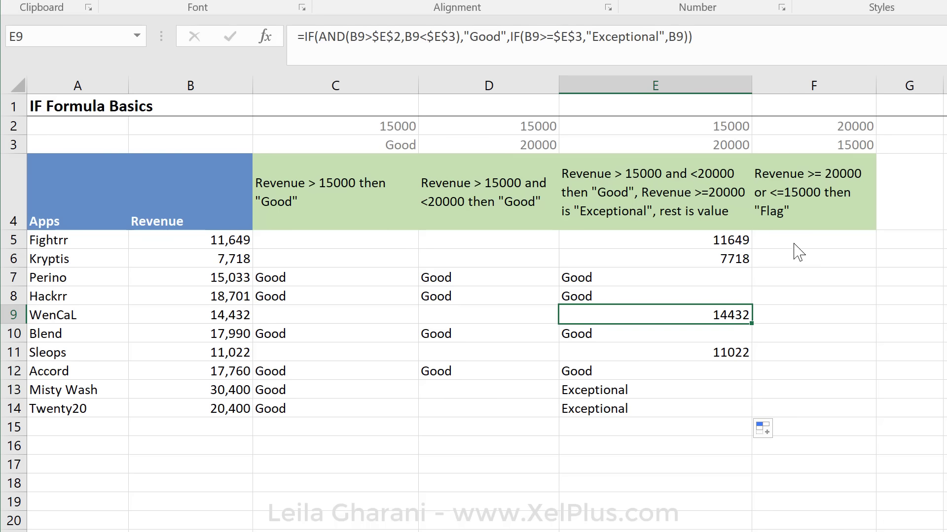
In F5 start =IF(OR( testing B5 at least the 20000 threshold in F2
click(813, 239)
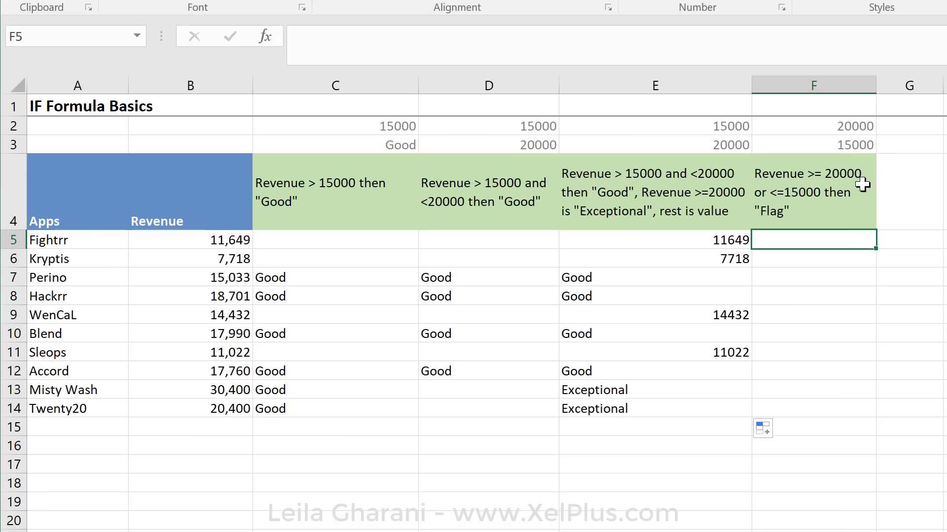
mouse_move(775, 208)
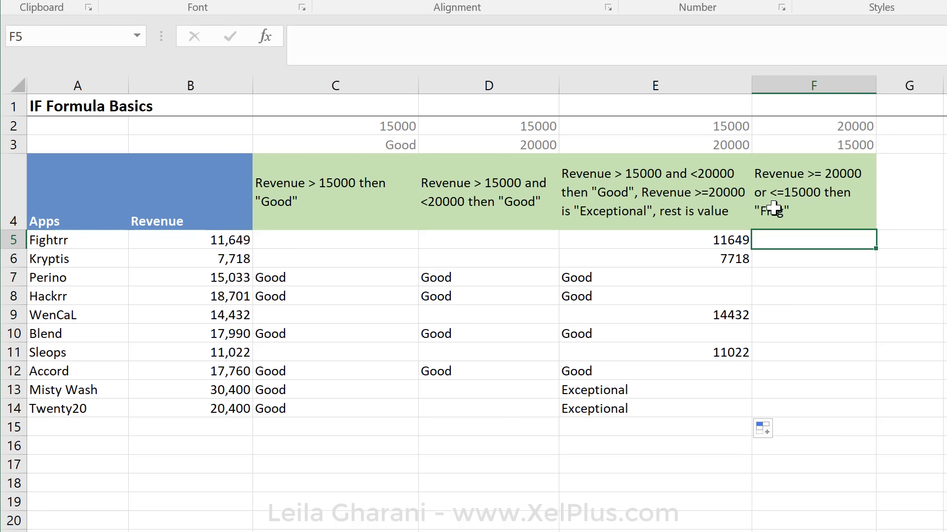
mouse_move(835, 219)
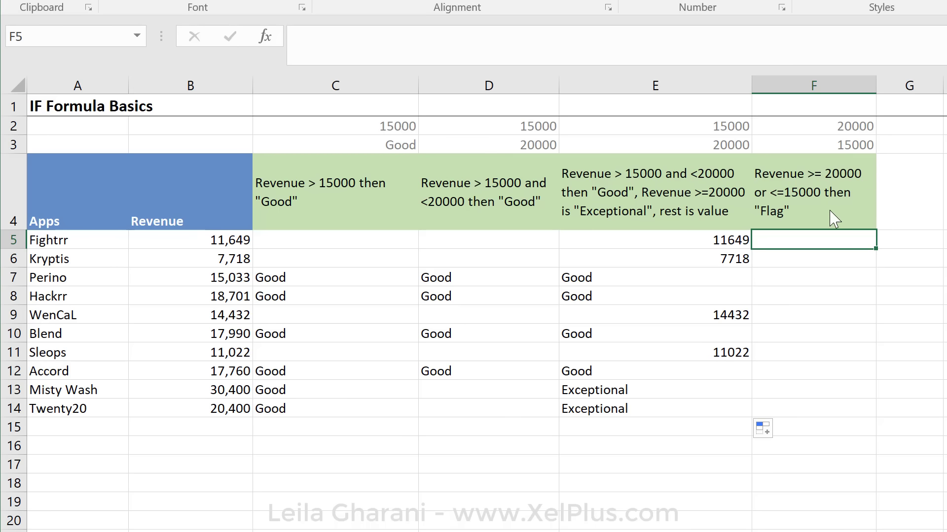
mouse_move(782, 221)
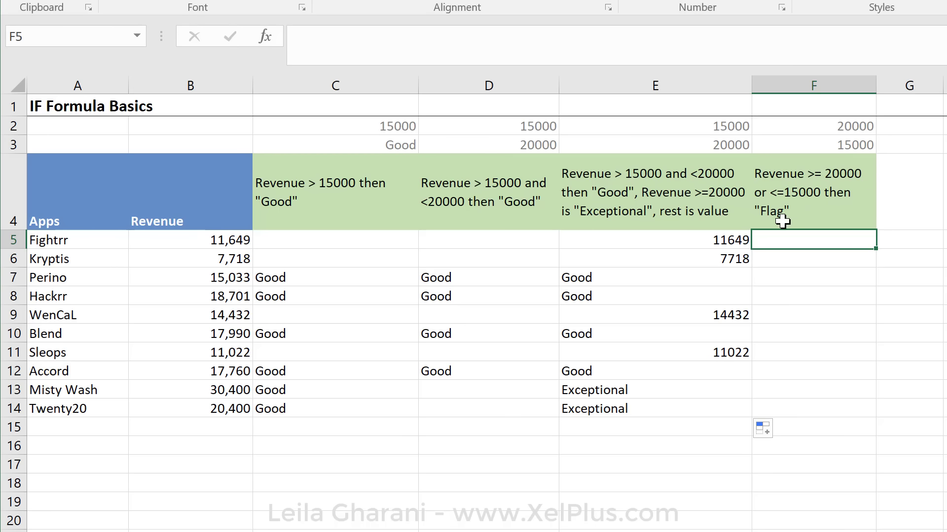
mouse_move(815, 219)
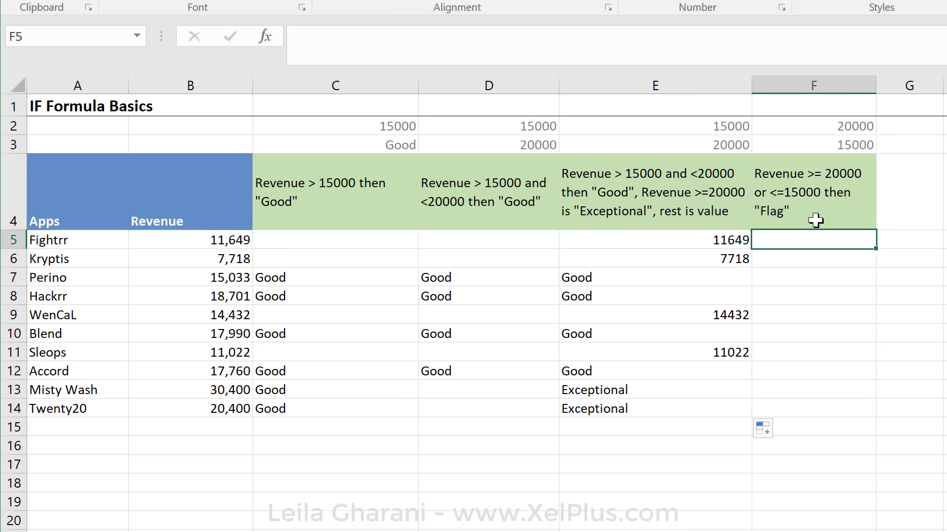
text(=if)
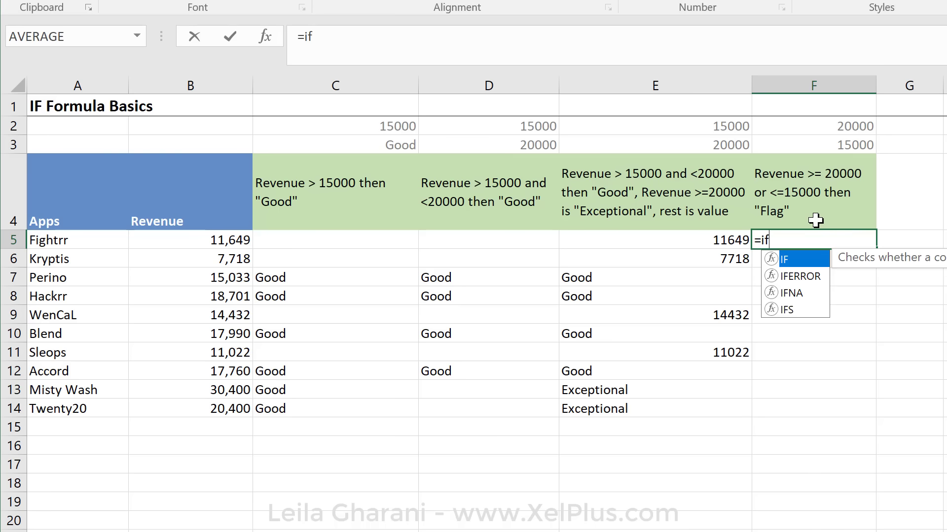
text(()
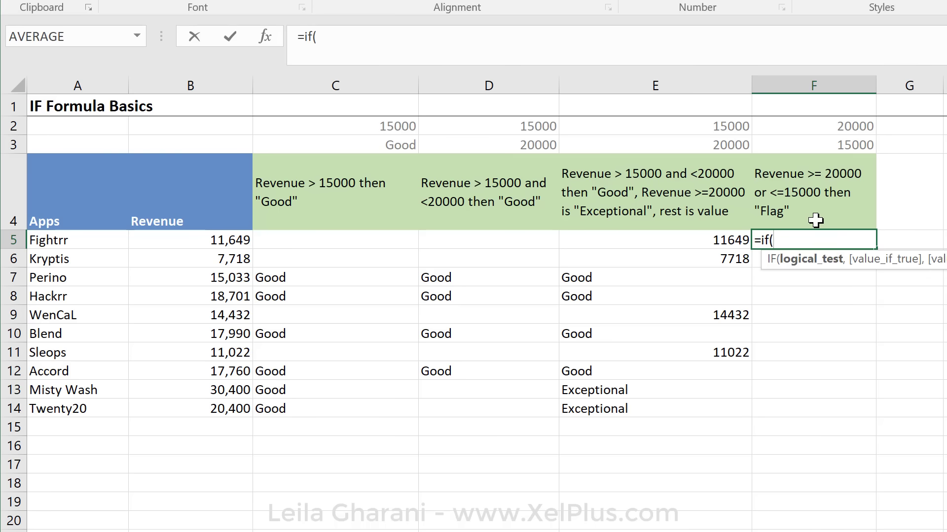
text(or()
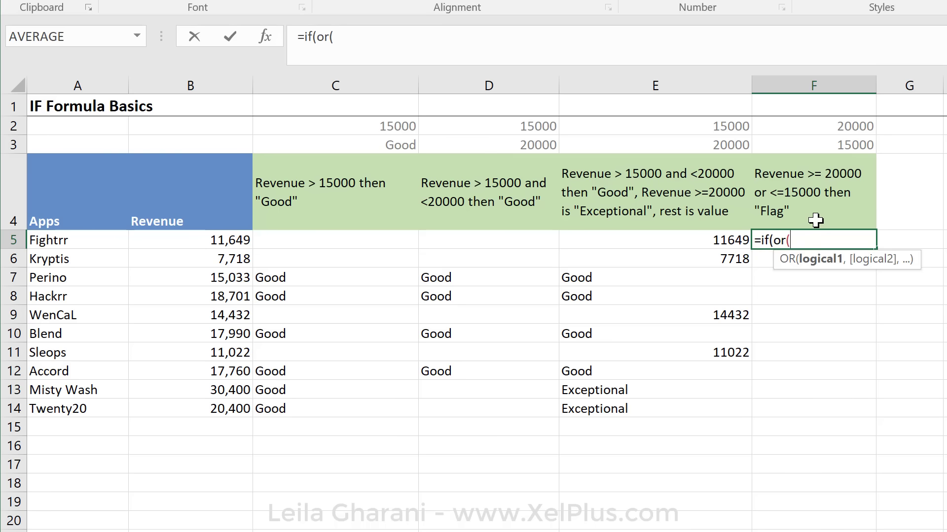
mouse_move(805, 202)
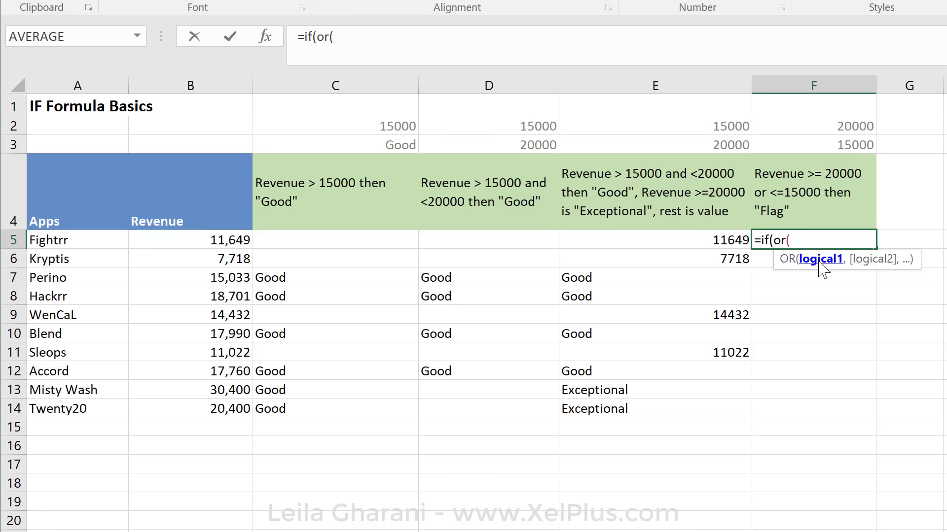
click(190, 240)
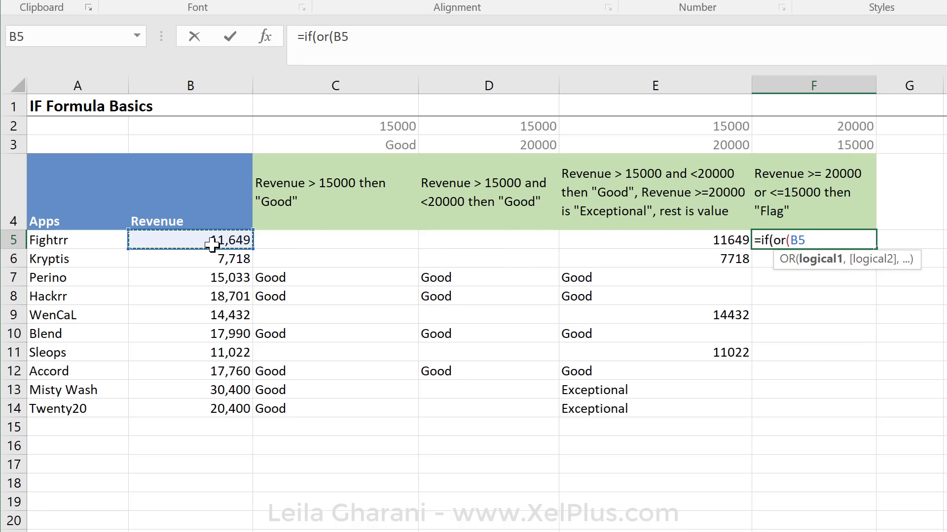
text(>)
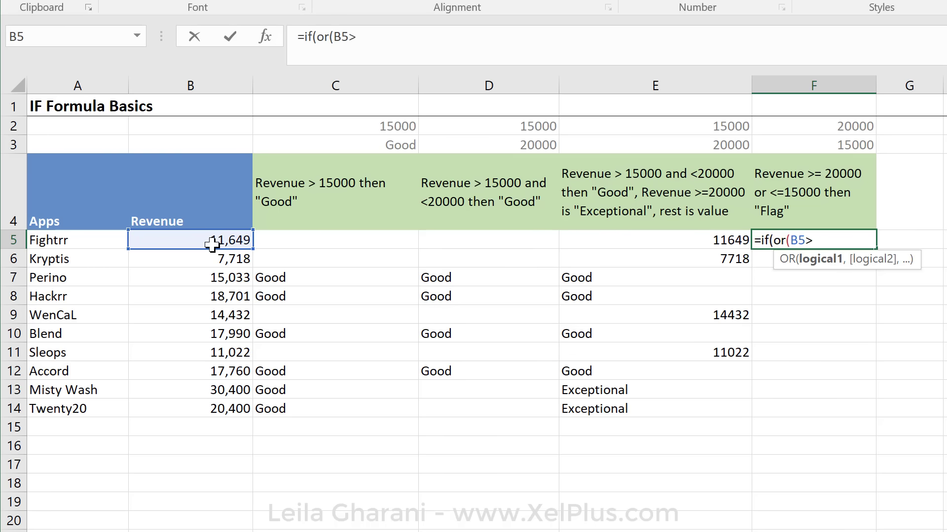
text(=)
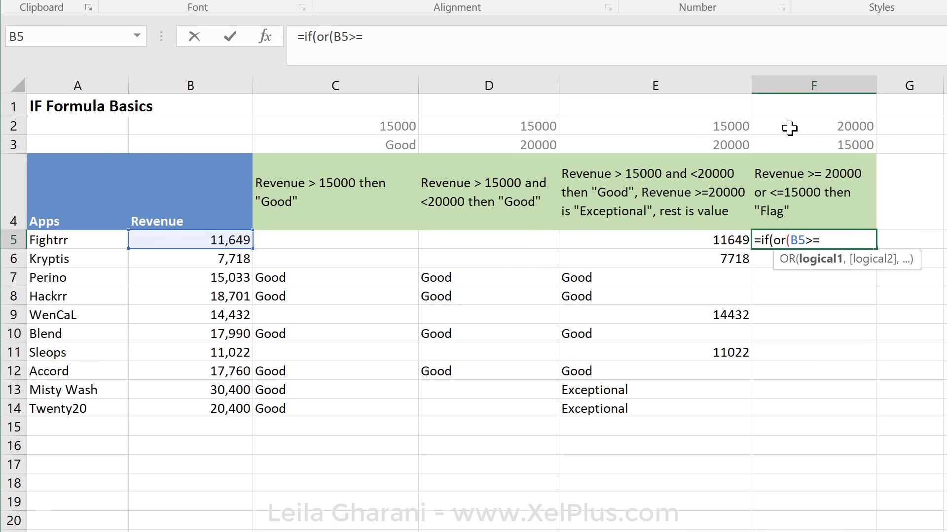
click(789, 126)
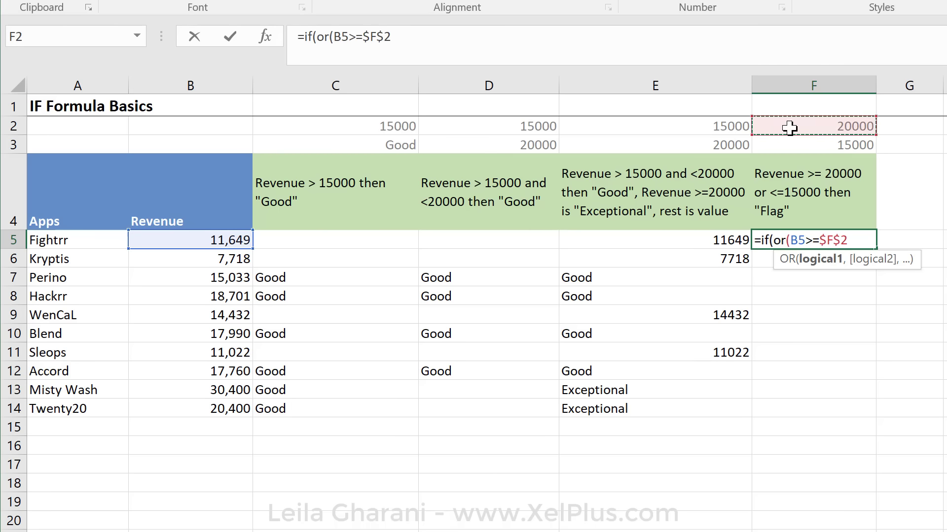
text(,)
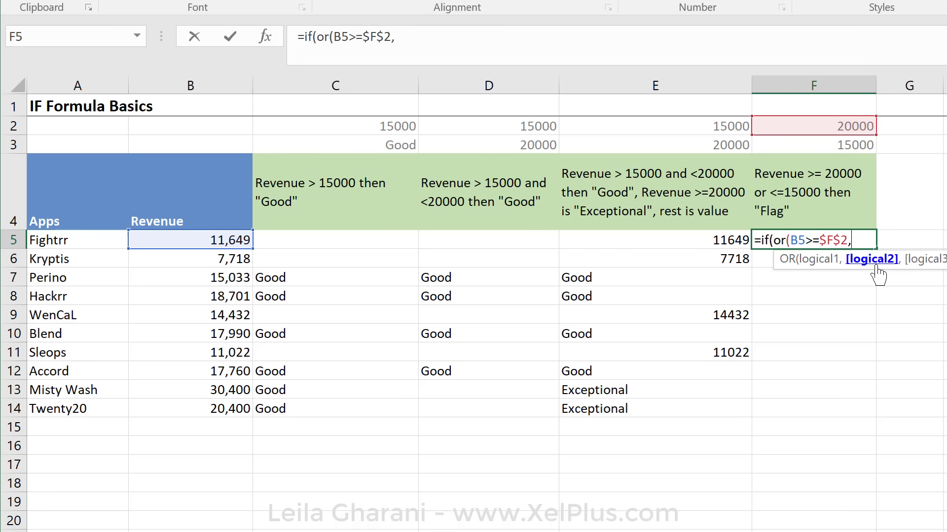
mouse_move(211, 247)
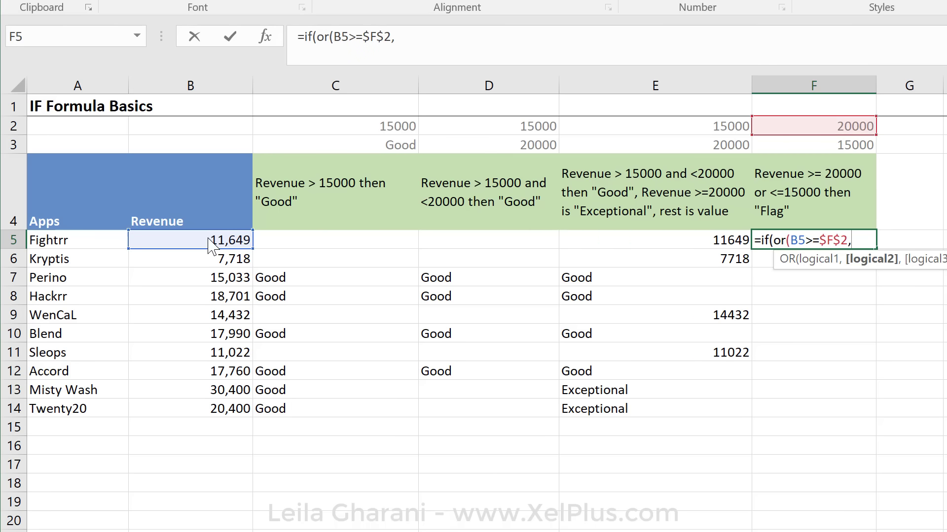
Add B5 at most the 15000 threshold in F3, return "Flag" or "", and confirm
text(B5<)
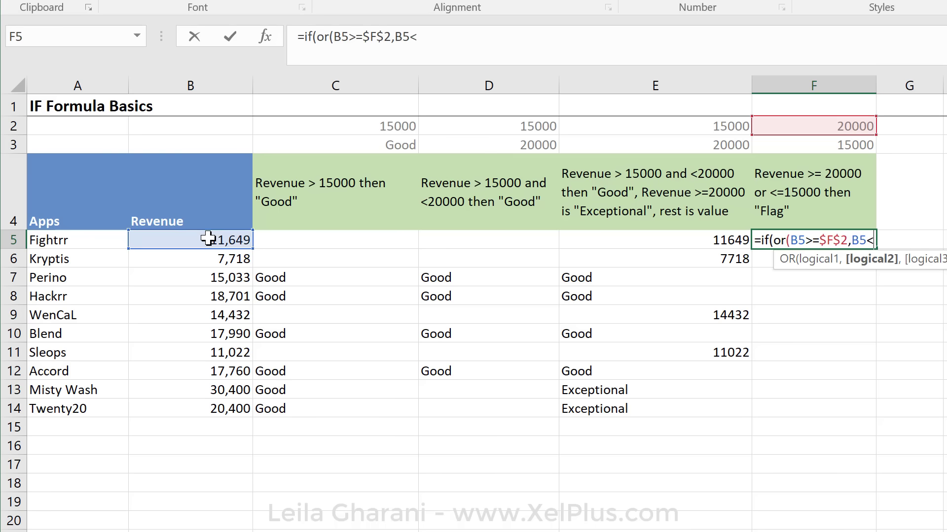
text(=)
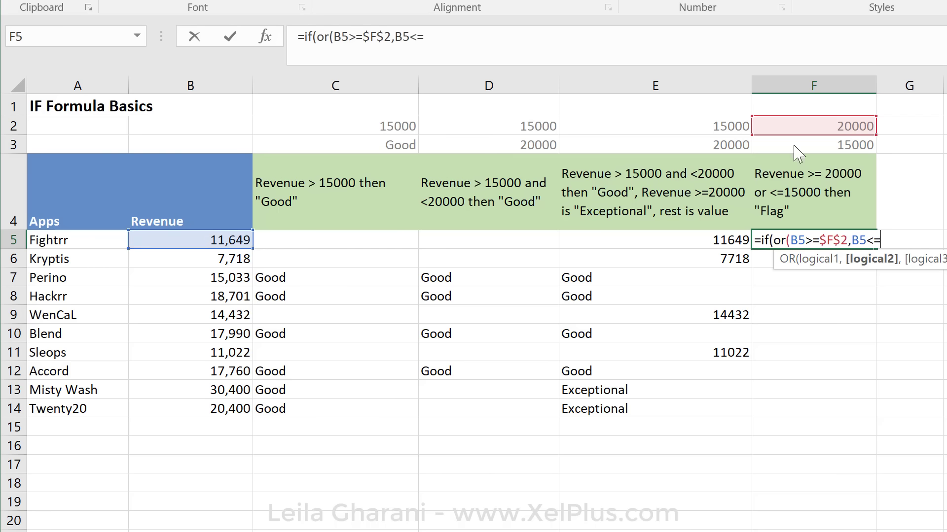
click(813, 145)
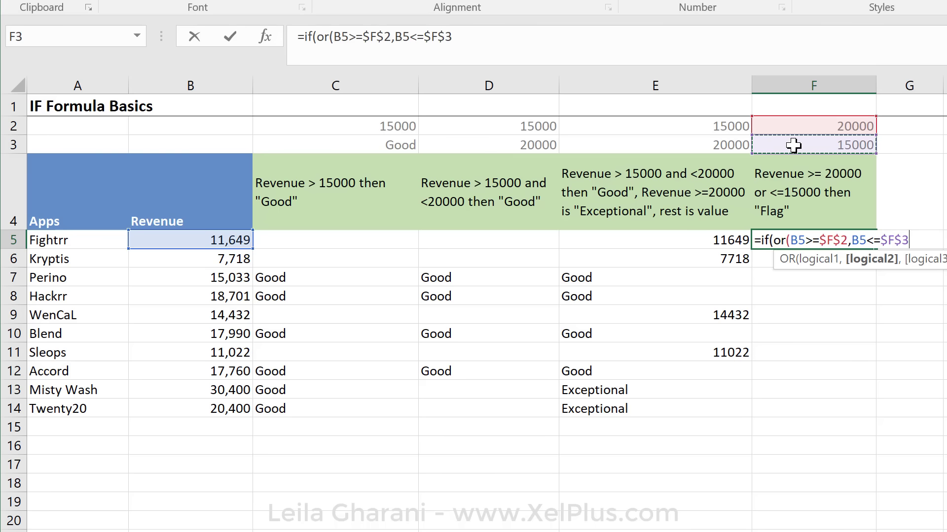
text())
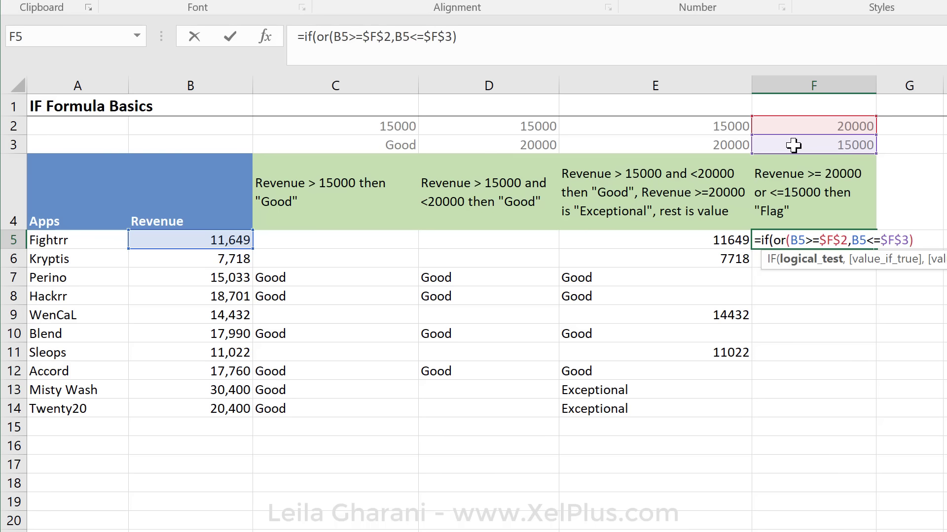
text(,)
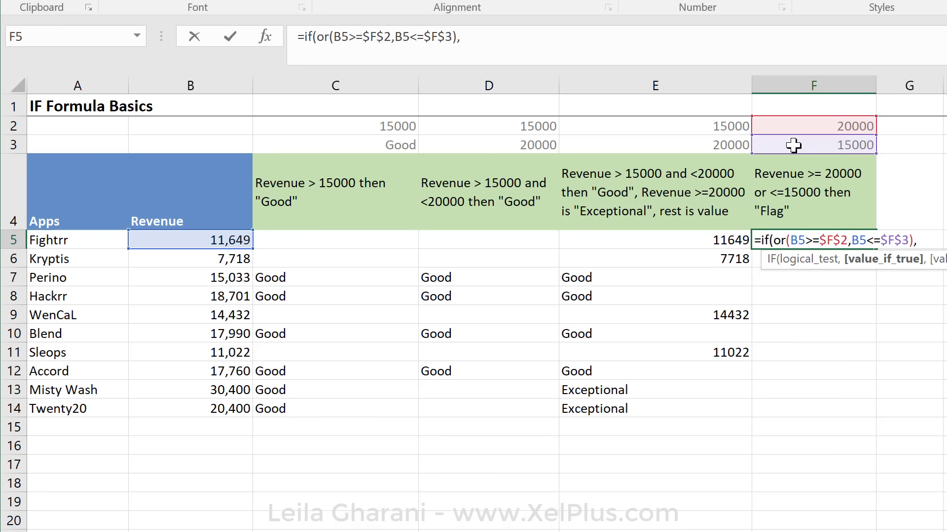
mouse_move(658, 122)
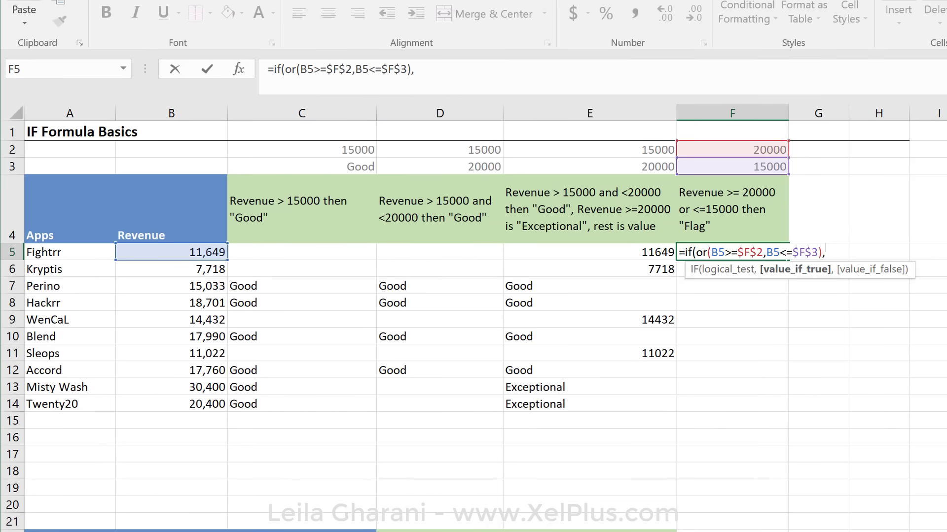
text("F)
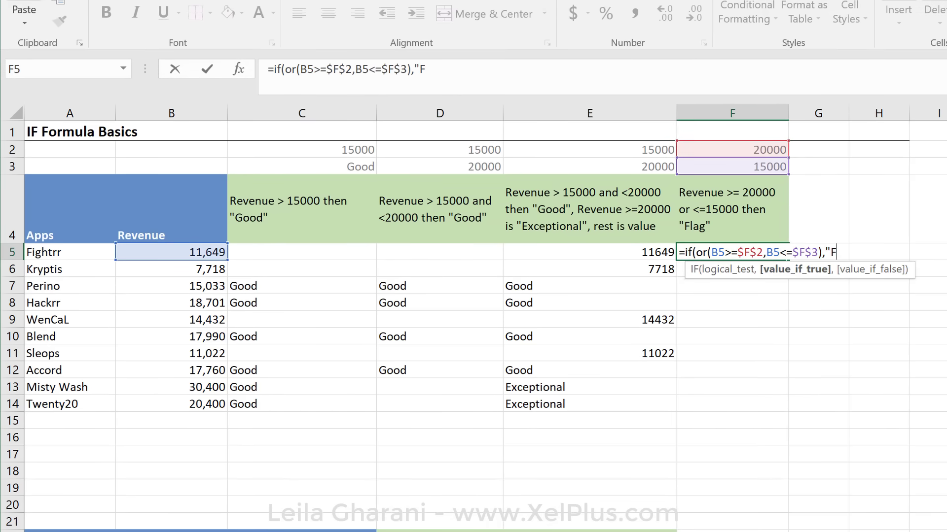
text(lag",)
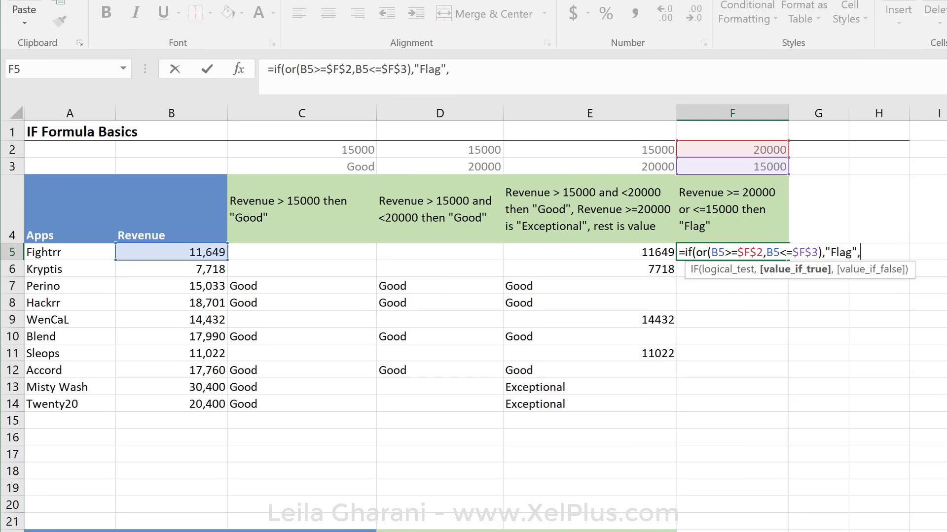
text(""))
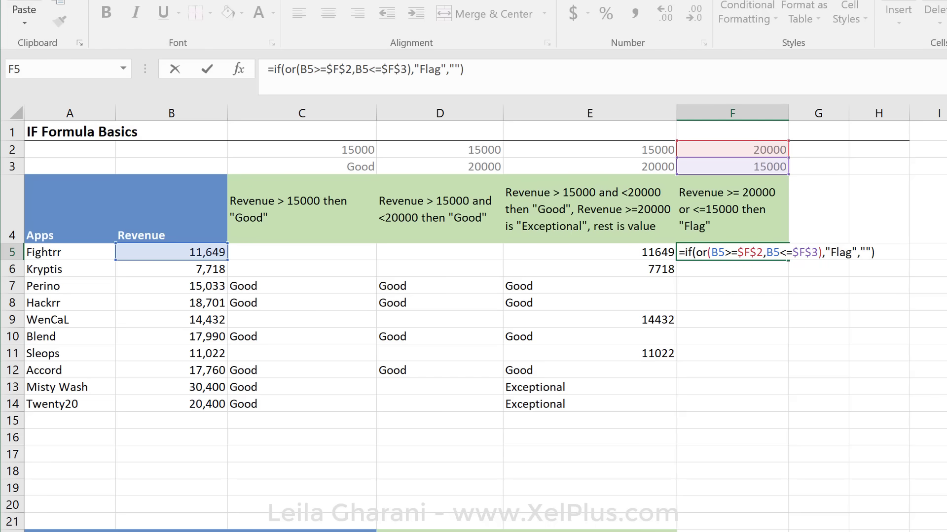
key(Return)
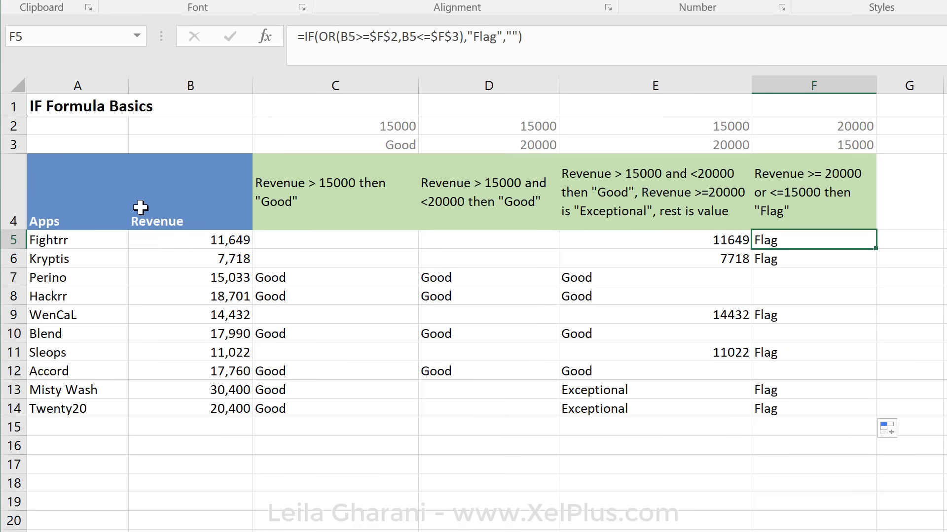
click(191, 240)
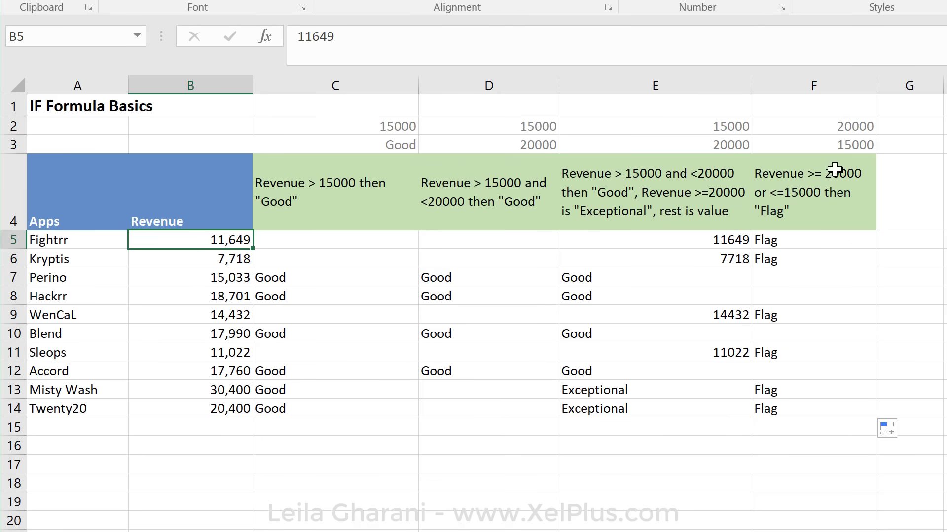
mouse_move(704, 224)
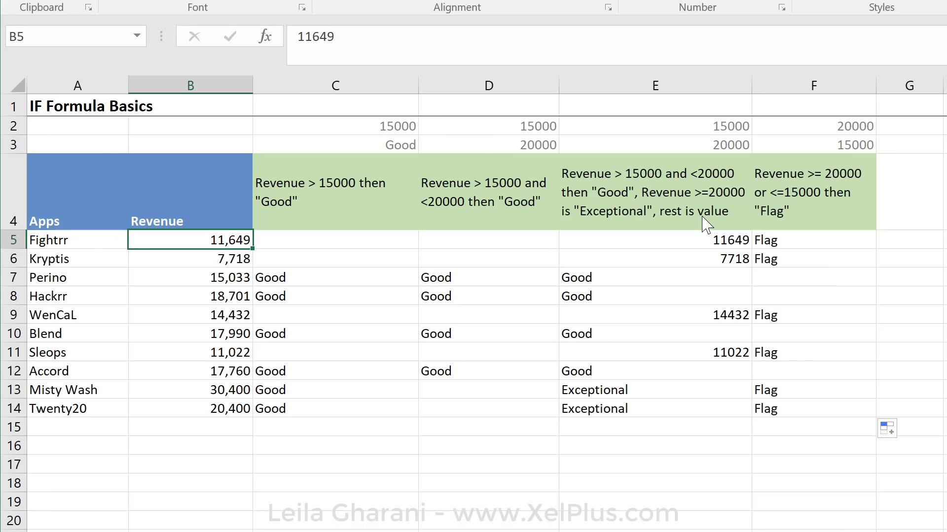
mouse_move(246, 312)
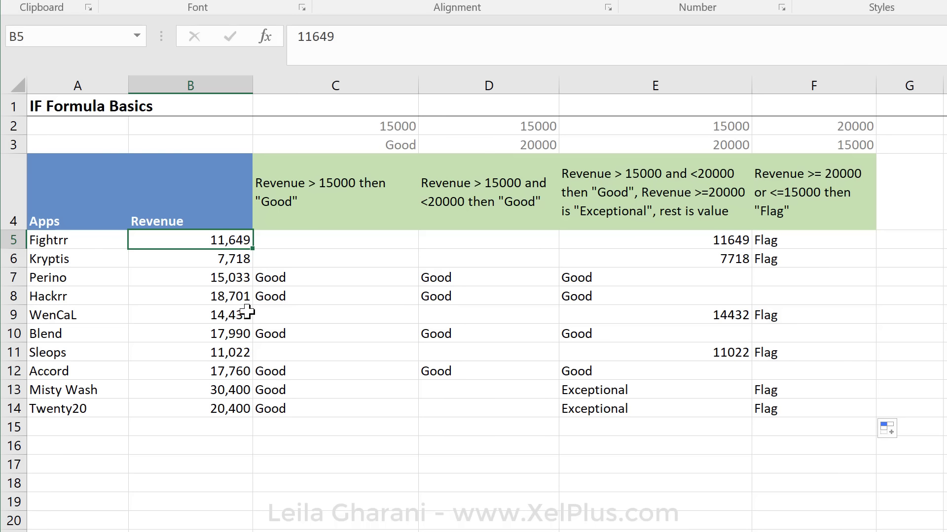
mouse_move(234, 416)
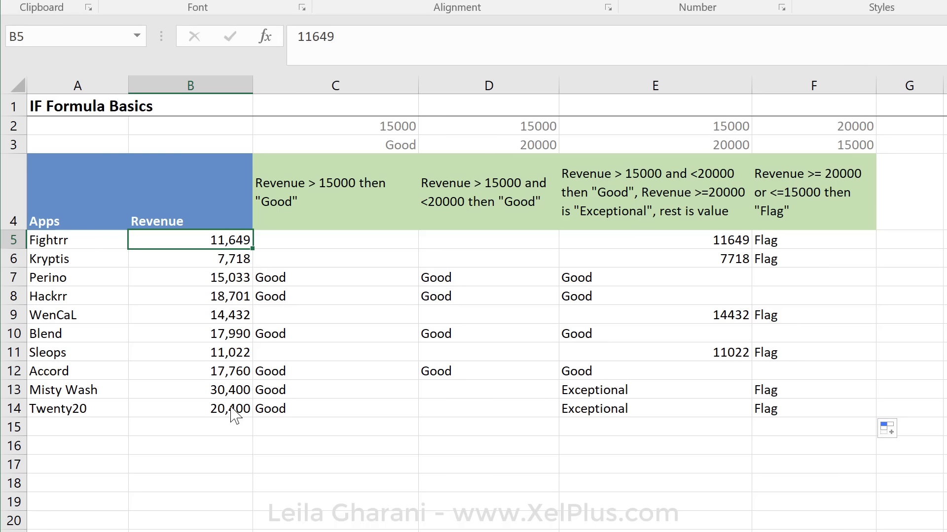
Scroll to the actual versus budget table and select Fightrr's threshold value cell D23
scroll(down, 3)
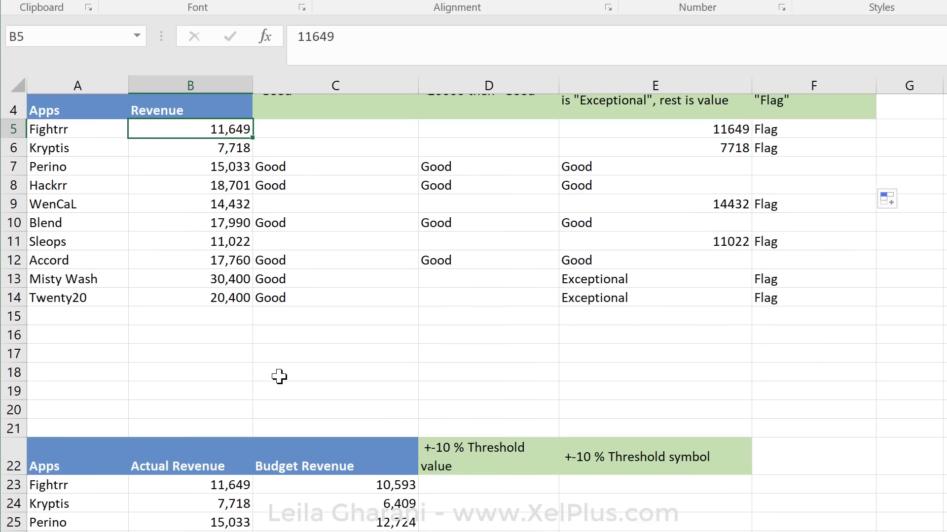
scroll(down, 3)
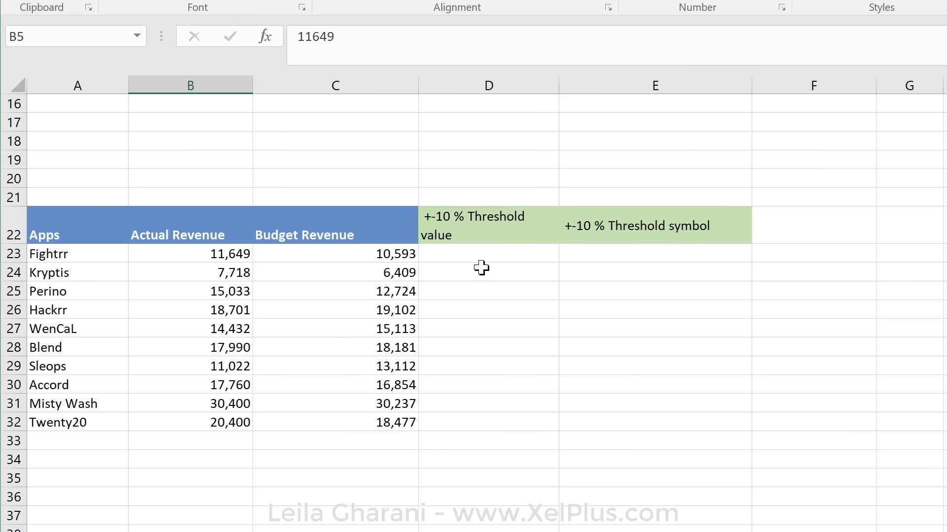
click(488, 253)
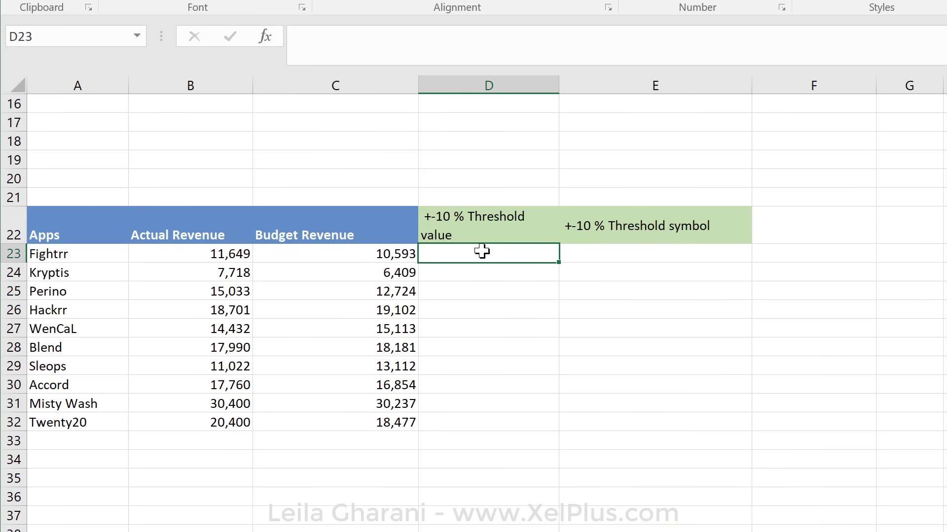
mouse_move(334, 252)
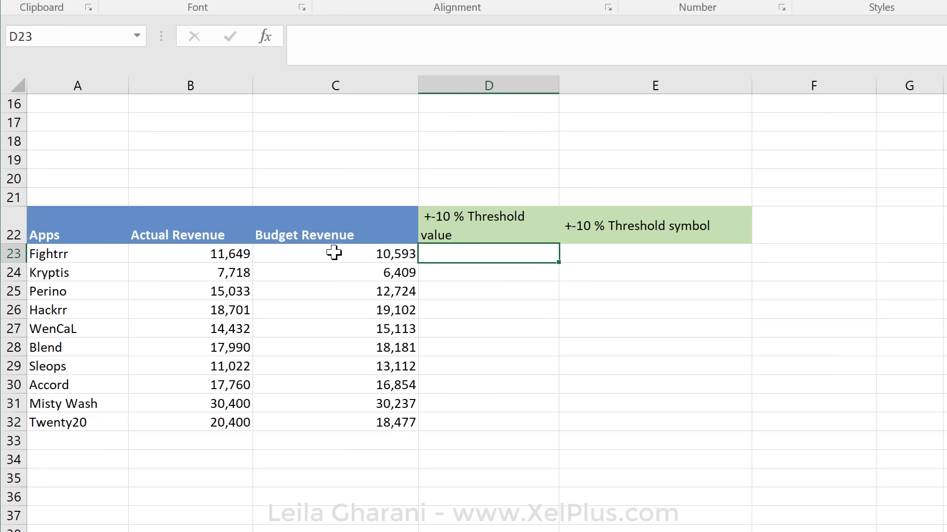
mouse_move(452, 253)
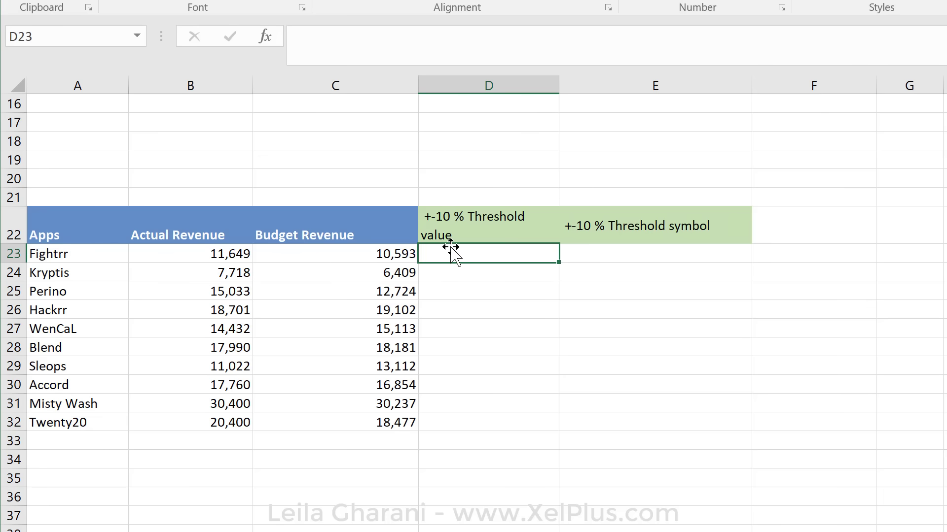
mouse_move(264, 276)
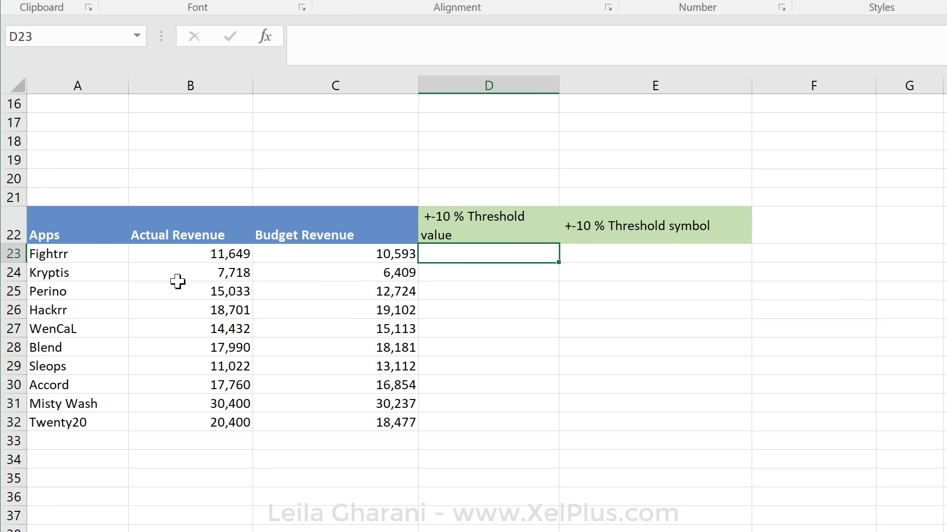
mouse_move(518, 265)
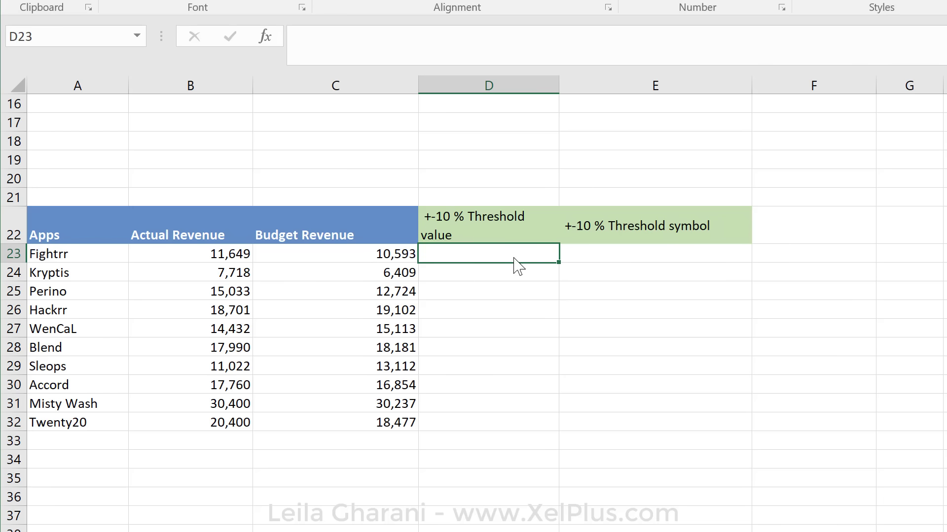
mouse_move(500, 255)
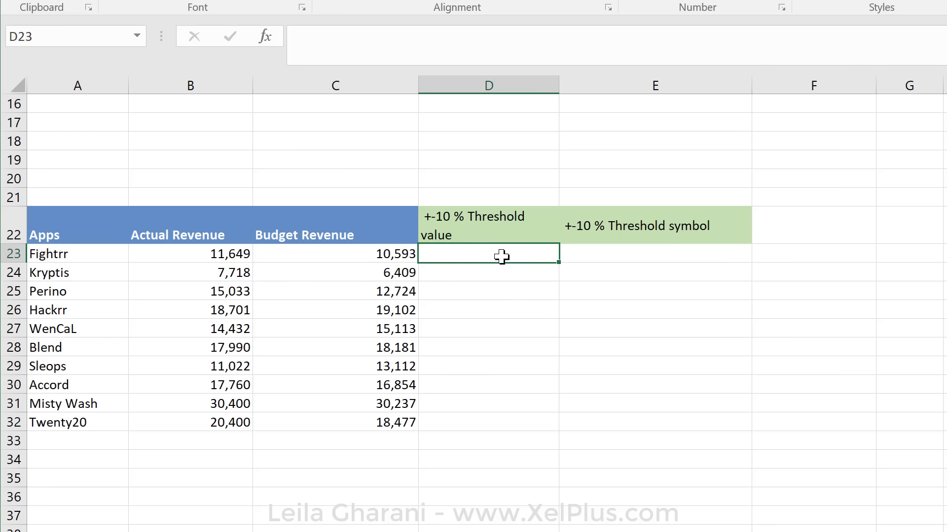
mouse_move(464, 236)
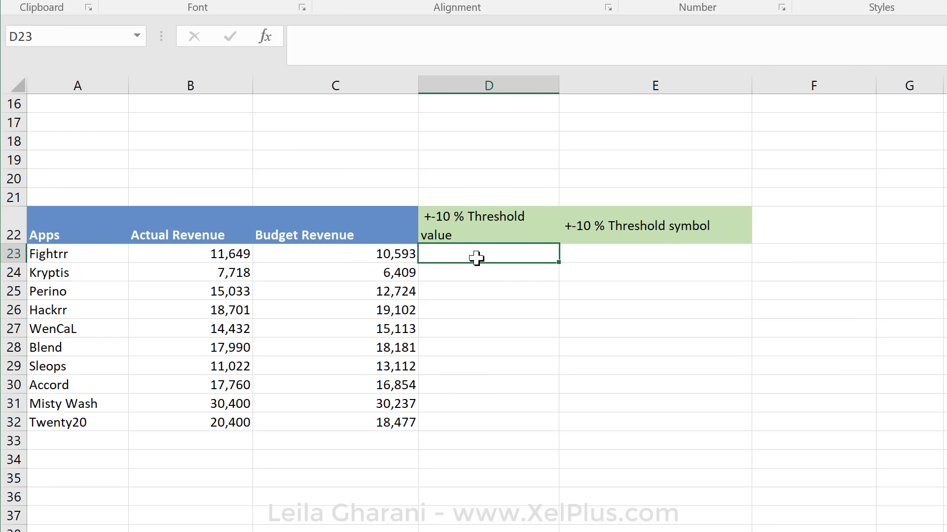
text(=)
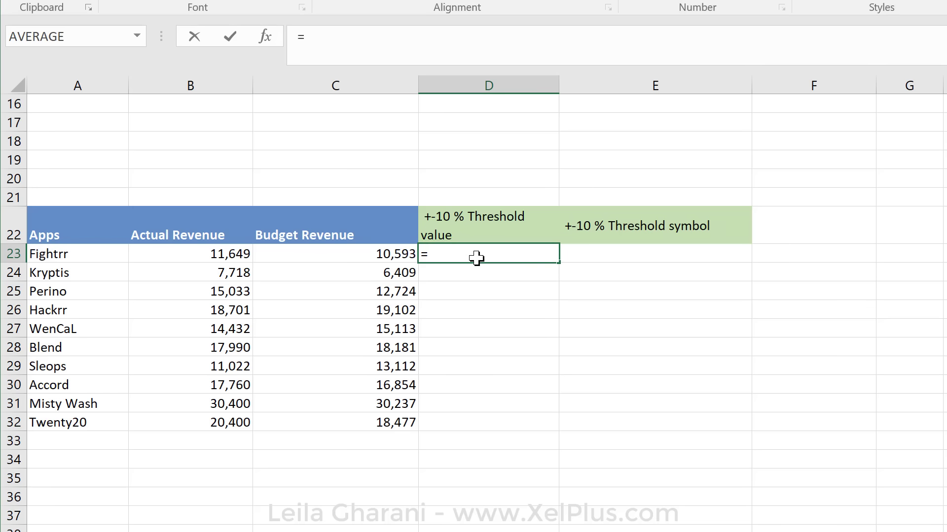
mouse_move(416, 272)
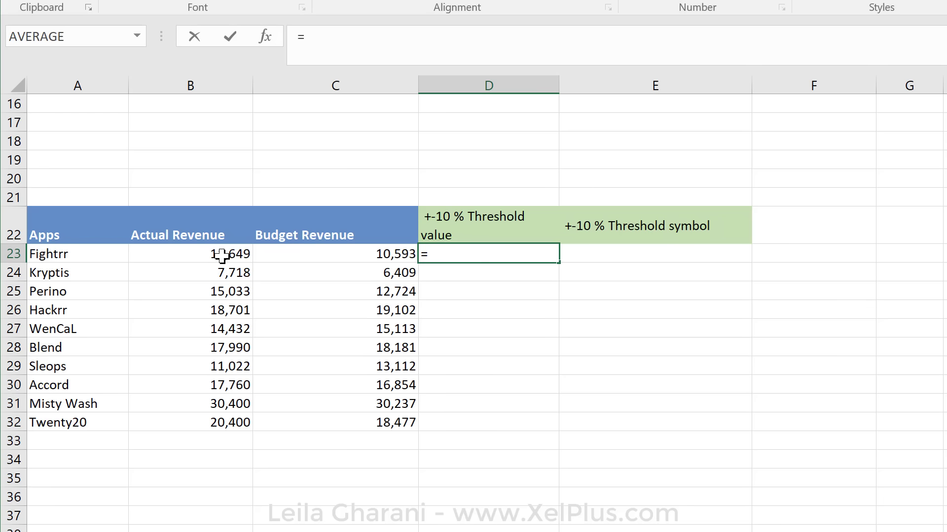
click(190, 253)
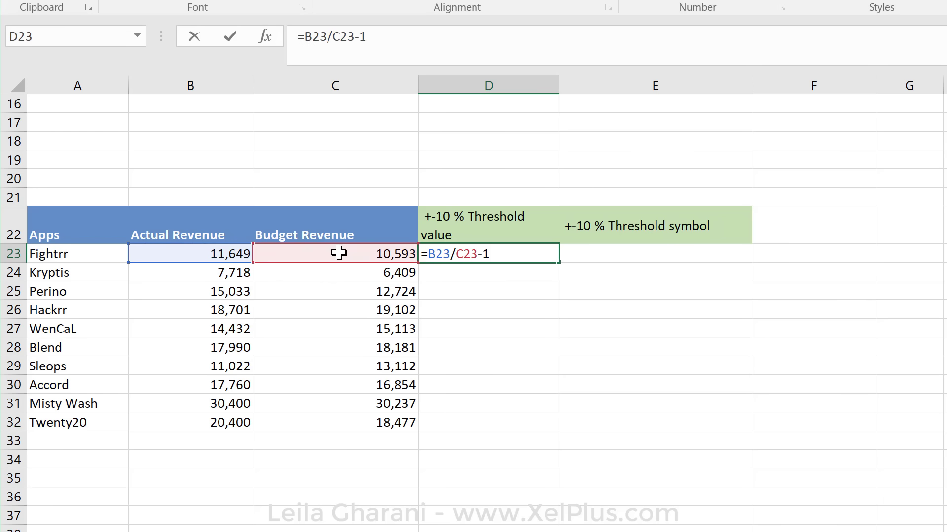
key(Return)
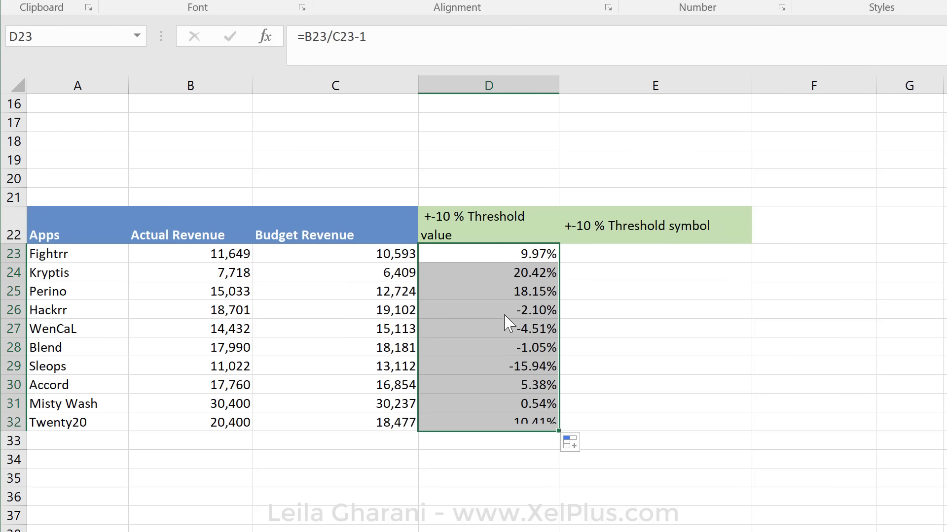
mouse_move(504, 398)
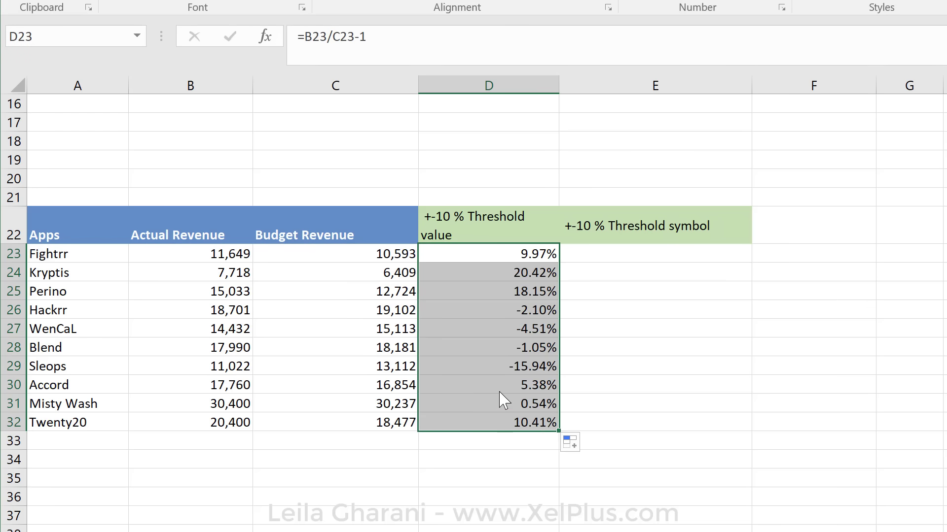
click(488, 384)
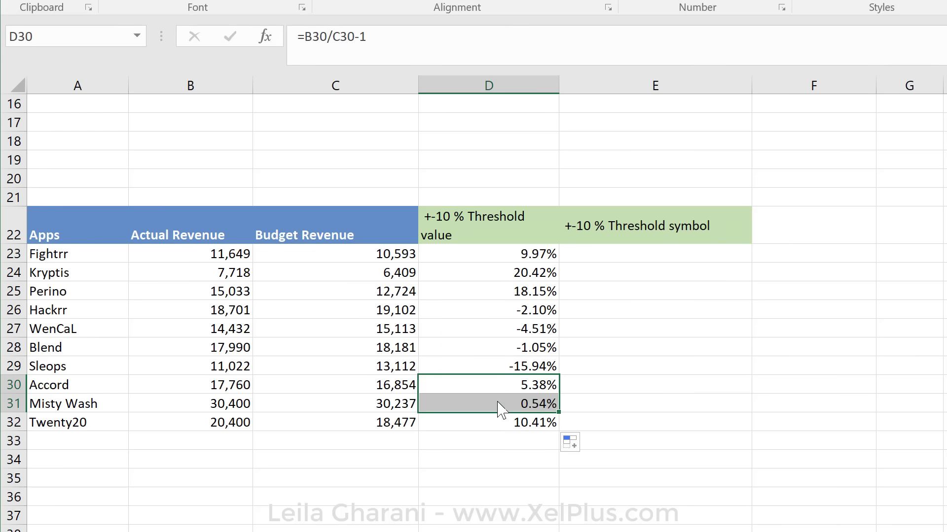
mouse_move(510, 318)
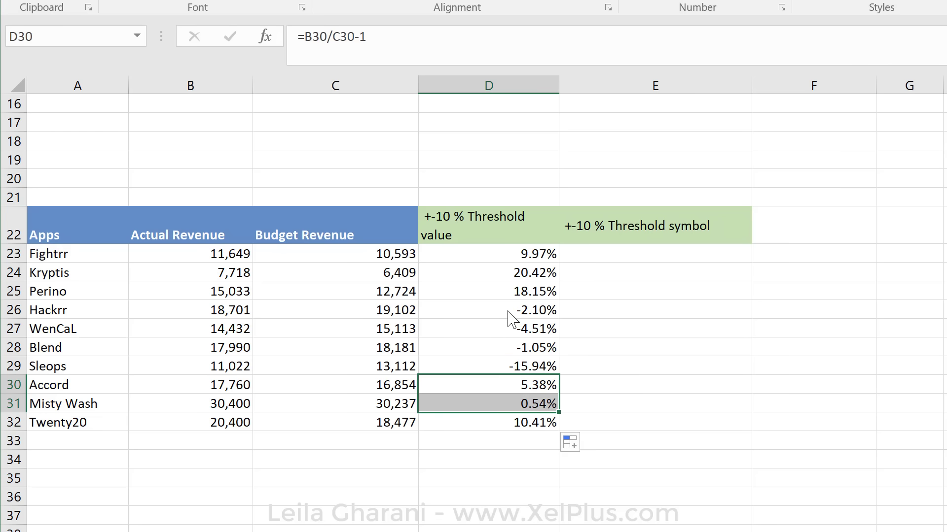
mouse_move(491, 298)
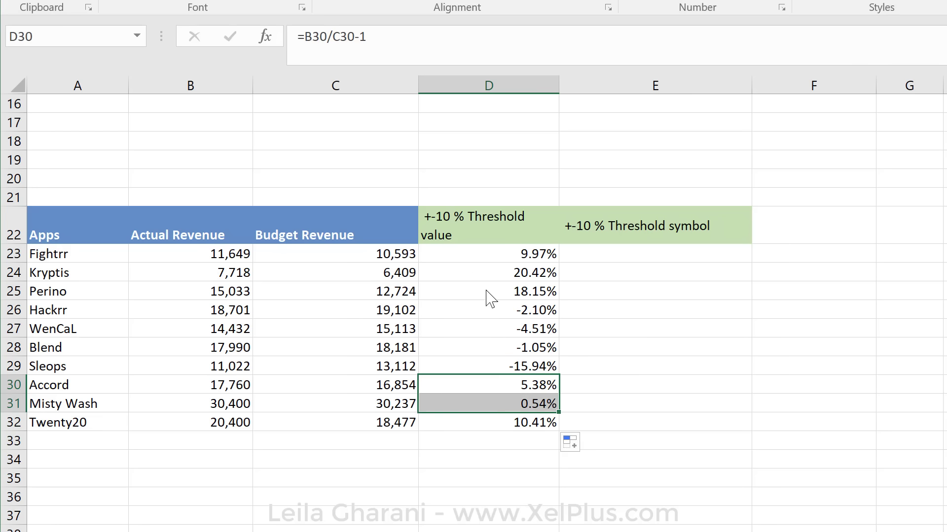
click(488, 273)
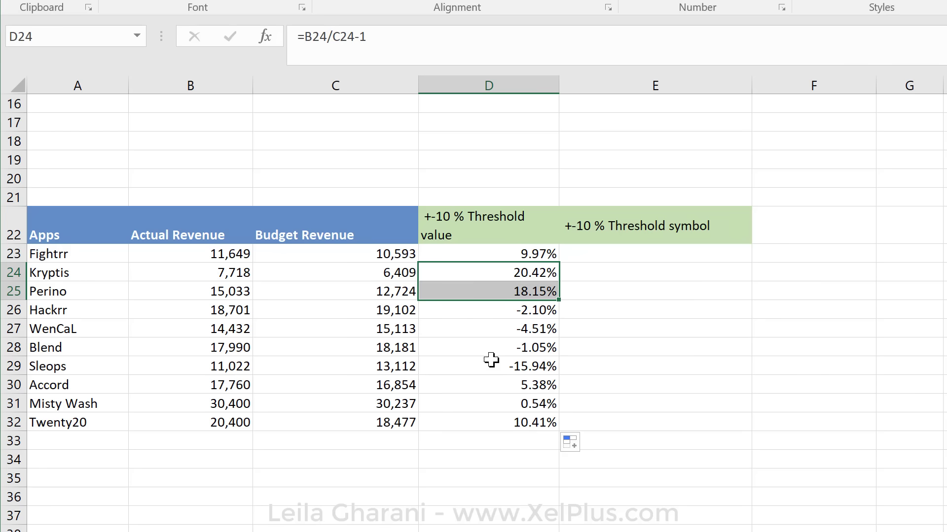
mouse_move(517, 373)
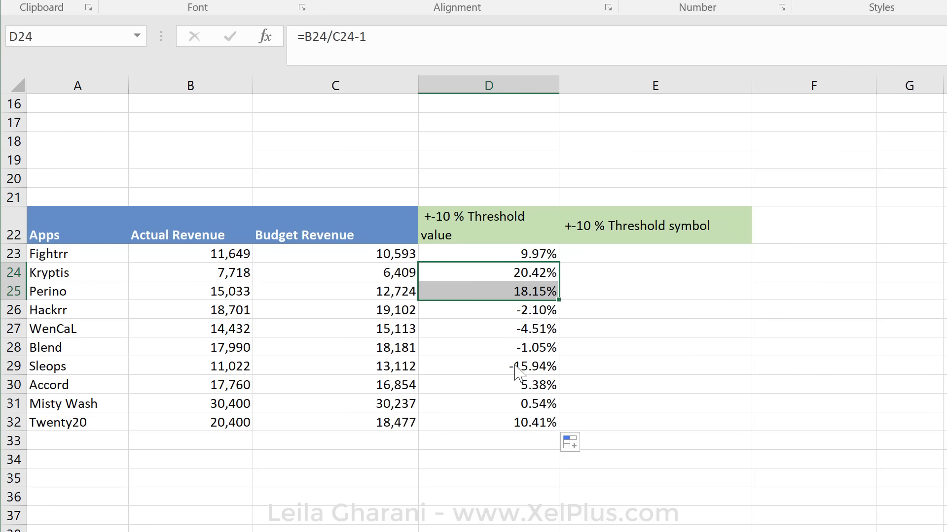
Wrap D23's deviation in IF(OR(B23/C23-1>10%,B23/C23-1<-10%)
click(488, 253)
text(i)
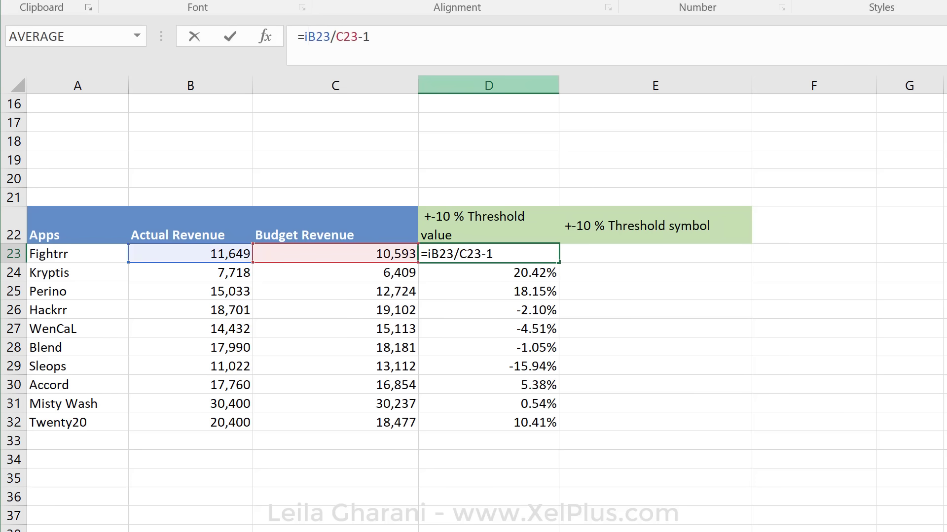
text(f()
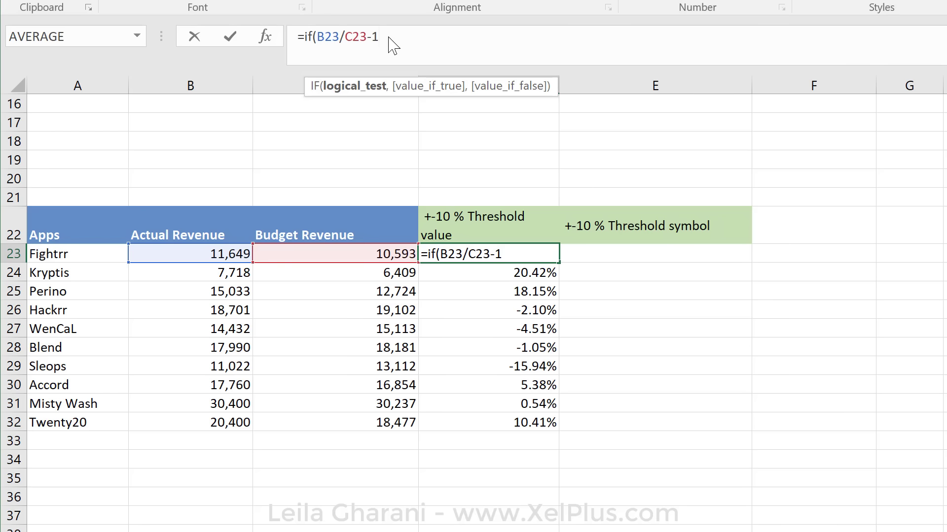
mouse_move(391, 37)
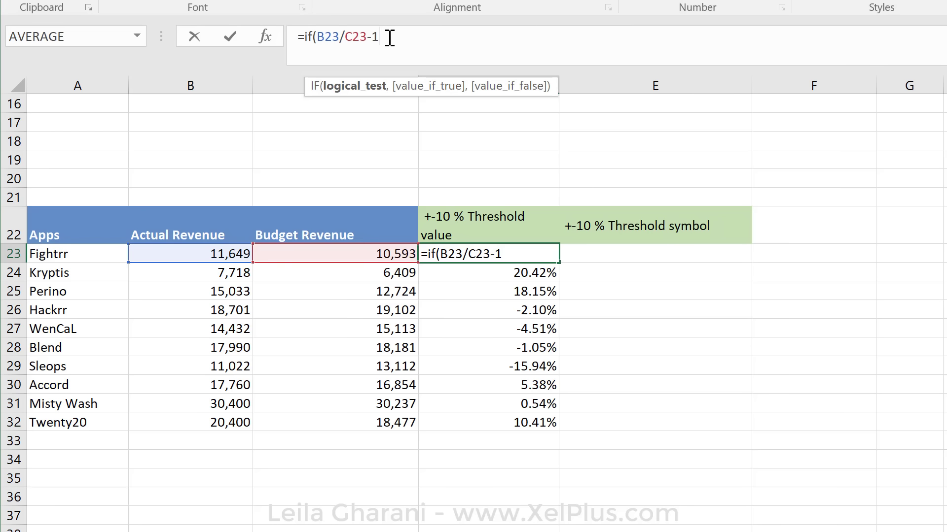
mouse_move(359, 38)
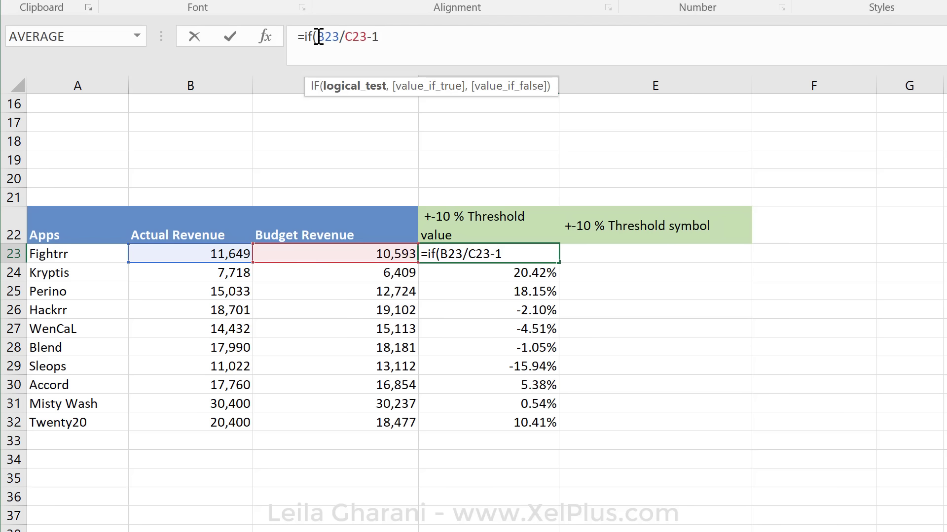
mouse_move(410, 65)
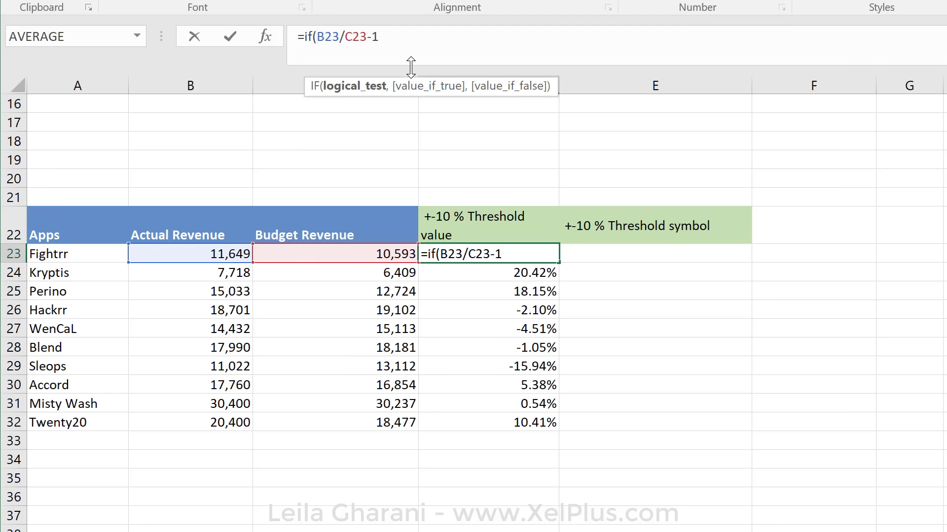
text(or()
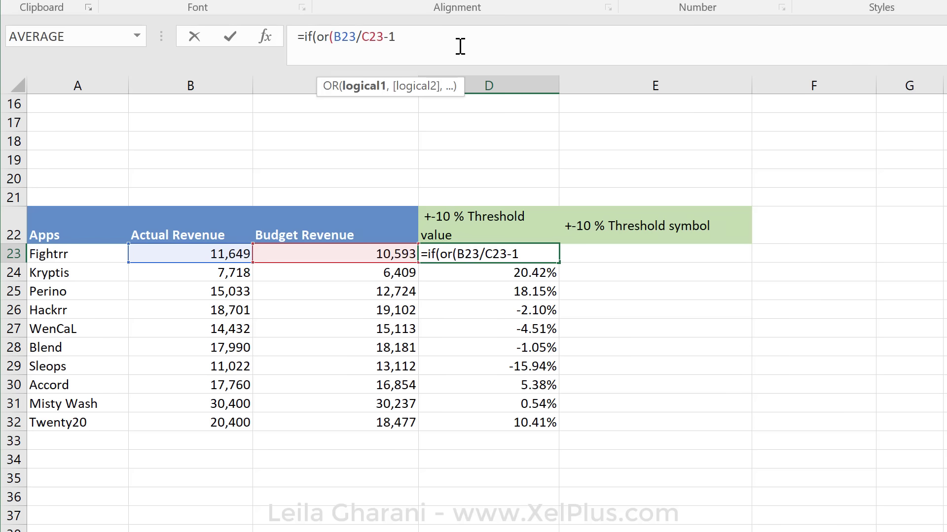
text(>10)
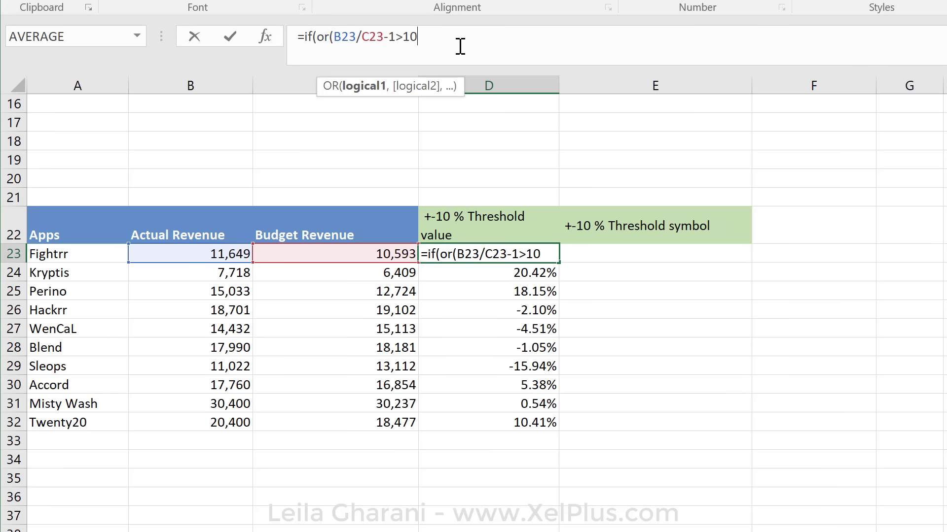
text(%)
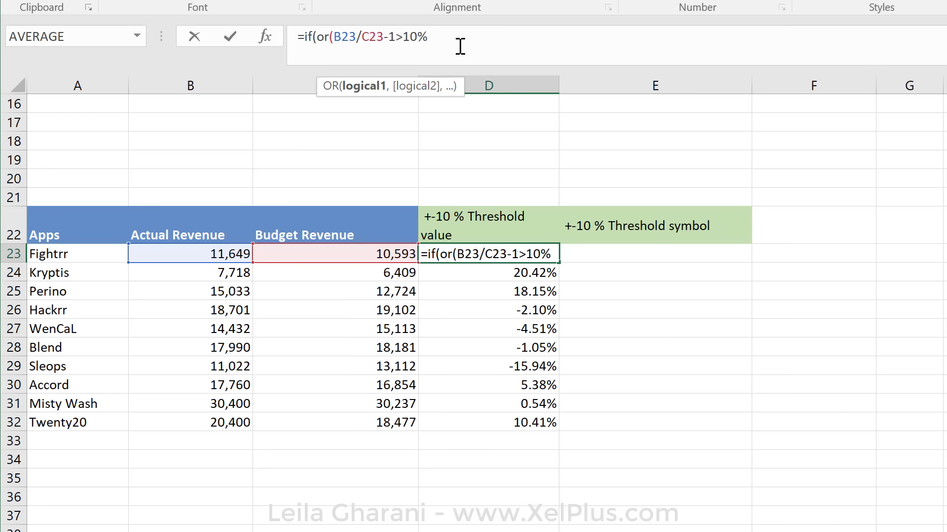
text(,)
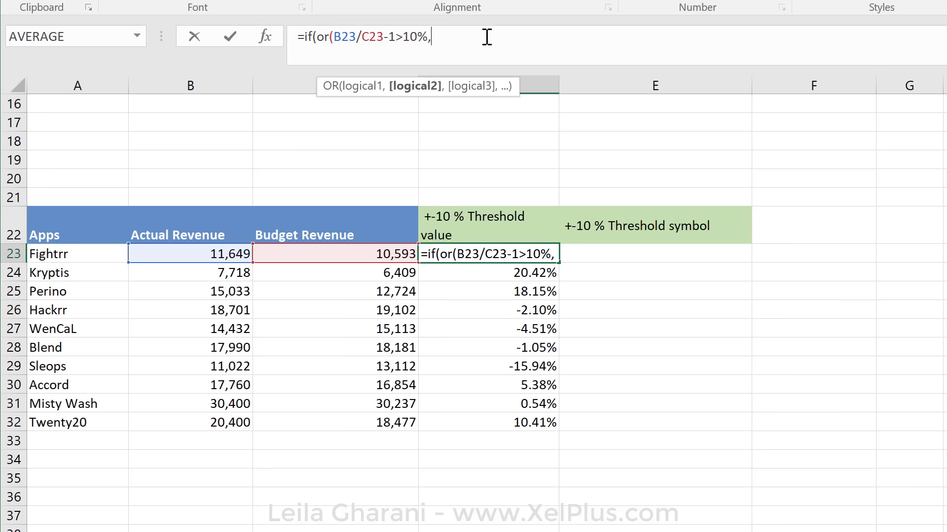
text(B23/C23-1<)
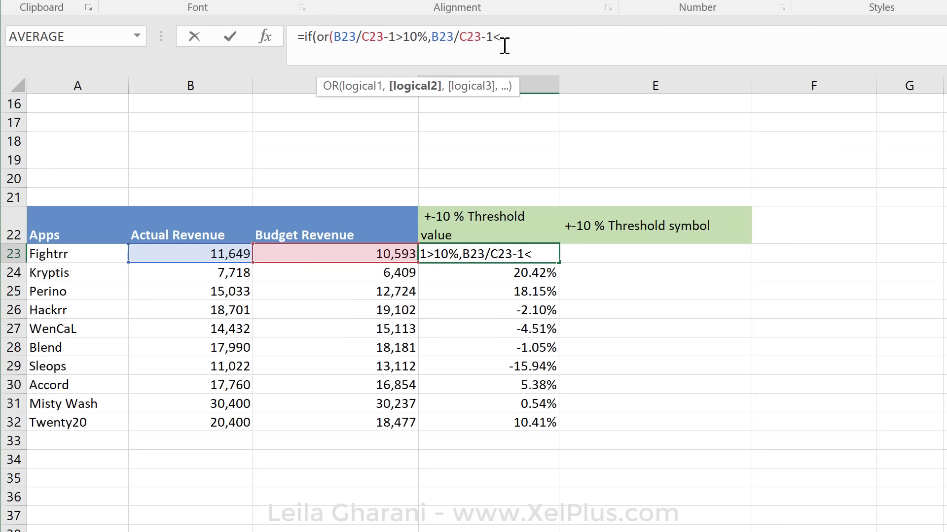
text(-10)
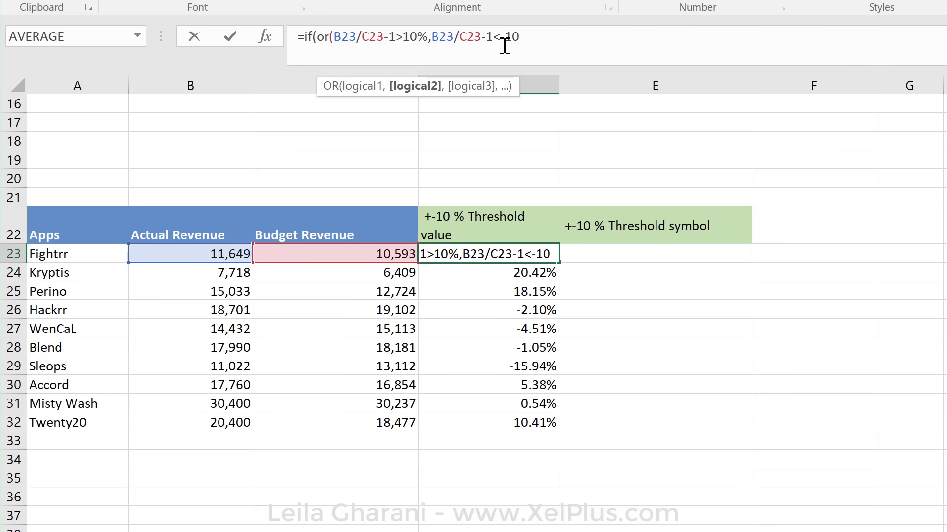
text(%))
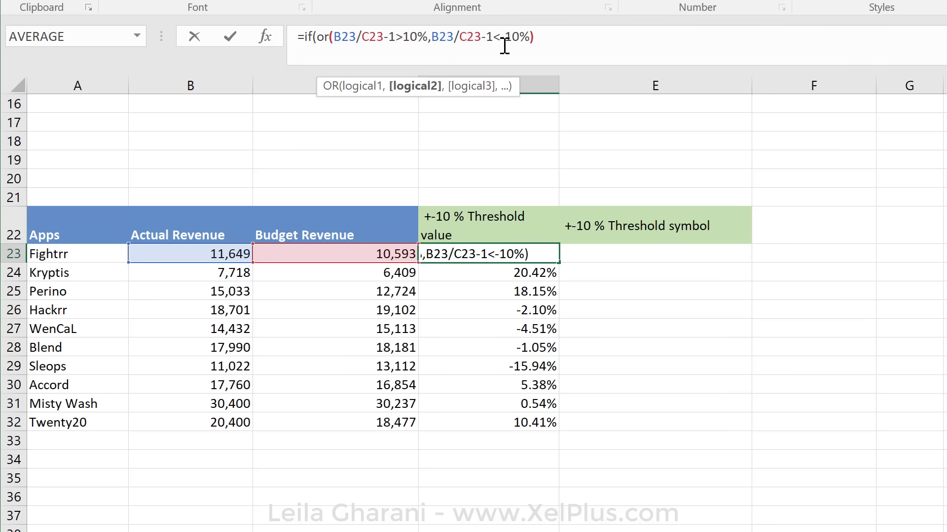
text(,)
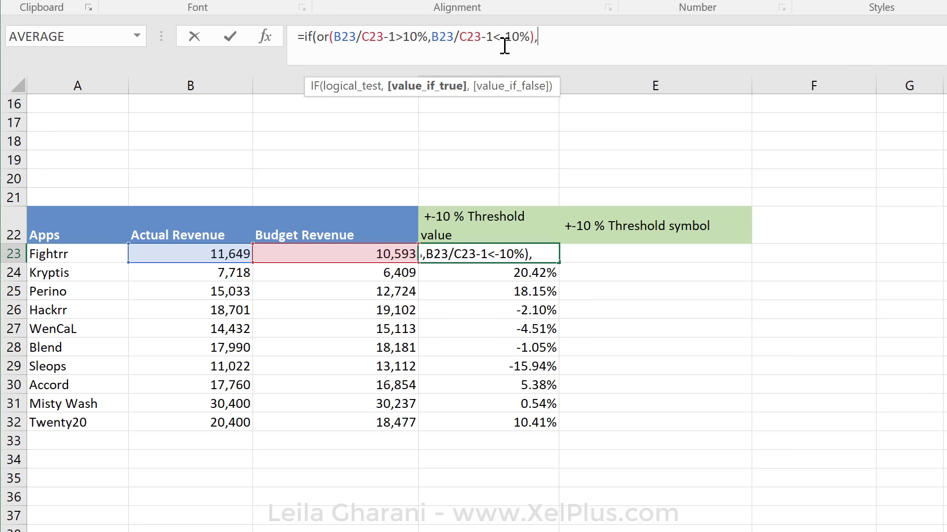
mouse_move(564, 37)
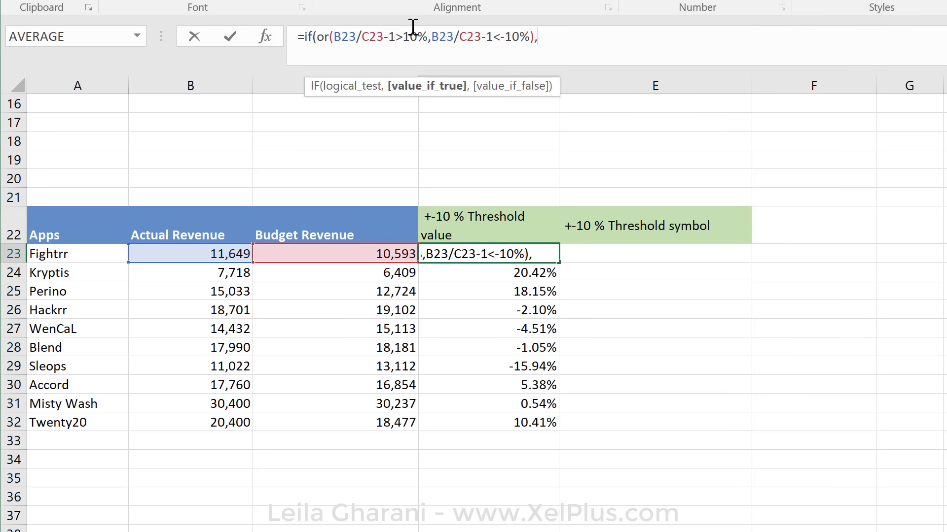
Return B23/C23-1 when beyond ±10%, otherwise "", and apply it to D23:D32
text(B23/C23-1)
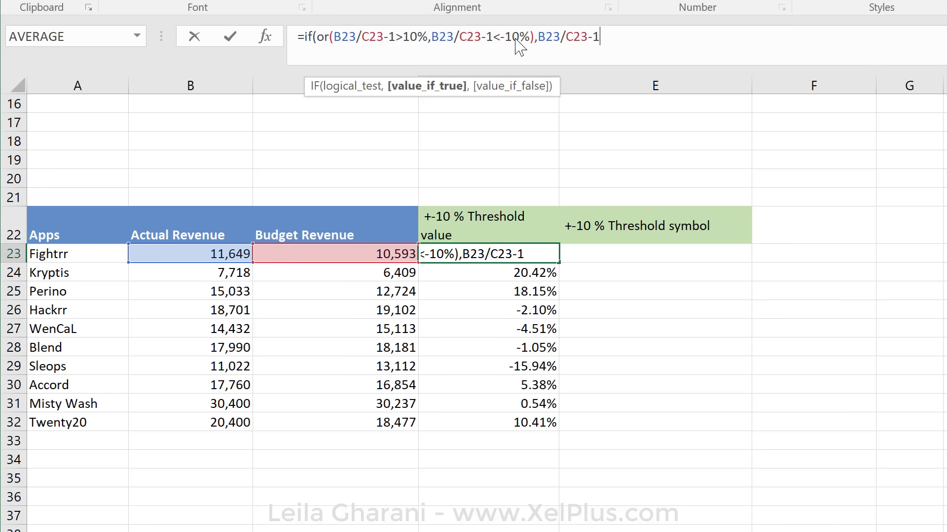
text(,)
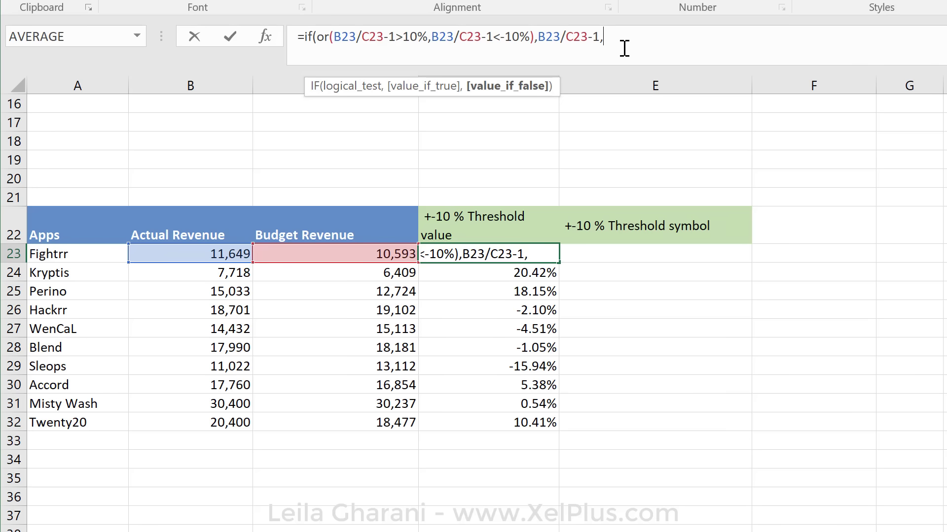
text("")
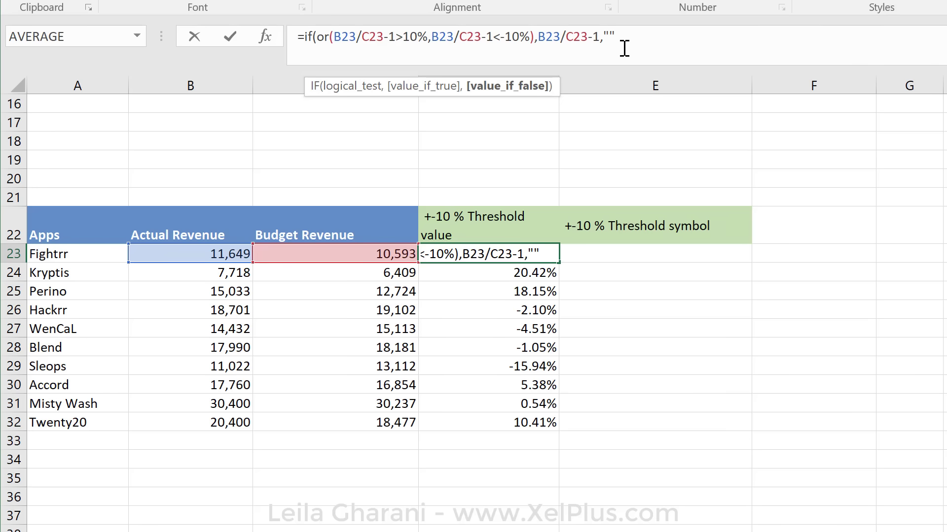
text())
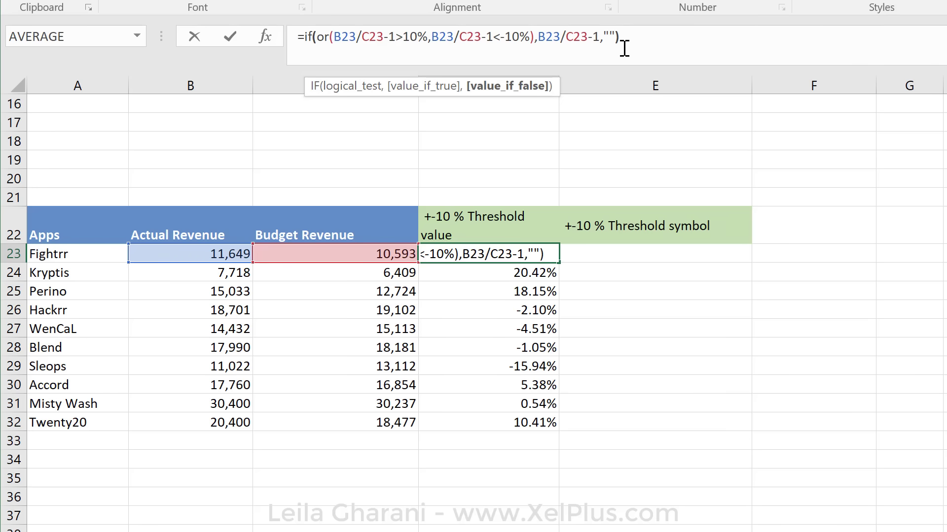
key(Enter)
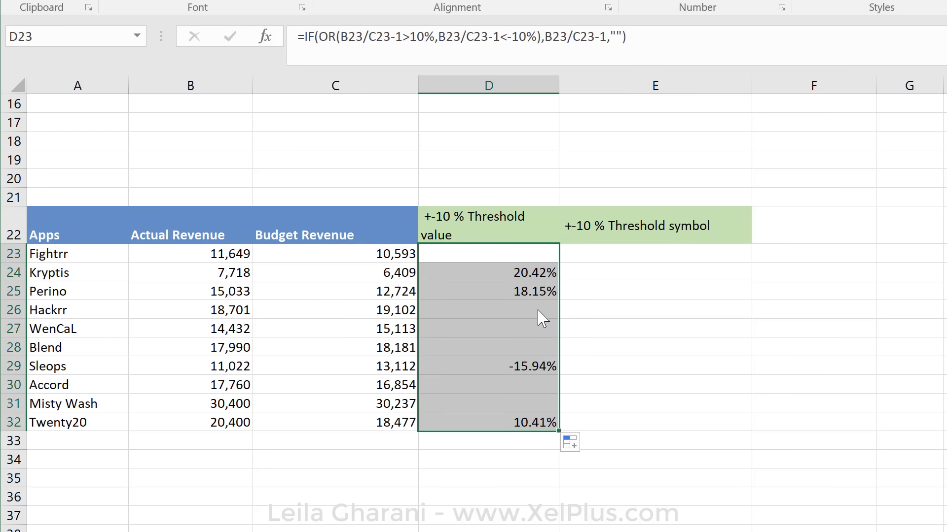
mouse_move(533, 368)
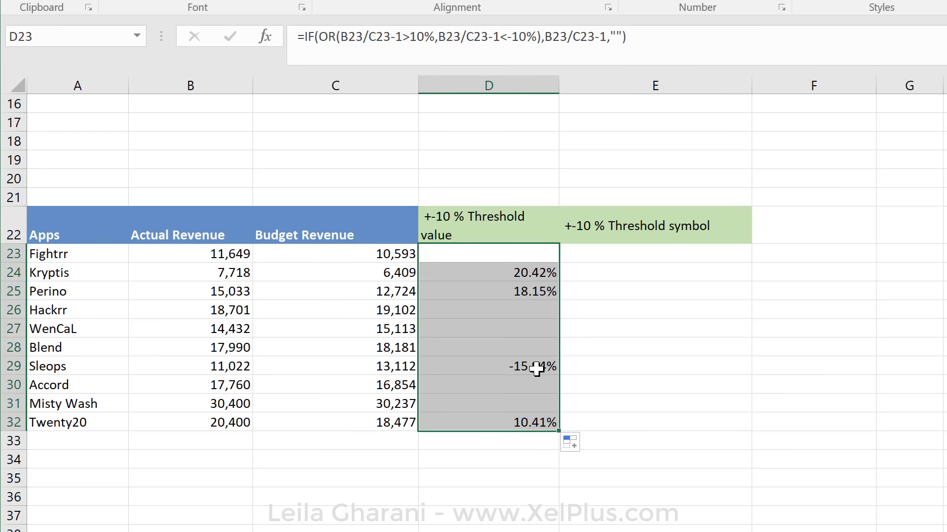
click(653, 225)
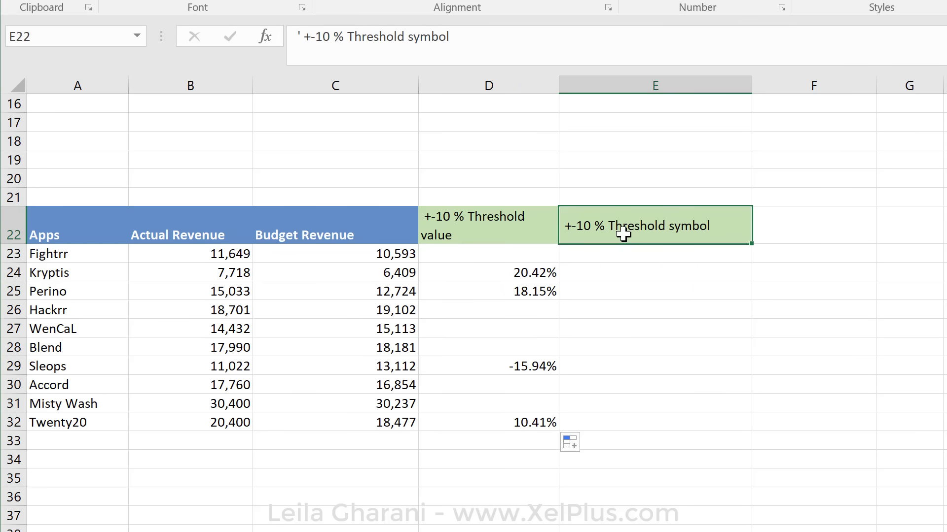
mouse_move(589, 278)
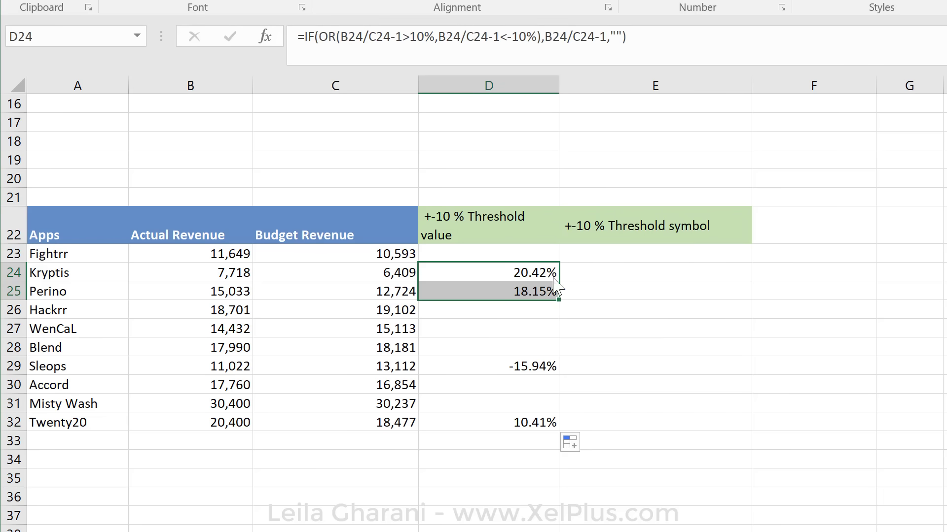
mouse_move(588, 370)
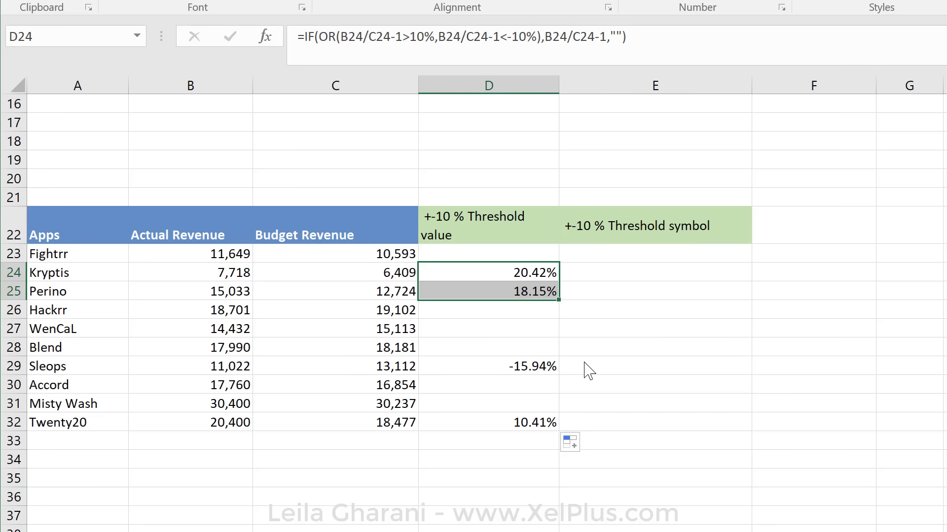
mouse_move(613, 387)
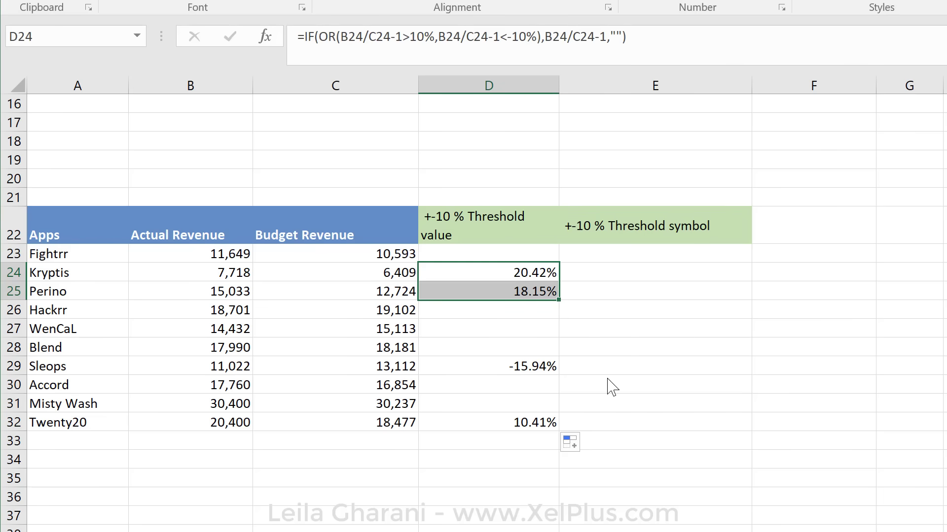
click(655, 366)
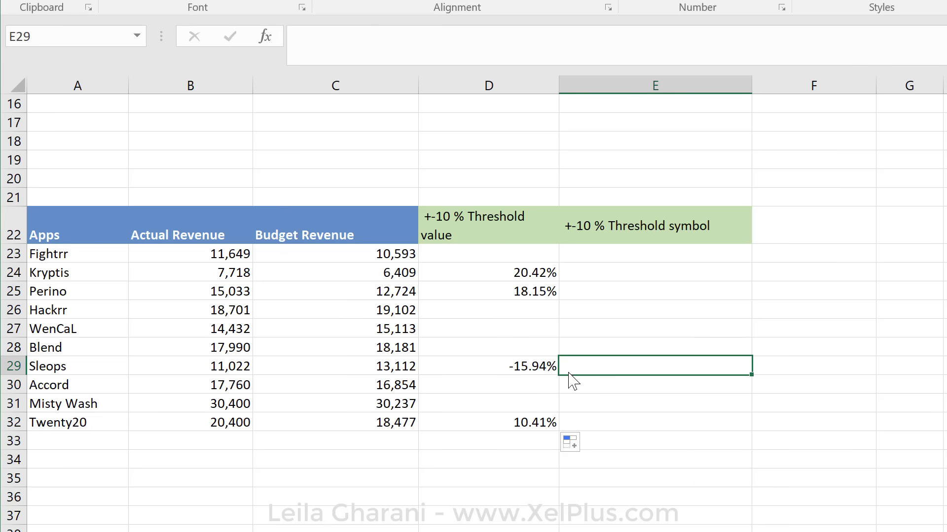
mouse_move(578, 388)
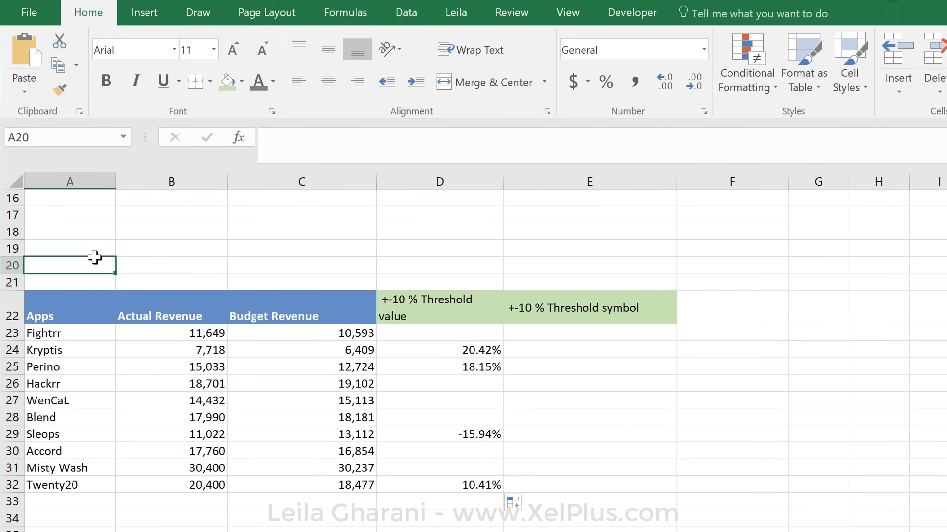
mouse_move(108, 236)
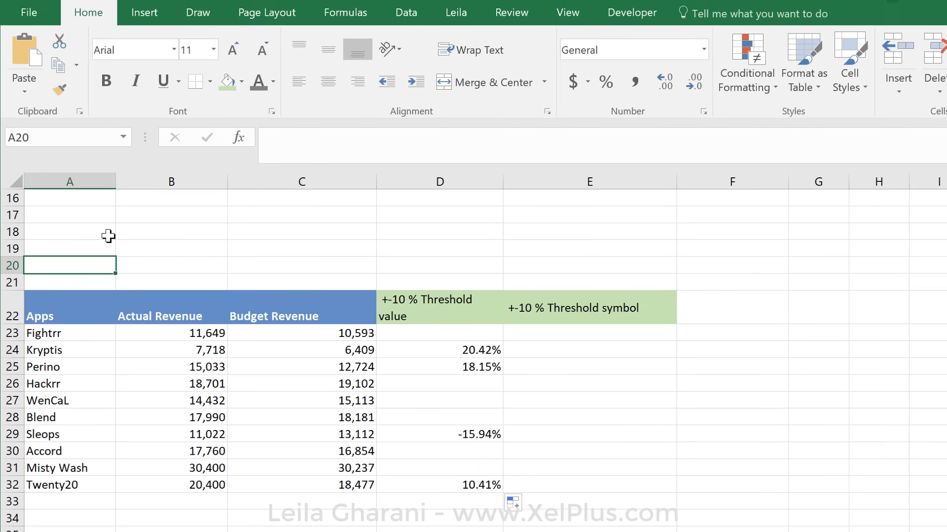
Insert the Black Up-Pointing Triangle symbol into A20 via Insert > Symbol
click(144, 12)
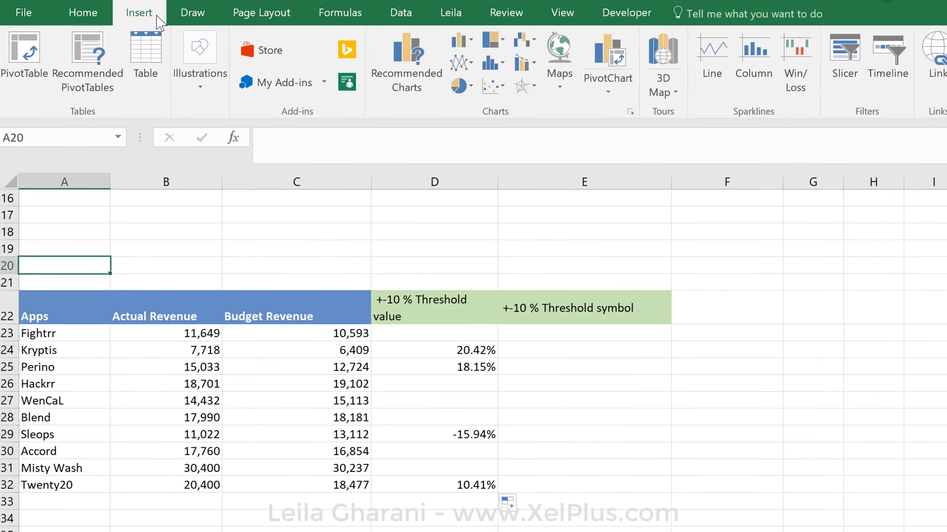
click(765, 61)
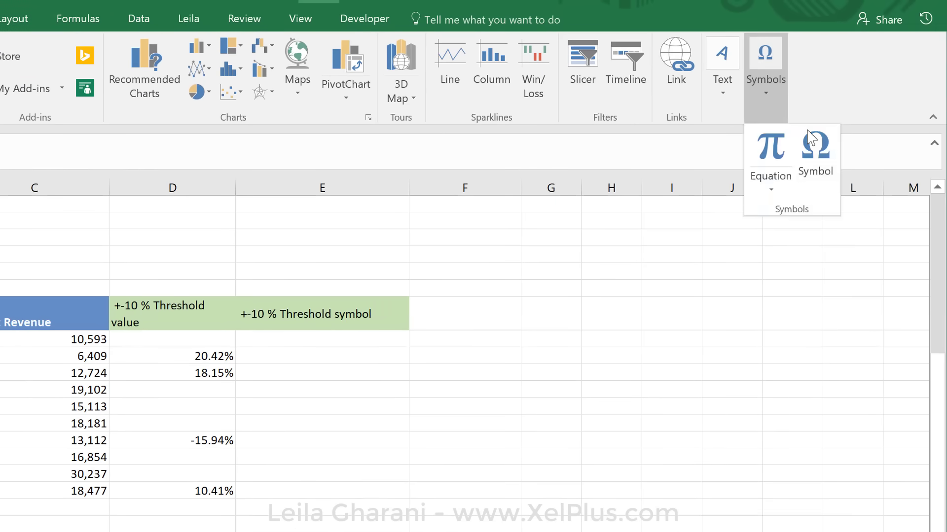
click(813, 154)
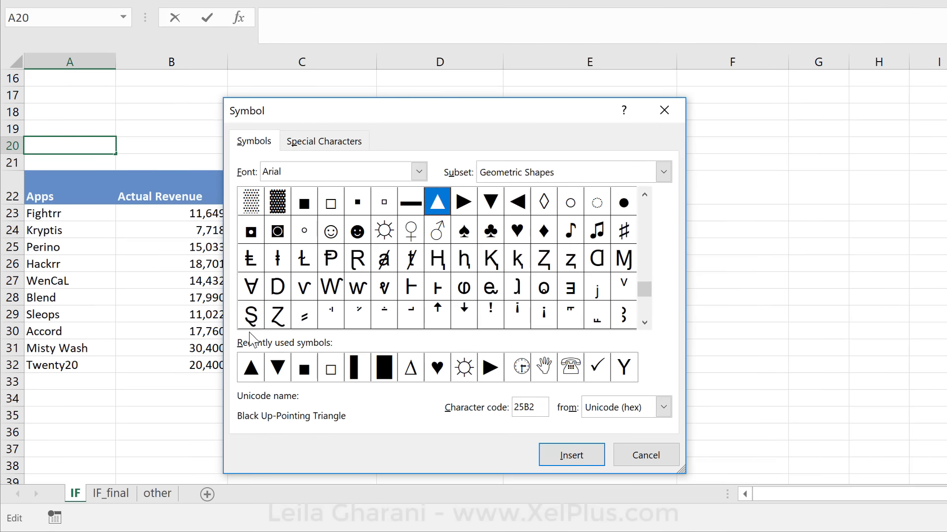
mouse_move(467, 200)
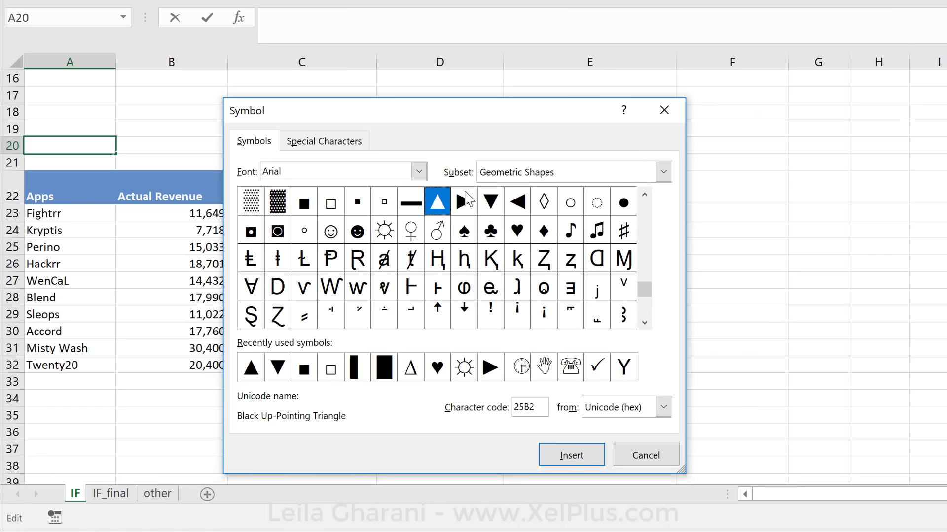
mouse_move(276, 378)
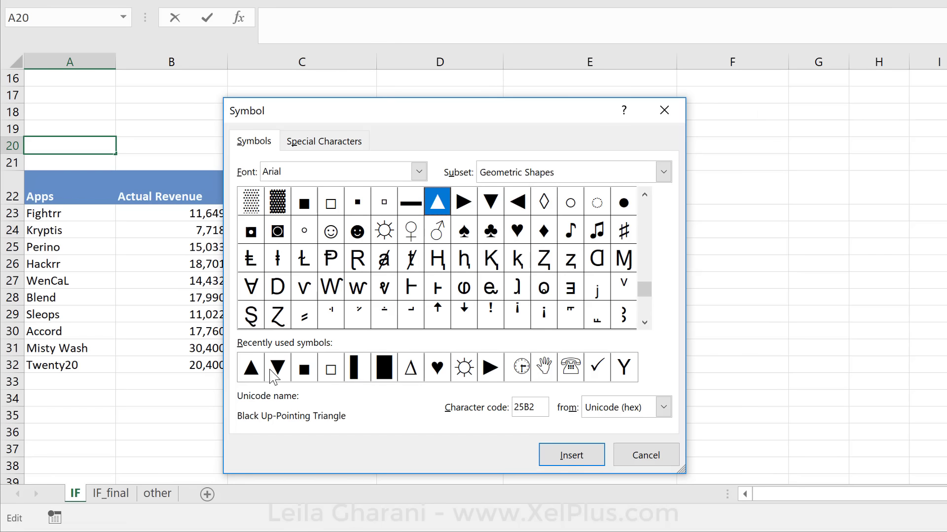
click(570, 455)
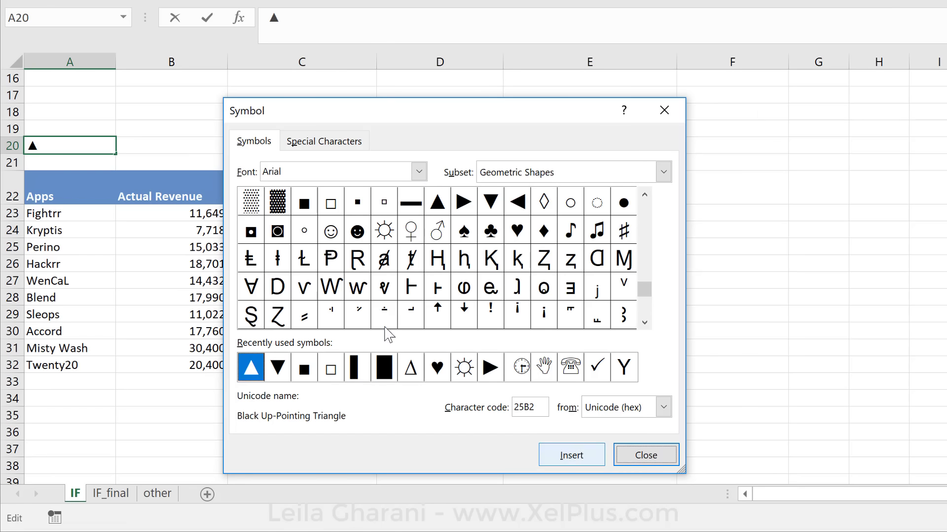
mouse_move(467, 230)
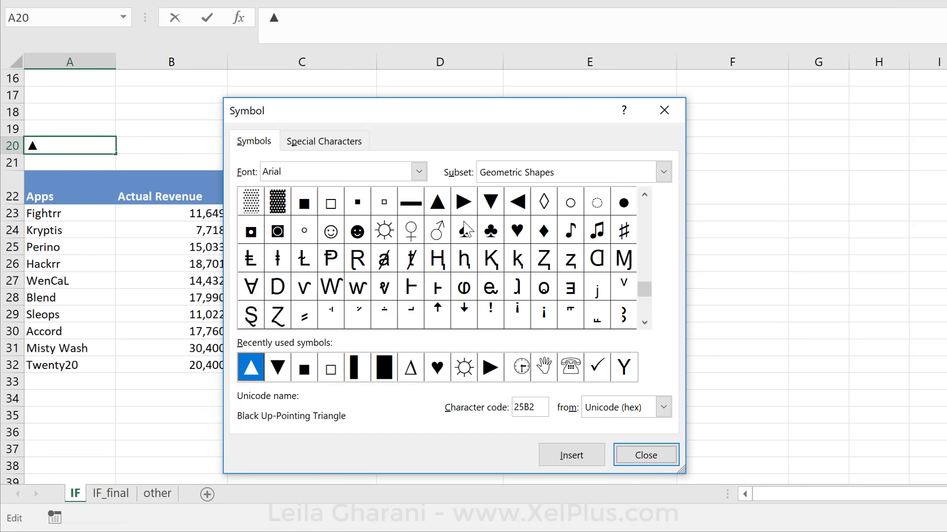
Add the Black Down-Pointing Triangle after it in A20 and close the Symbol dialog
click(490, 202)
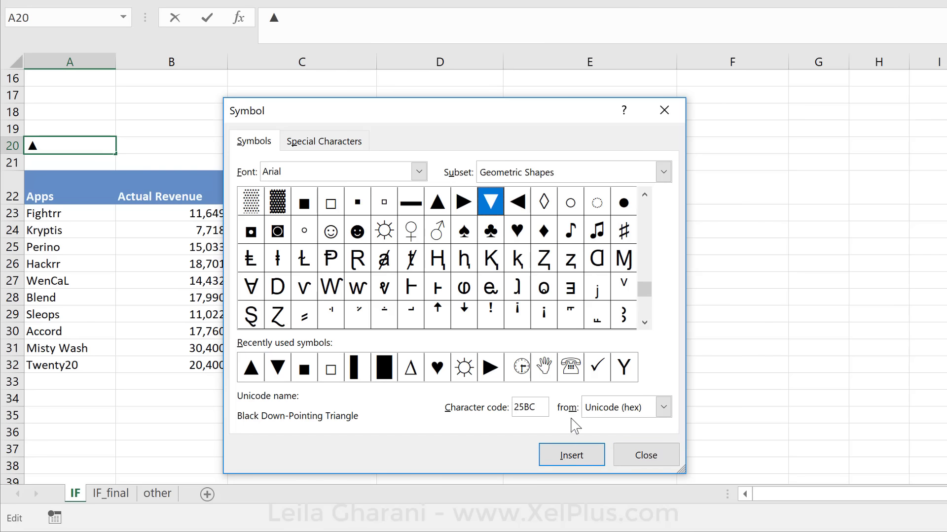
click(571, 454)
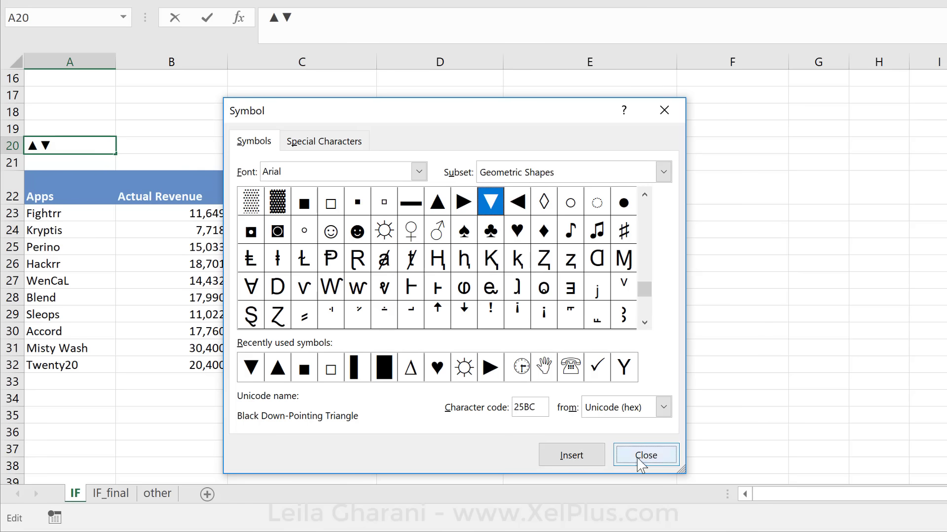
click(645, 455)
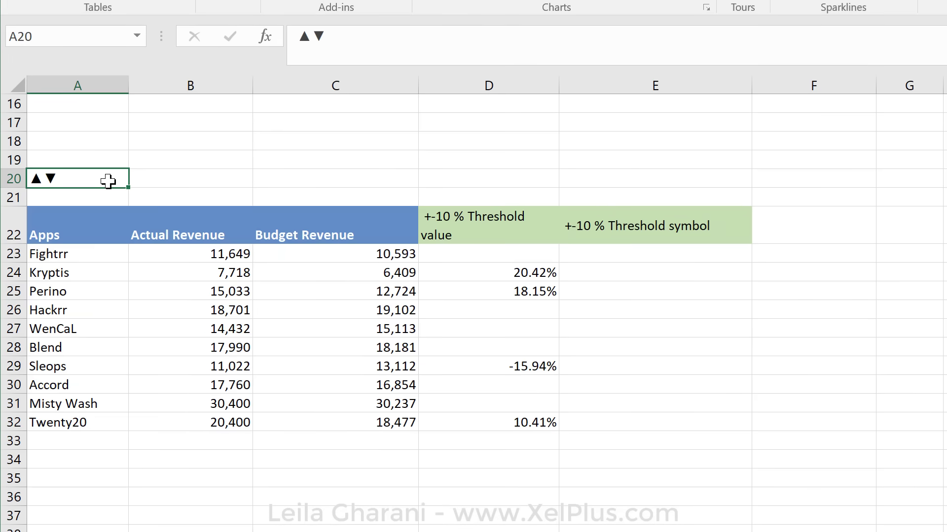
mouse_move(308, 58)
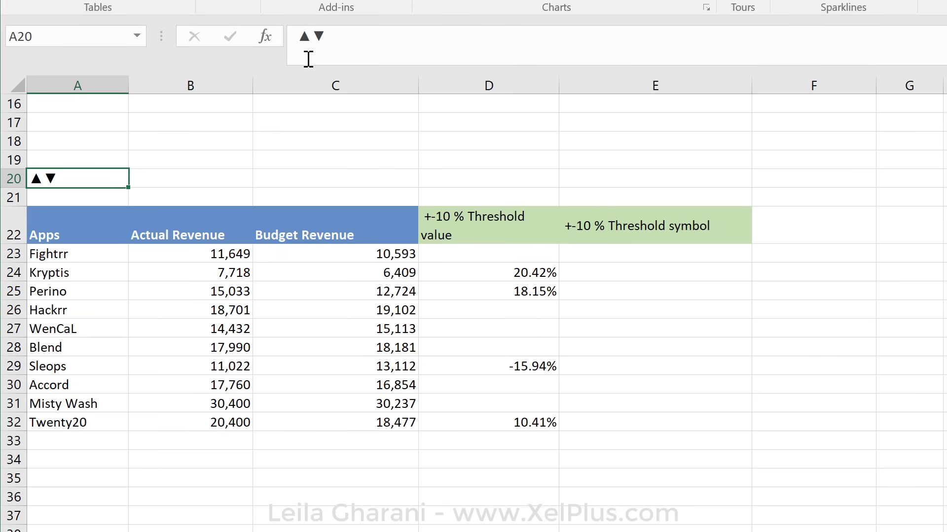
mouse_move(632, 205)
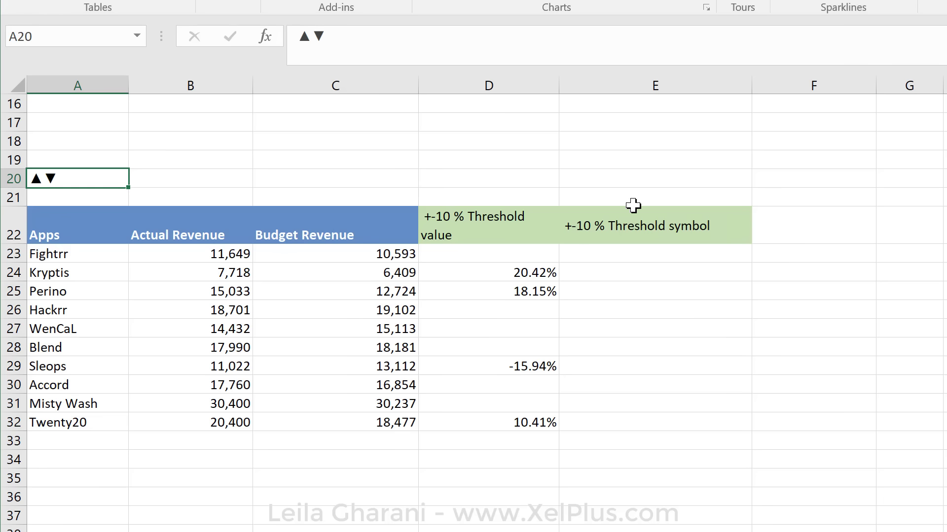
mouse_move(712, 205)
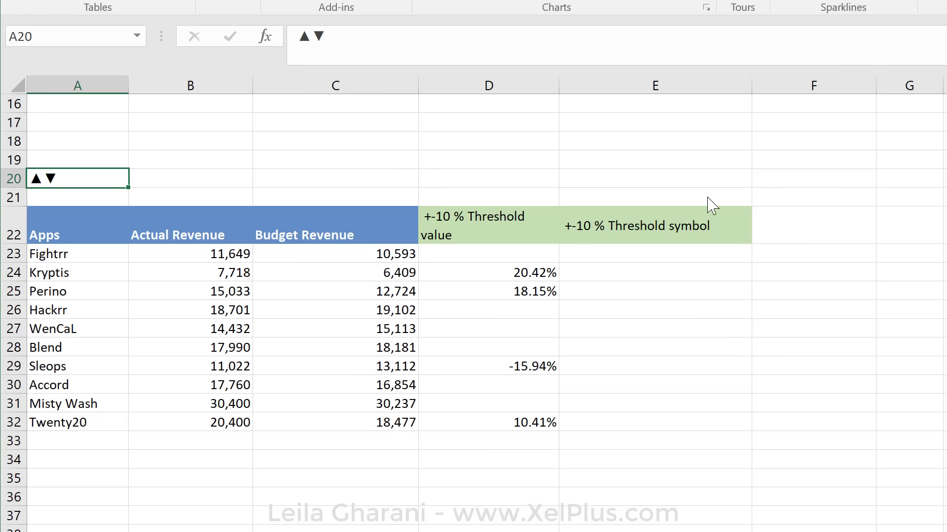
mouse_move(54, 187)
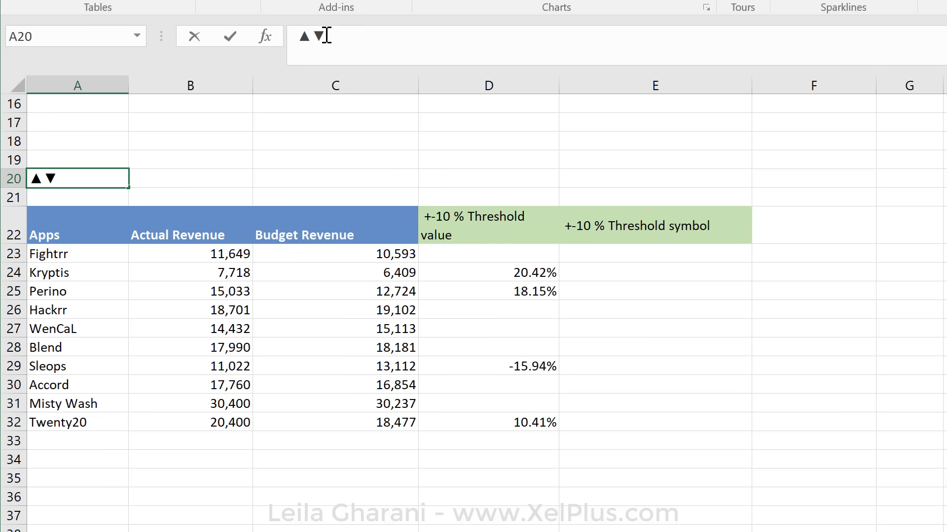
mouse_move(400, 68)
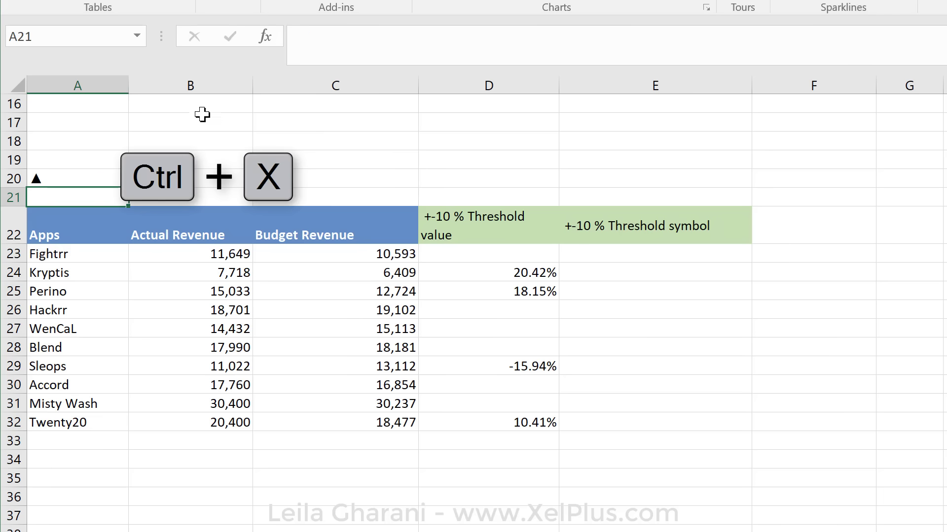
Paste the cut down triangle into A21, leaving only the up triangle in A20
key(ctrl+v)
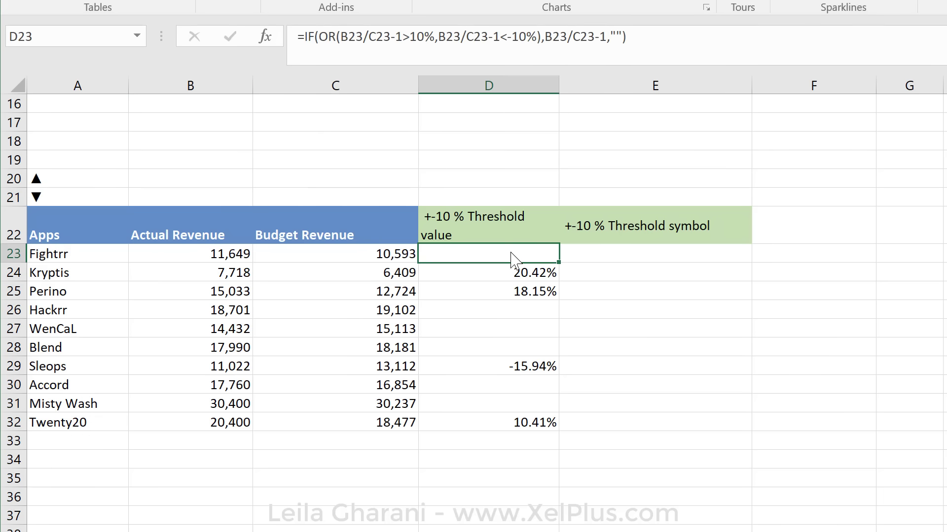
click(655, 253)
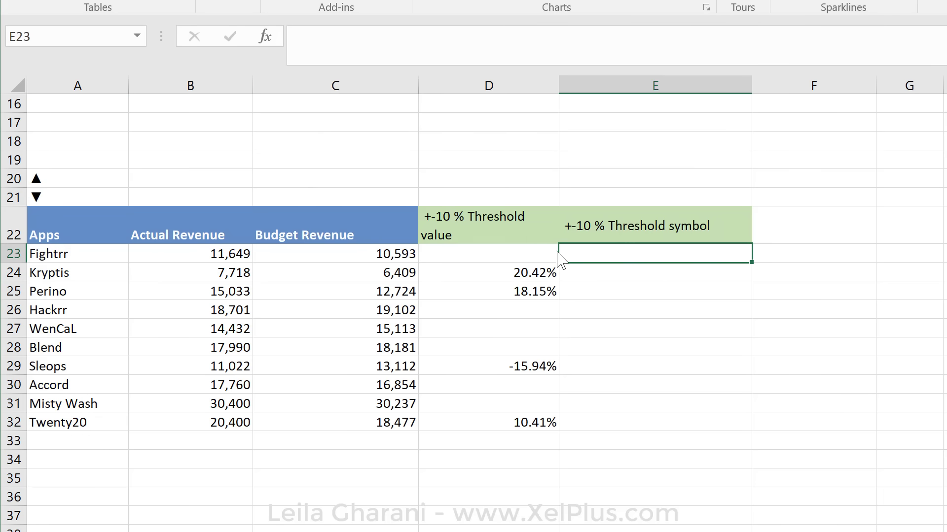
click(488, 254)
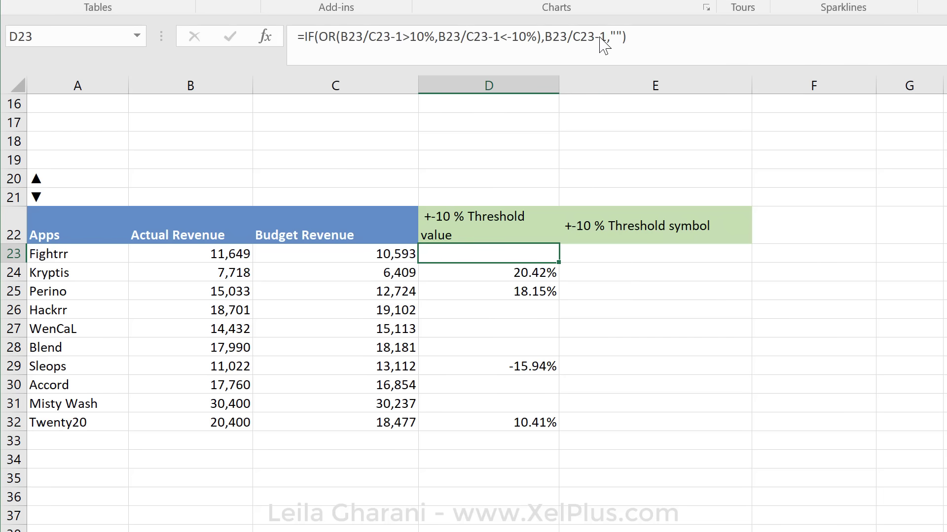
mouse_move(131, 193)
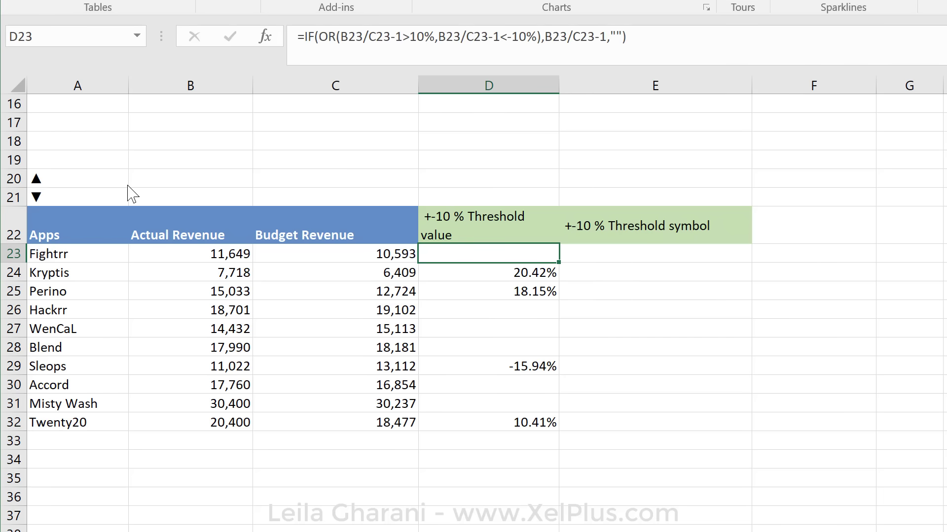
mouse_move(156, 181)
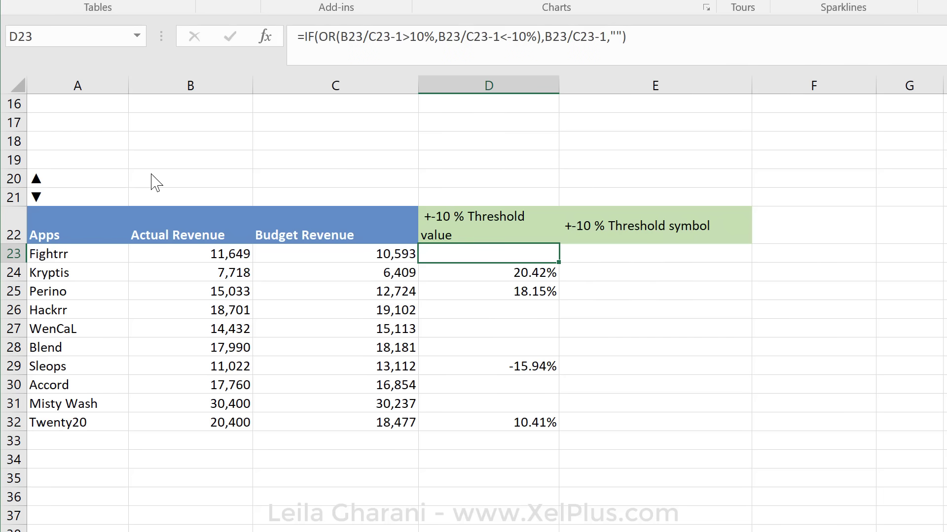
mouse_move(82, 188)
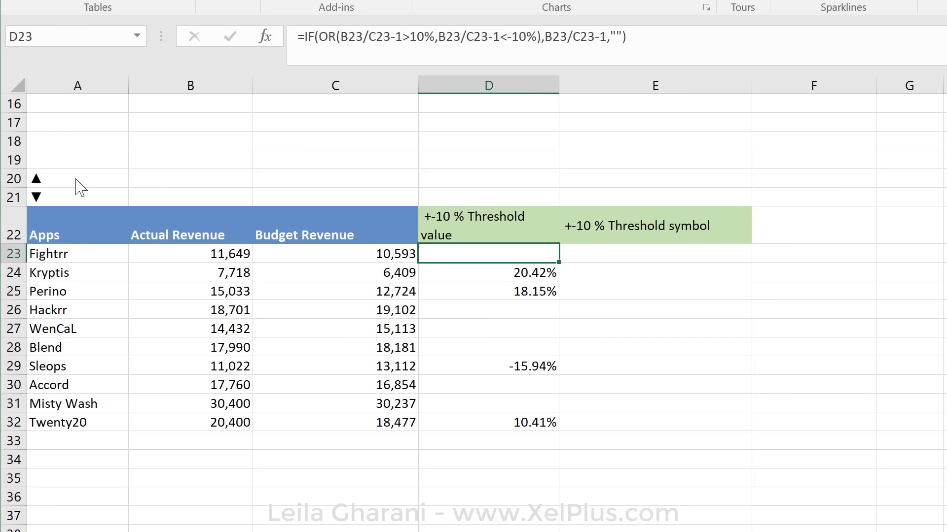
mouse_move(69, 220)
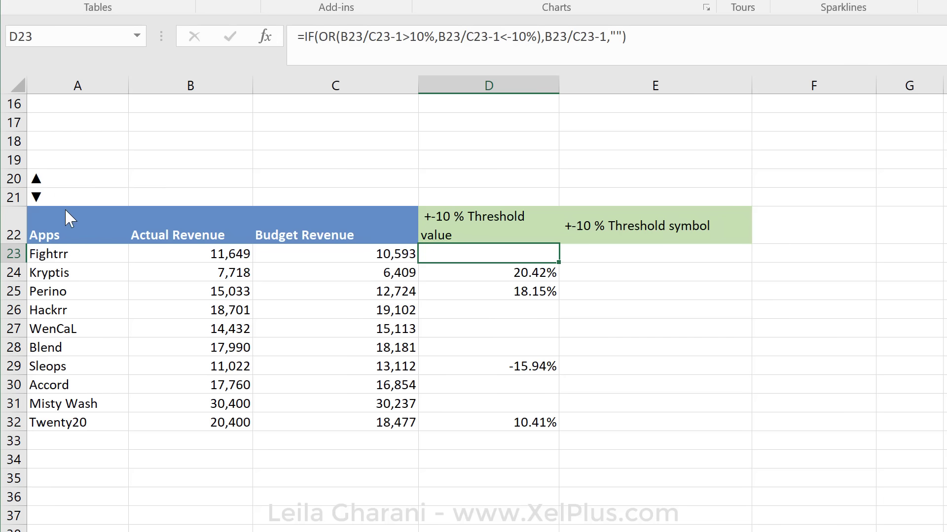
mouse_move(569, 60)
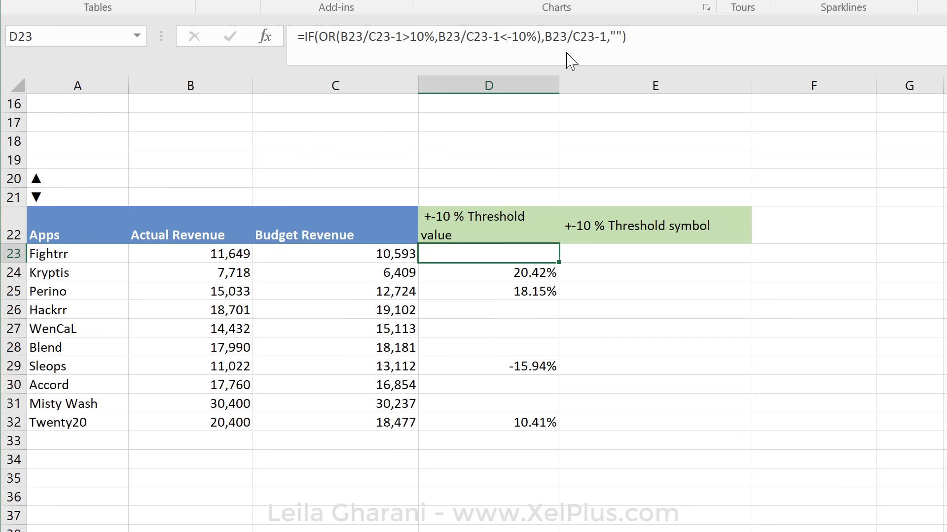
mouse_move(575, 58)
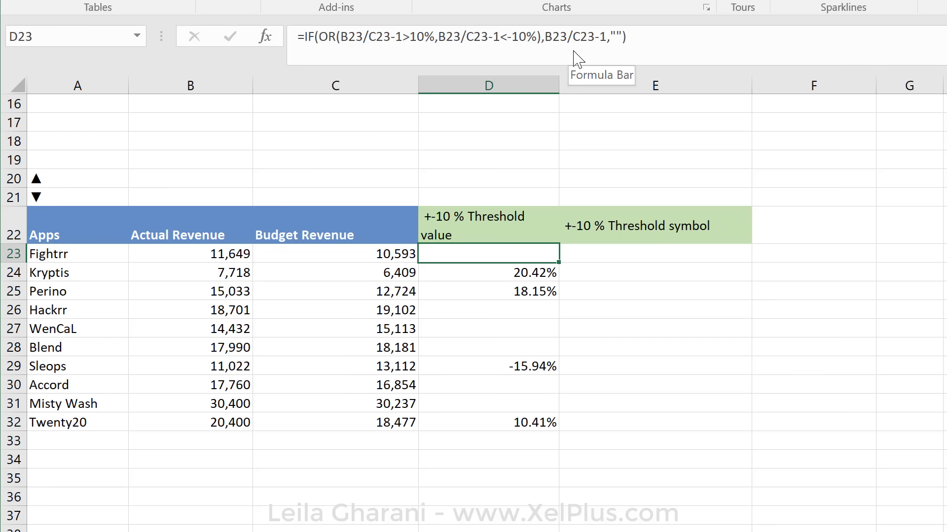
In E23 write the IF test B23/C23-1>10% for an over-threshold deviation
click(643, 253)
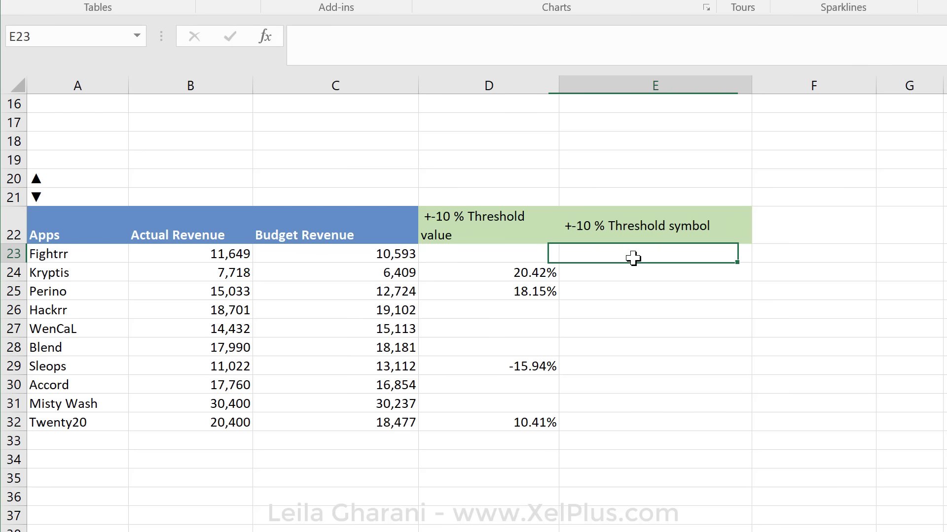
text(=)
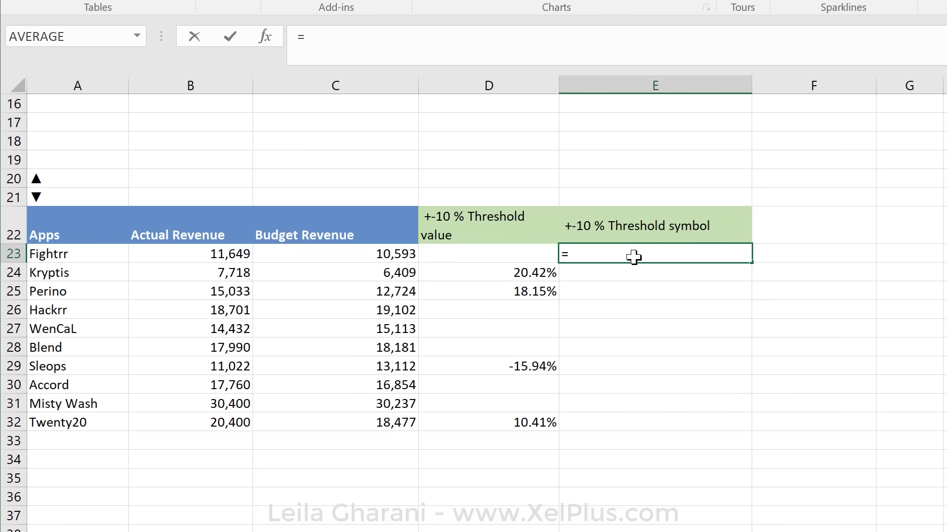
text(if()
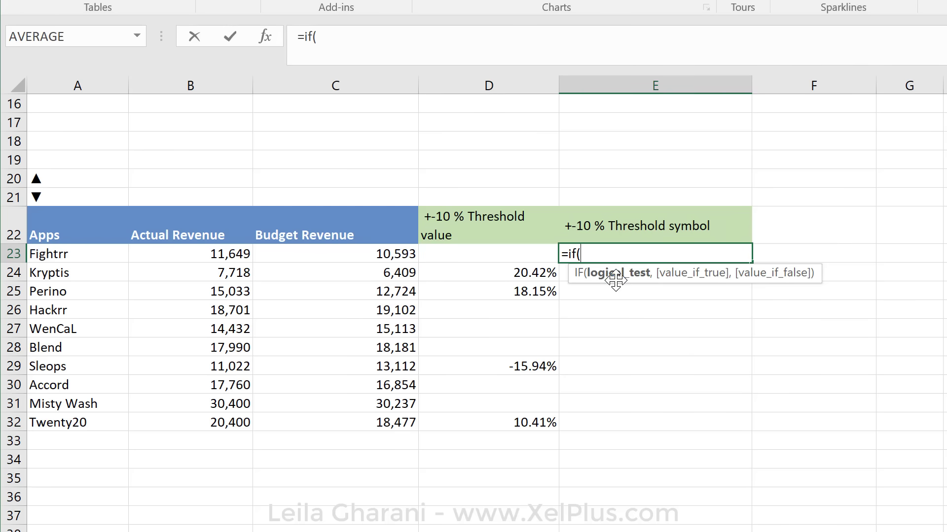
mouse_move(388, 269)
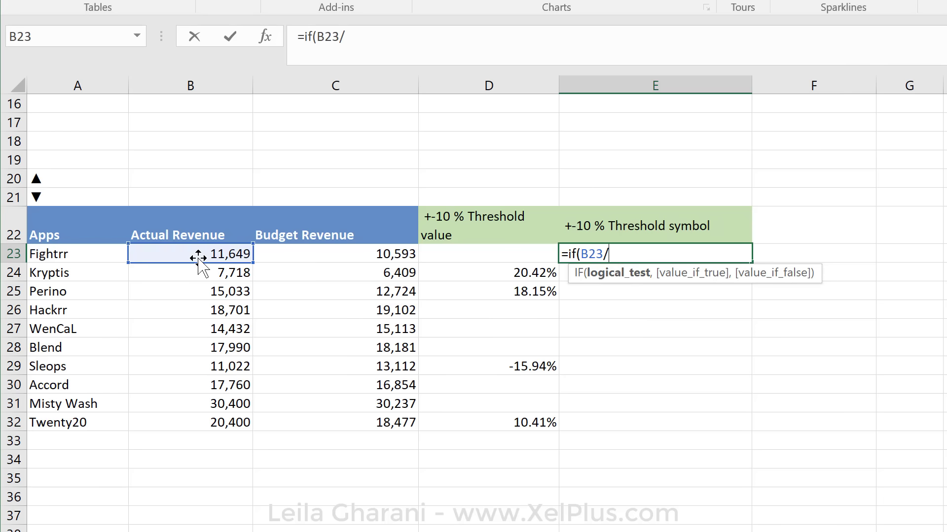
click(335, 254)
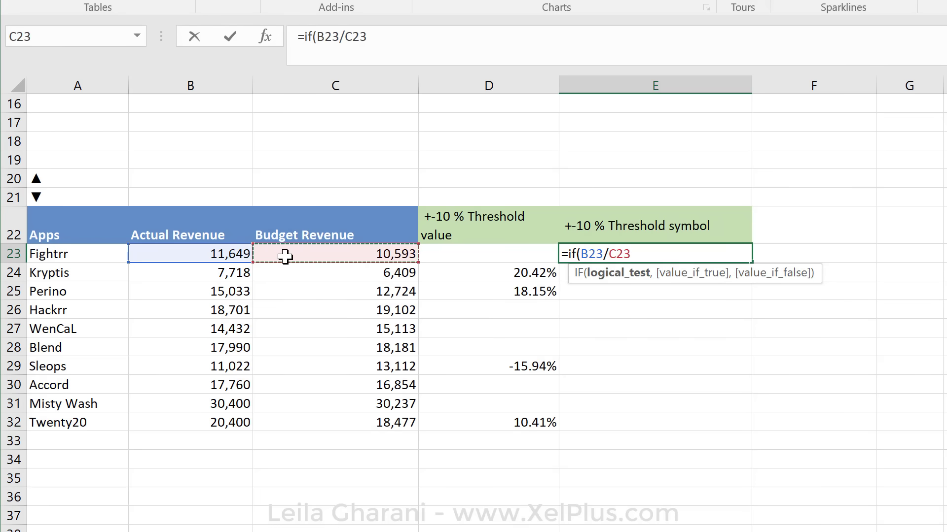
text(-1)
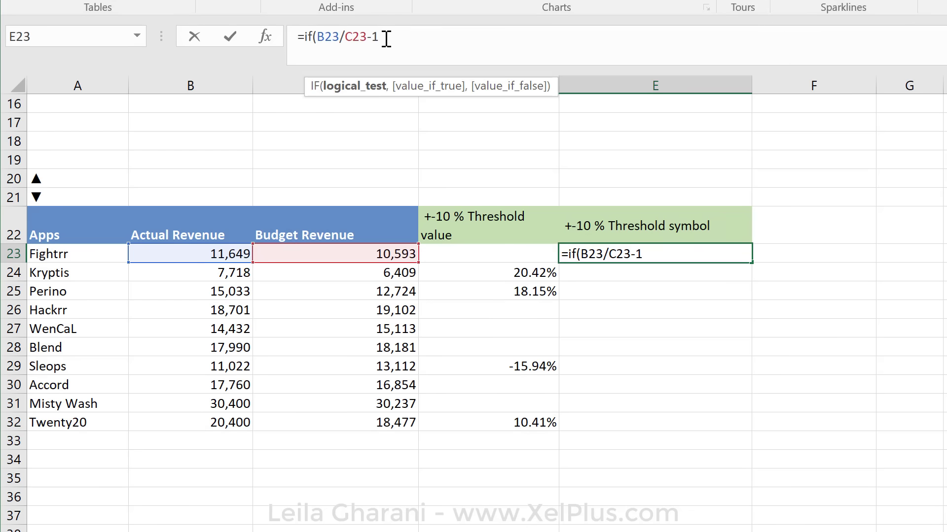
text(>10)
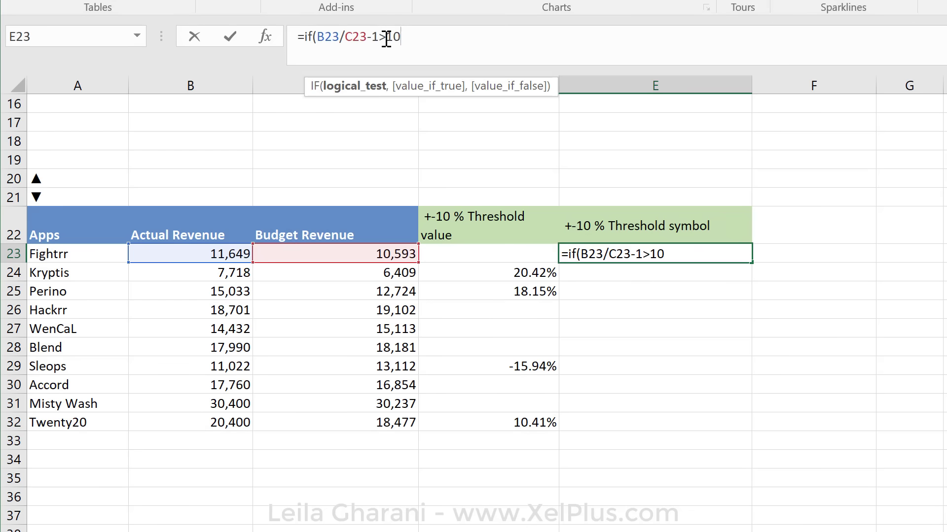
text(%,A20)
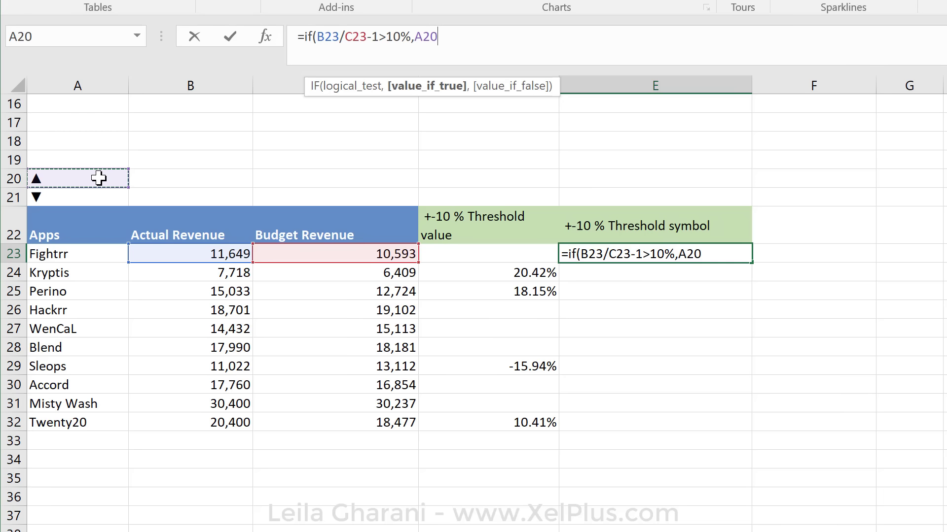
Return the up triangle from absolute $A$20 as the true result, ready for the false branch
key(f4)
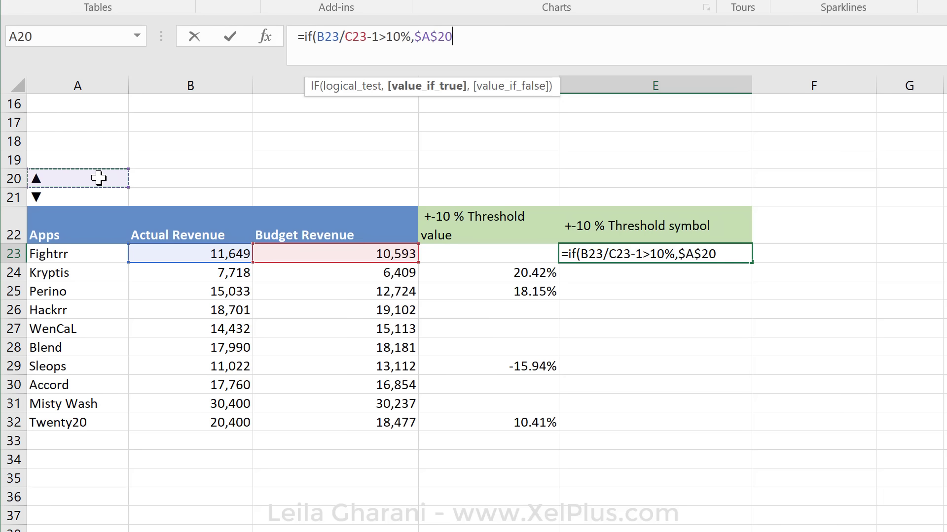
text(,)
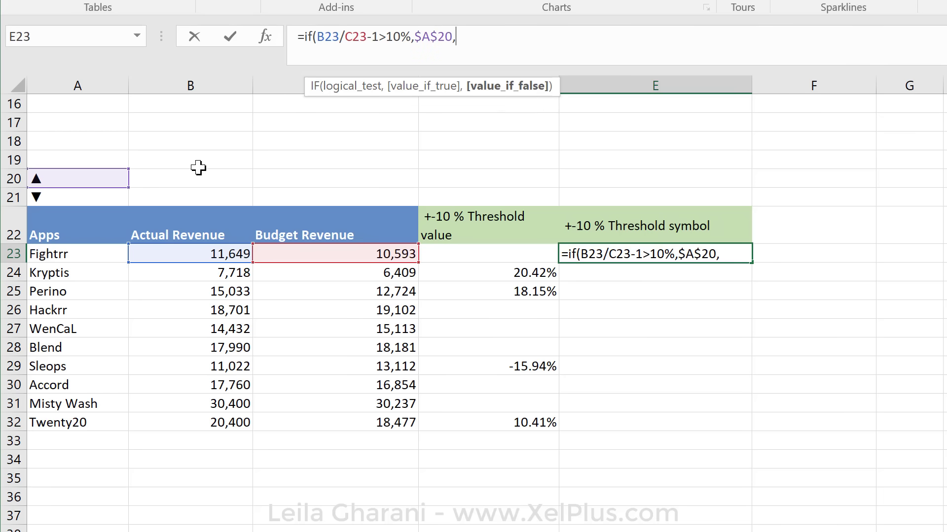
mouse_move(54, 202)
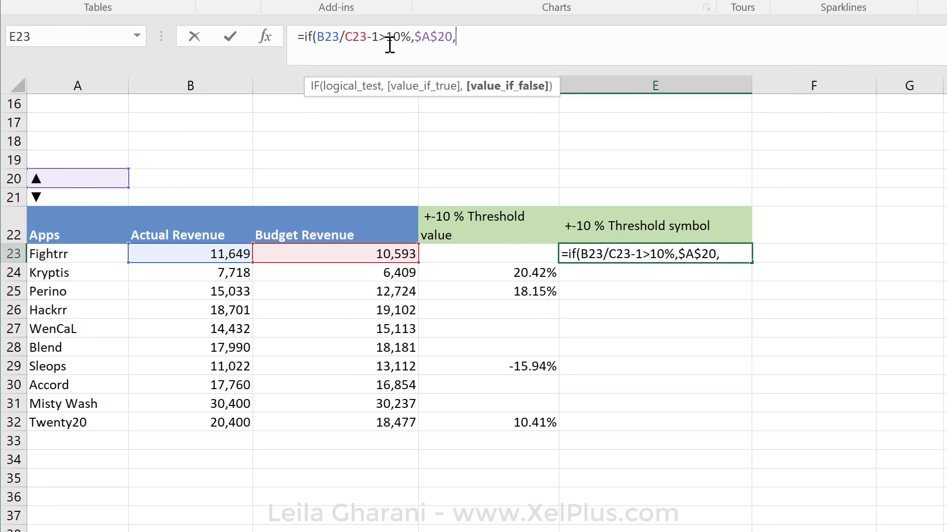
mouse_move(362, 57)
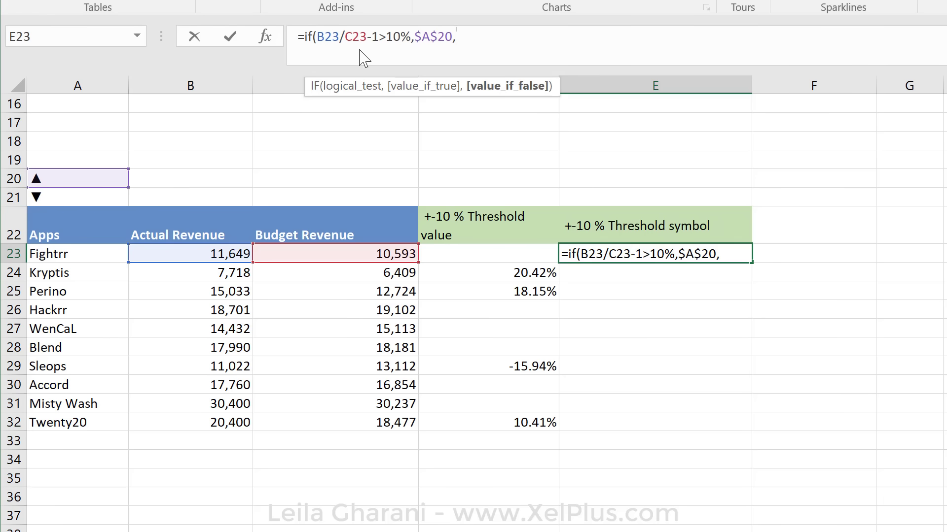
mouse_move(44, 205)
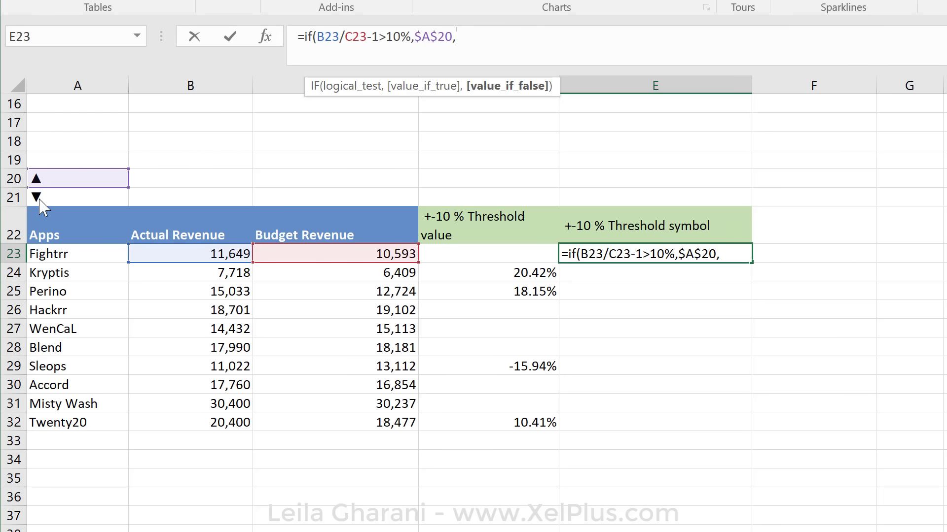
mouse_move(43, 200)
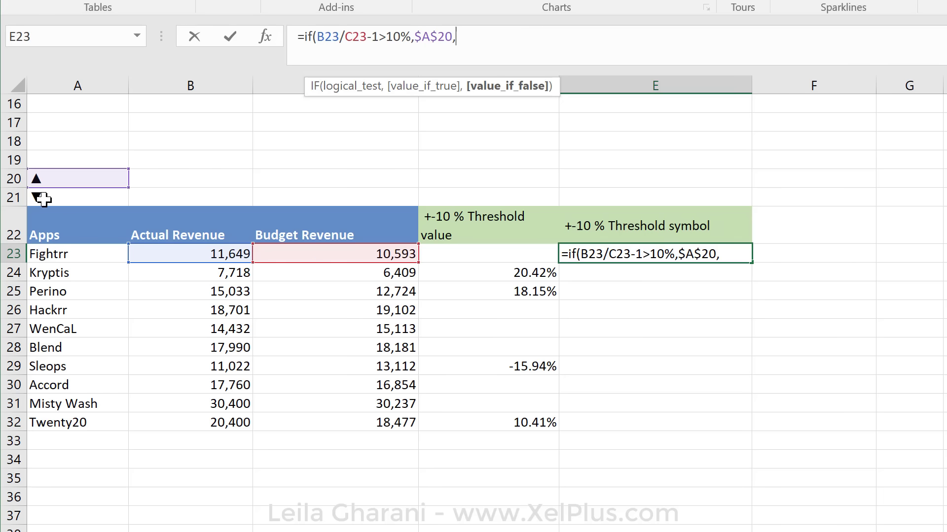
Start a nested IF as the false branch after $A$20 in the E23 formula
text(if)
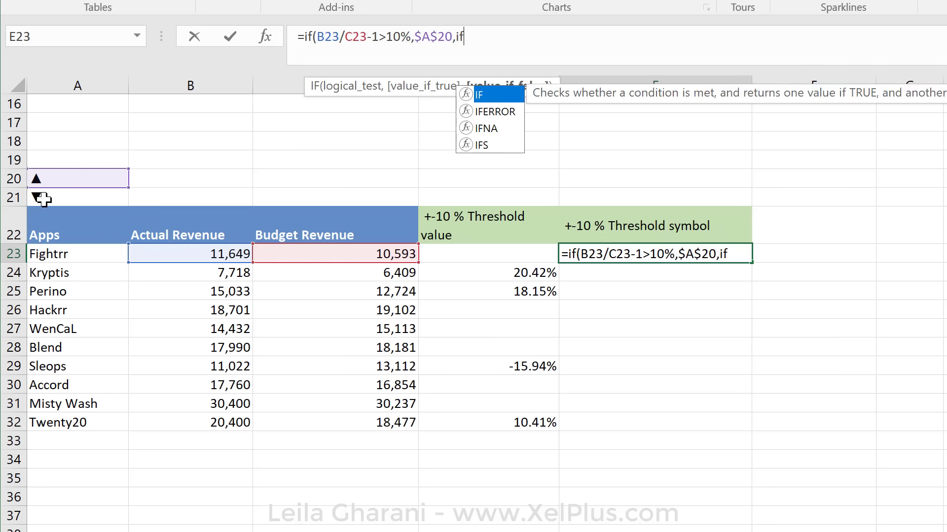
Write the nested test B23/C23-1<-10% for an under-threshold deviation
text(()
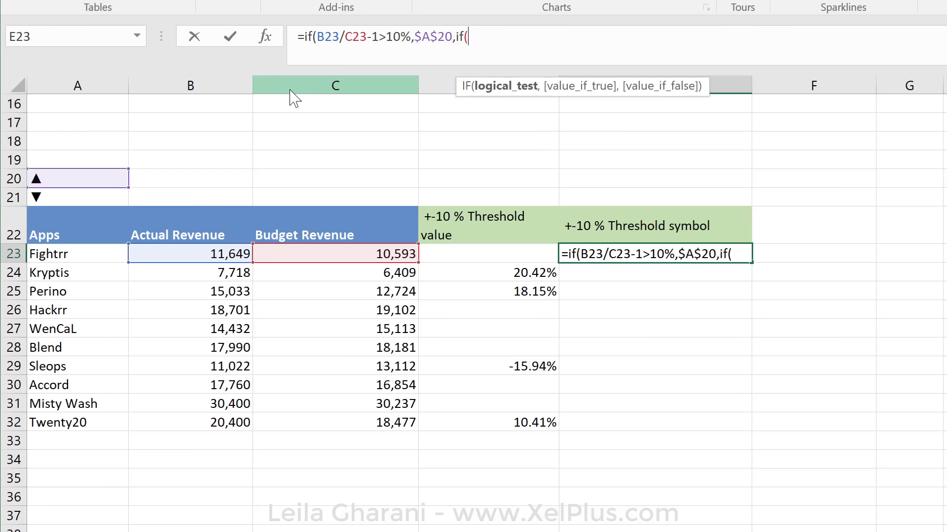
mouse_move(376, 37)
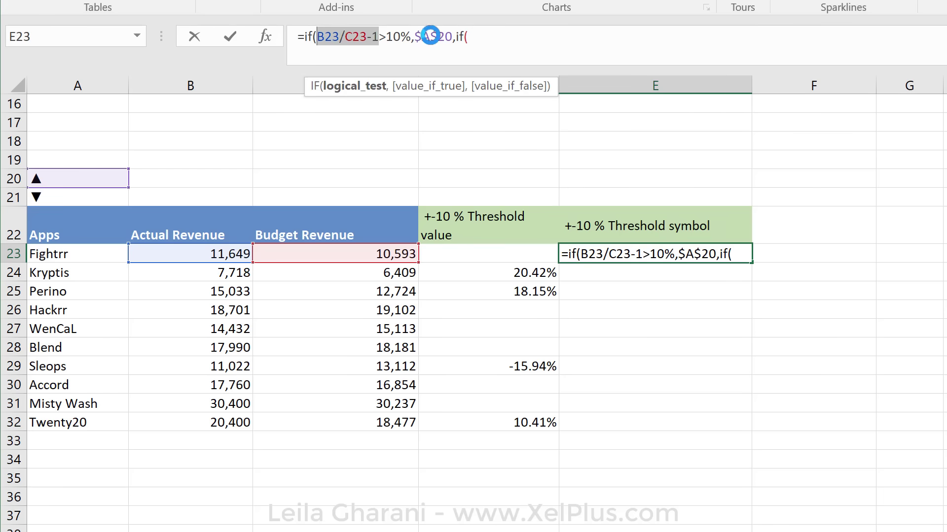
text(B23/C23-1)
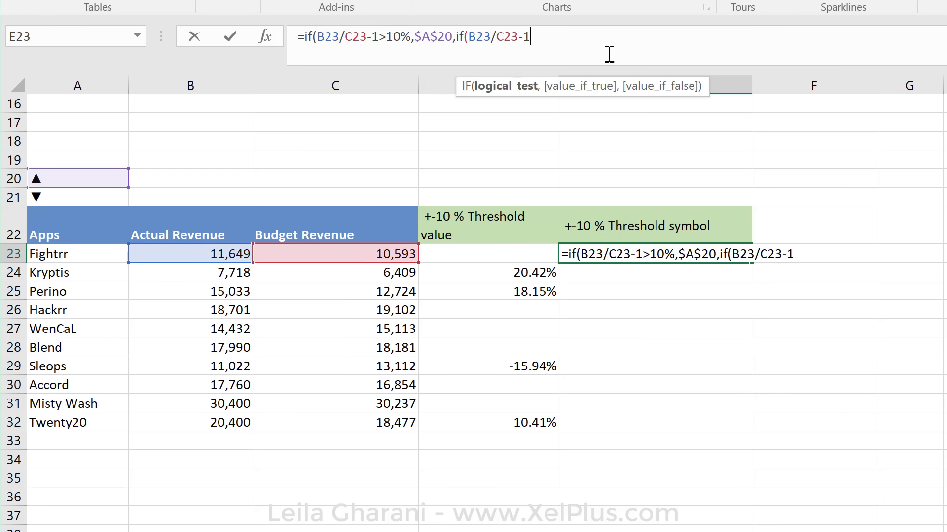
text(<)
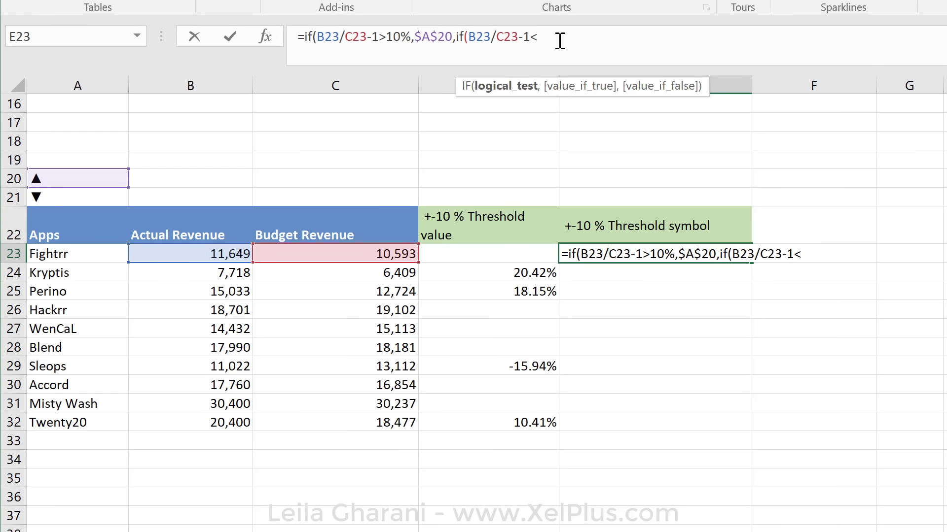
text(-10)
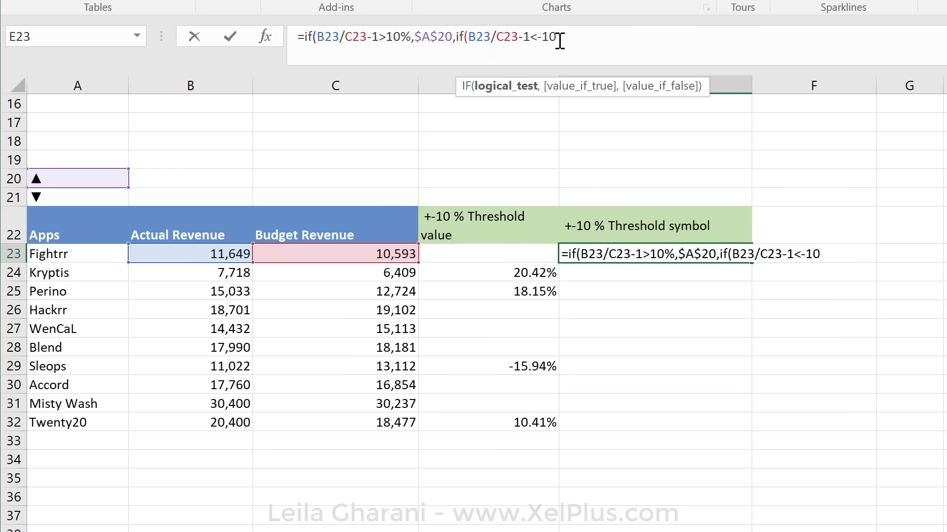
text(%,)
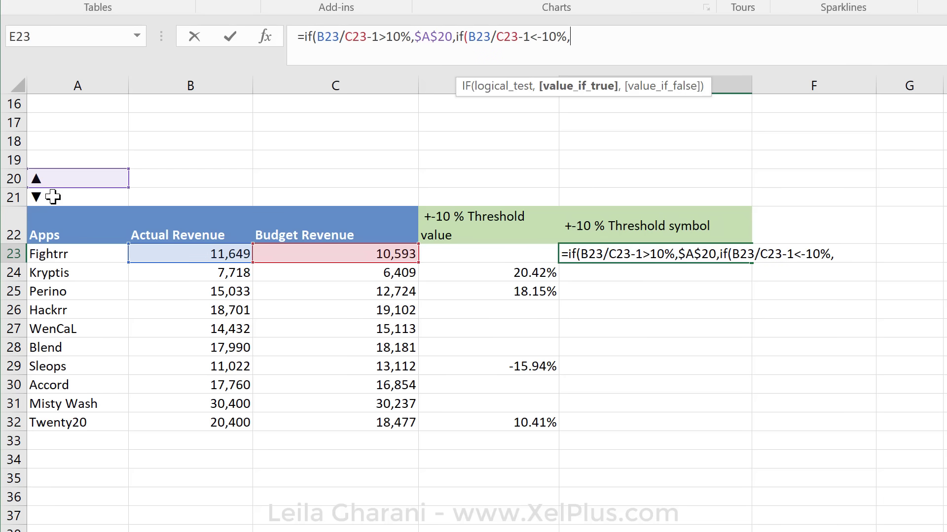
Return the down triangle from $A$21, else blank "", and close both IFs
click(77, 197)
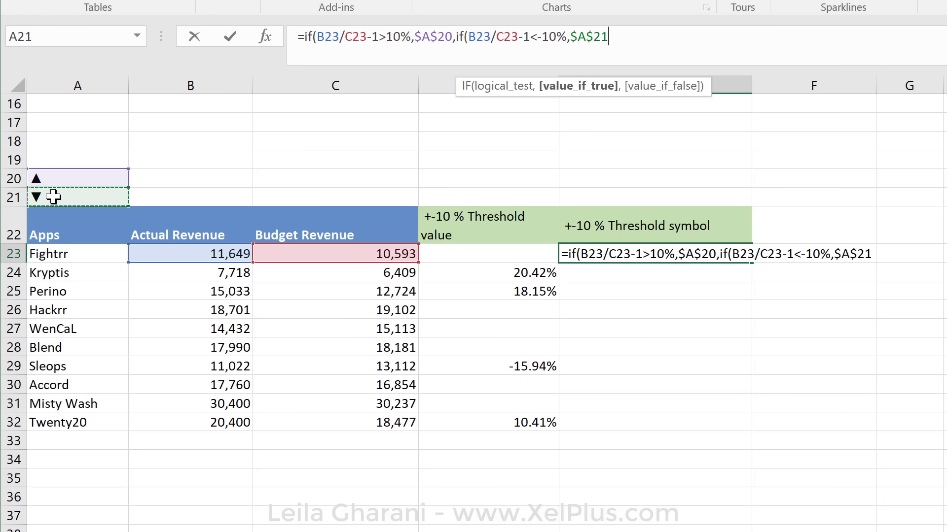
text(,"")
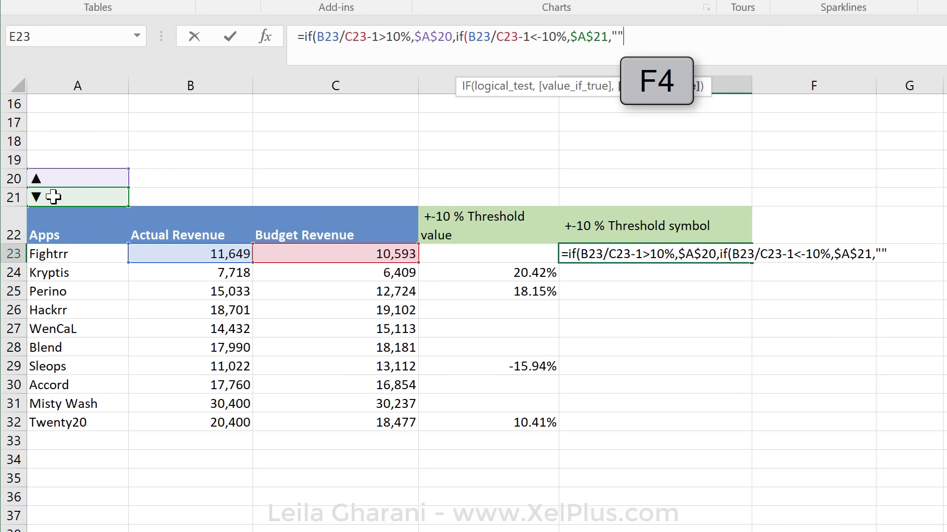
text()))
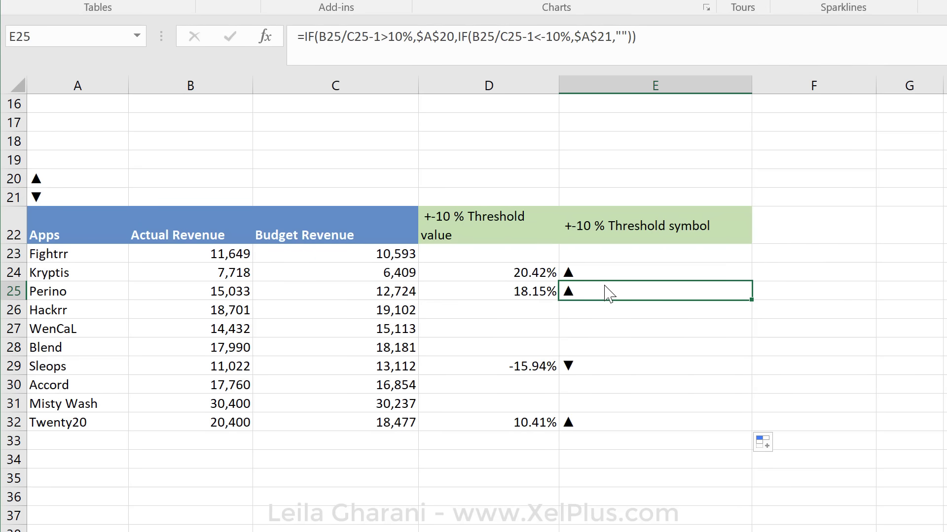
mouse_move(534, 299)
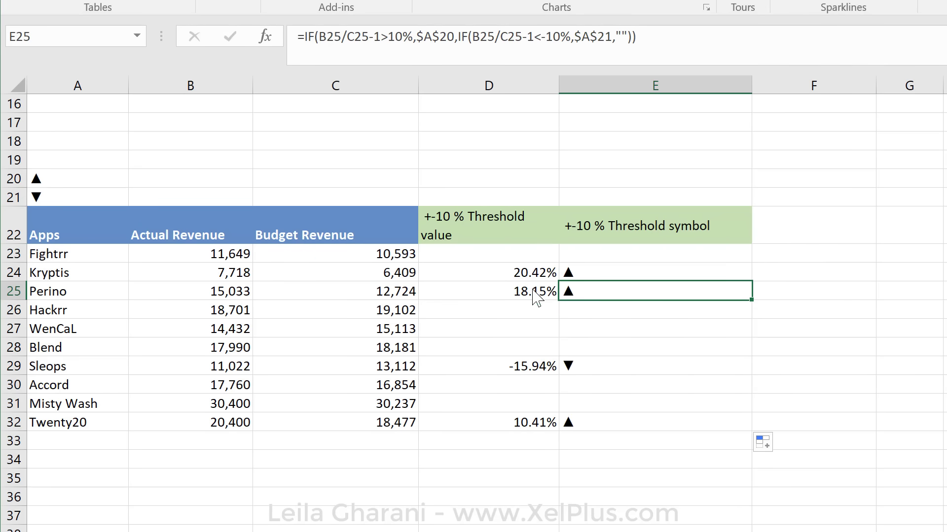
Select D24 to compare its OR deviation formula with the filled symbol column
click(488, 273)
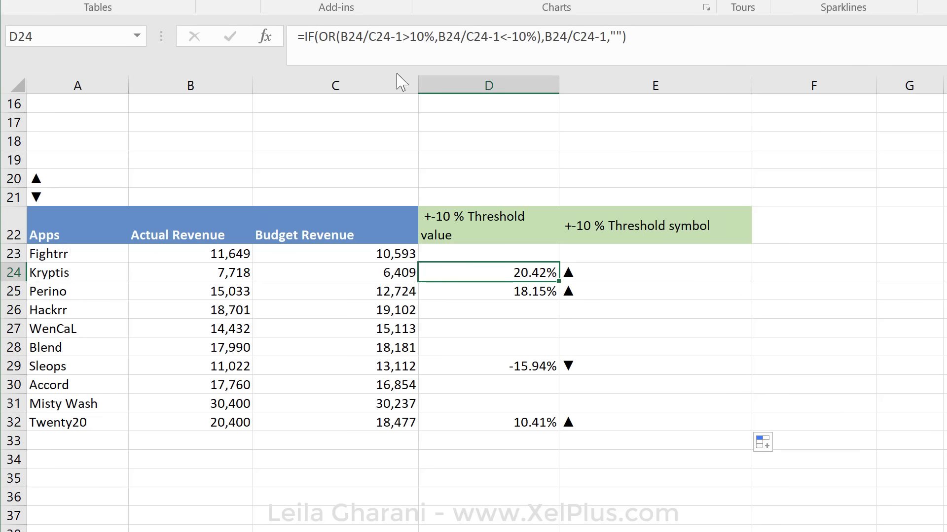
mouse_move(470, 46)
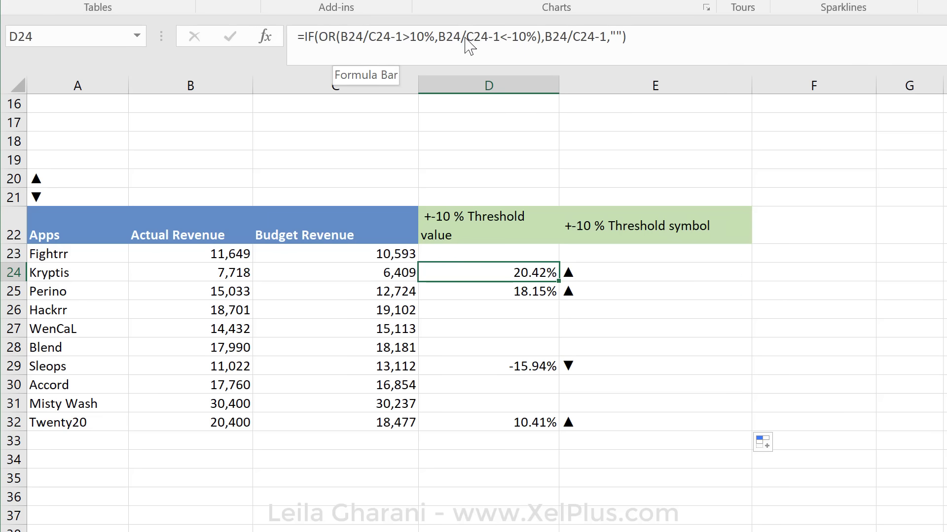
mouse_move(461, 248)
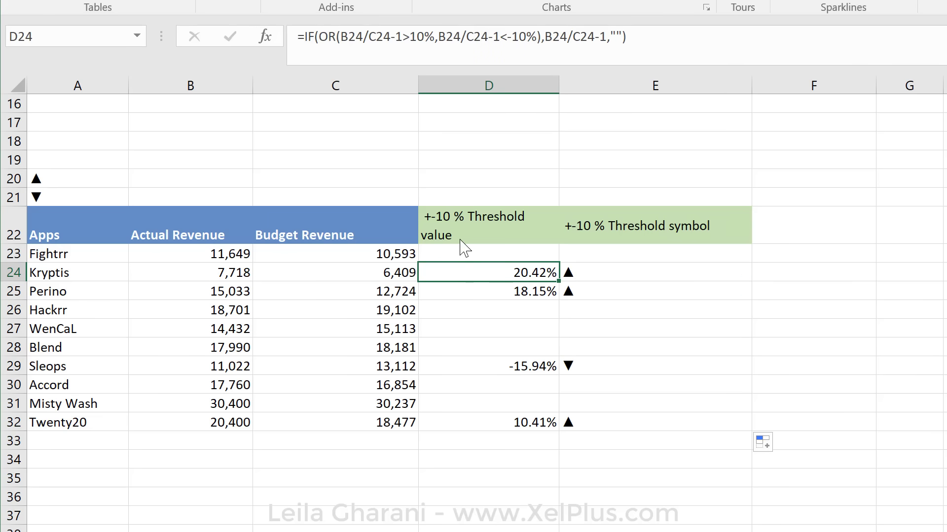
mouse_move(405, 103)
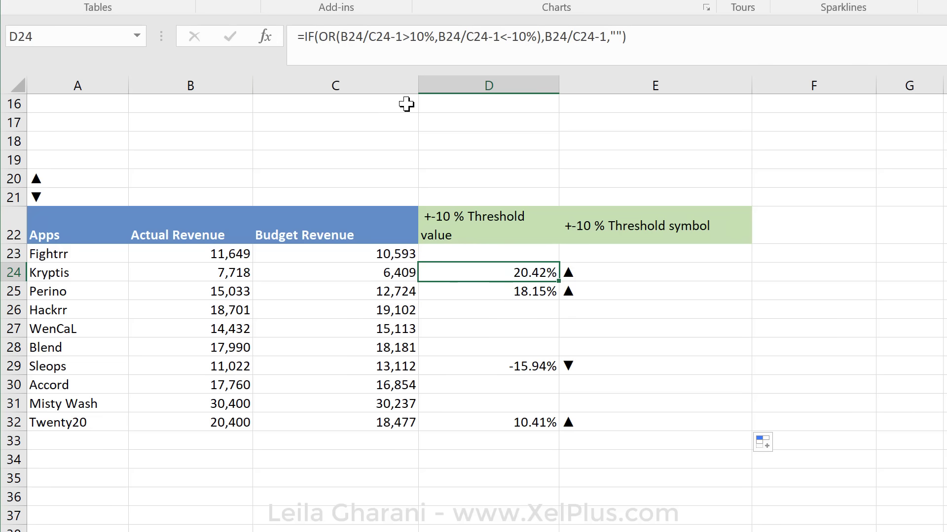
mouse_move(334, 46)
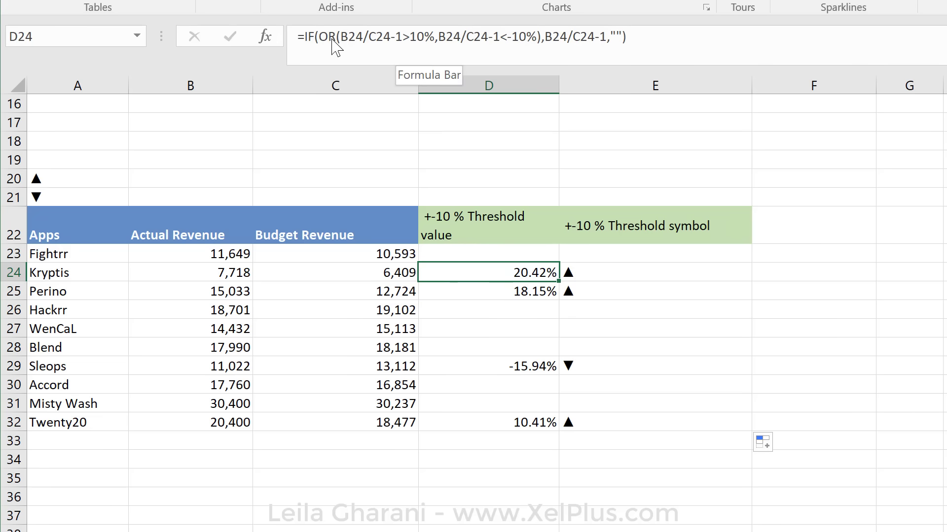
mouse_move(481, 71)
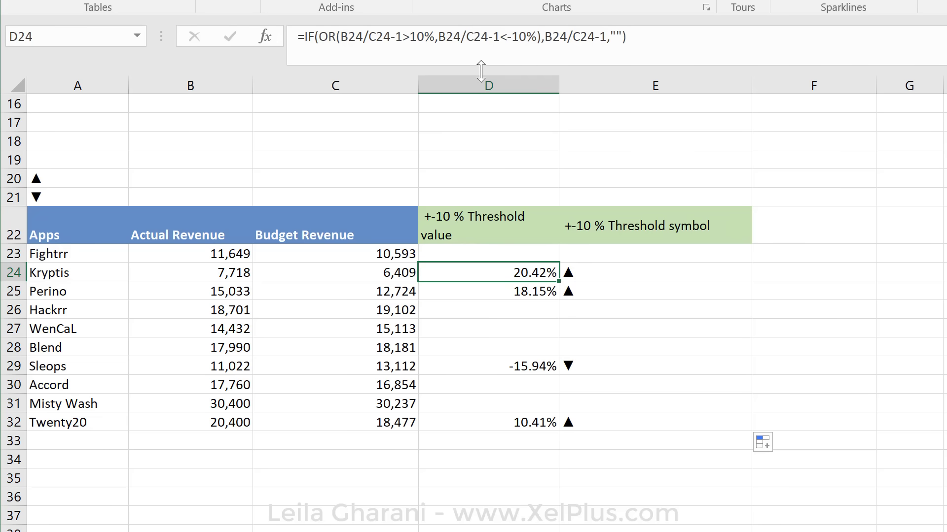
mouse_move(403, 31)
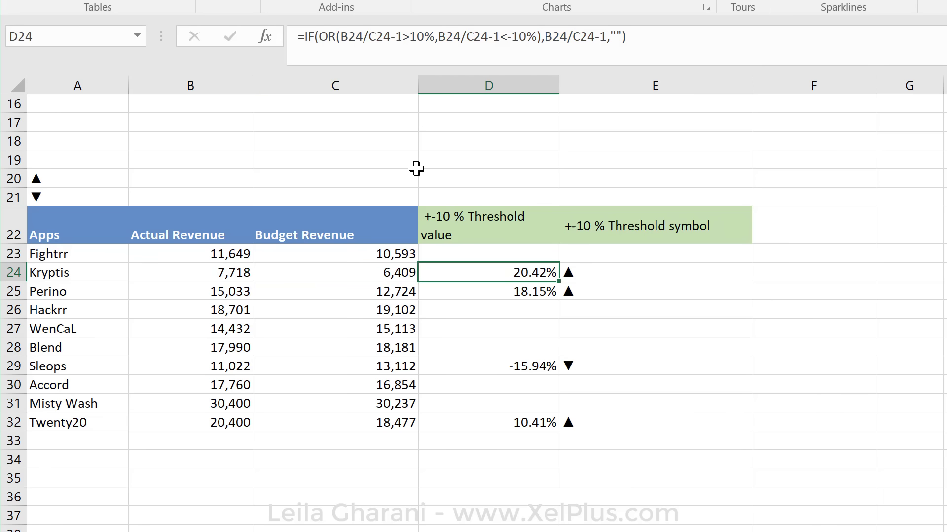
scroll(up, 3)
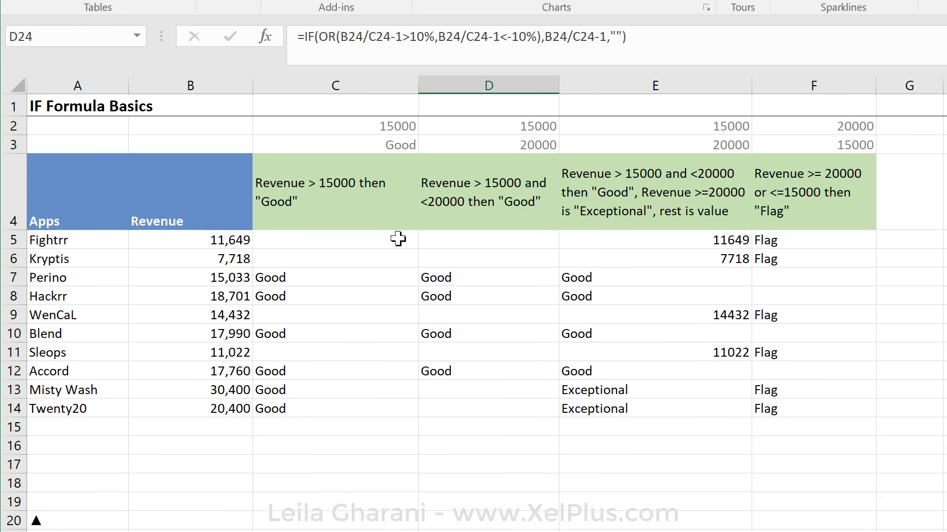
mouse_move(359, 216)
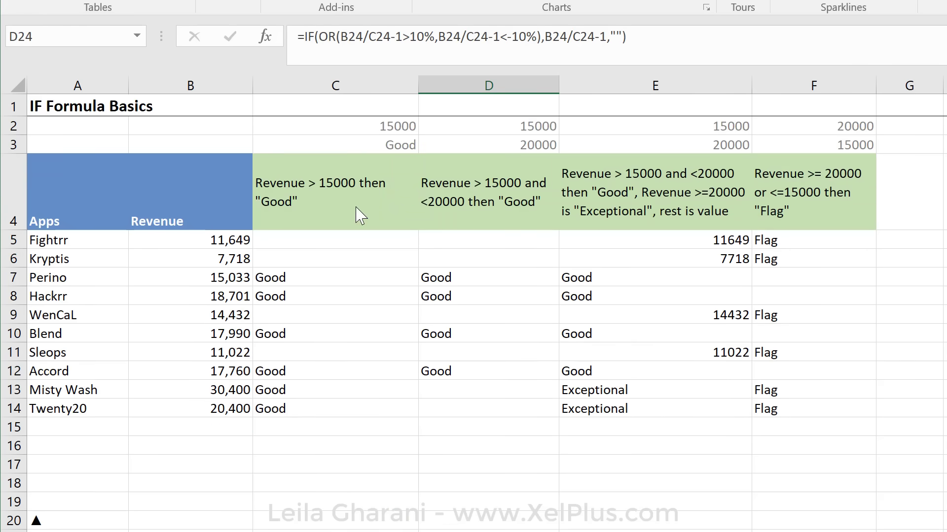
click(336, 240)
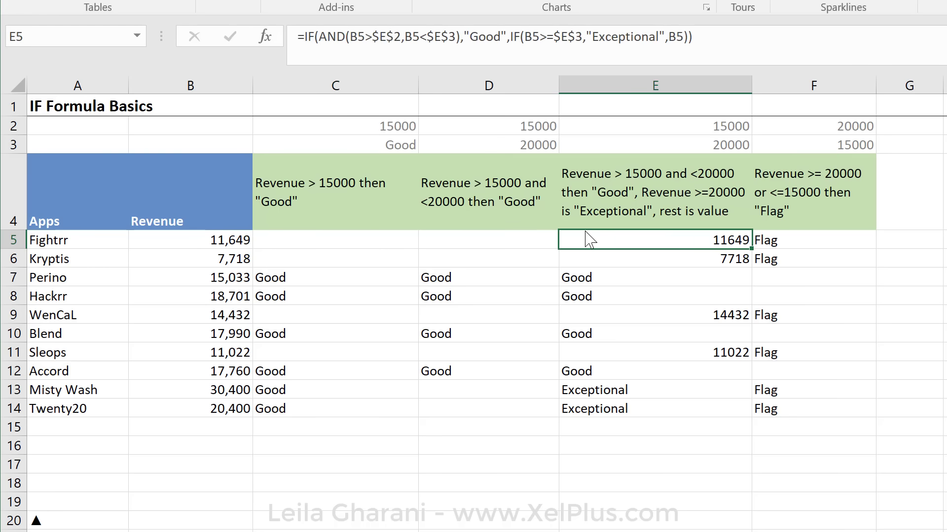
scroll(down, 3)
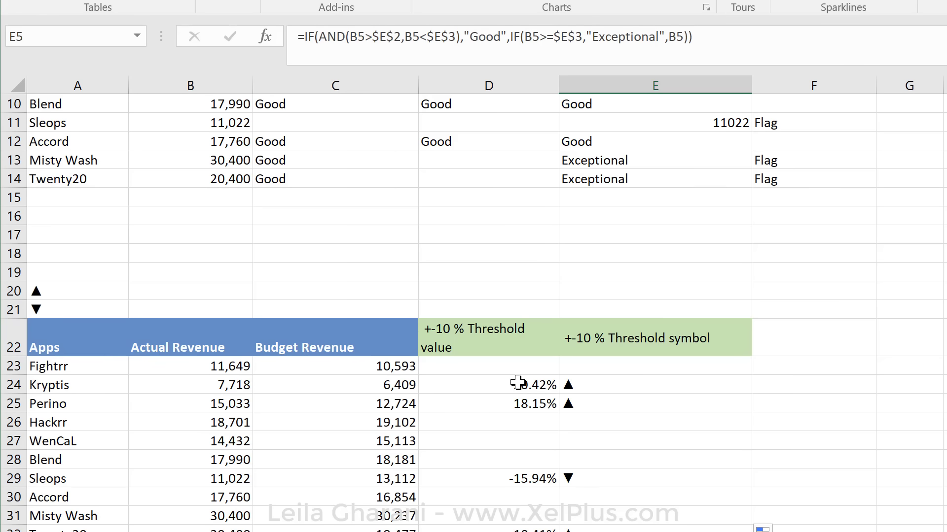
click(655, 384)
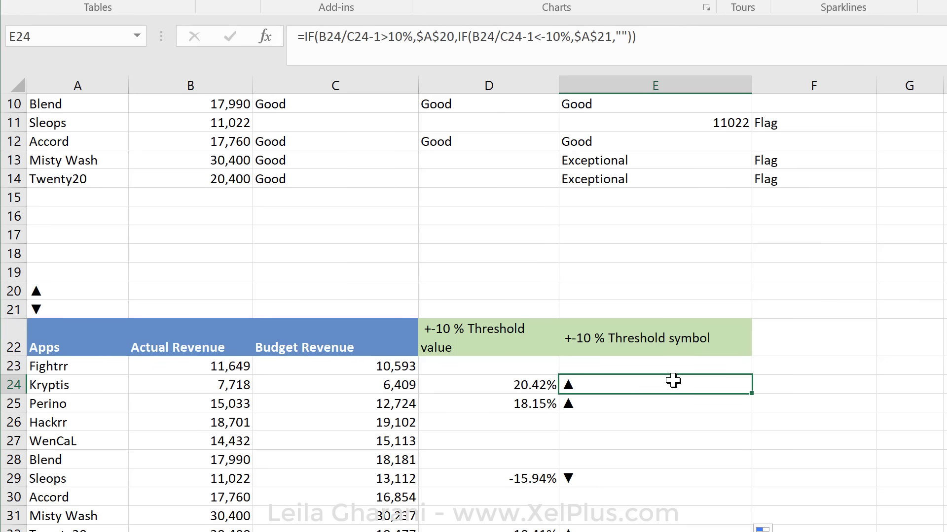
scroll(down, 3)
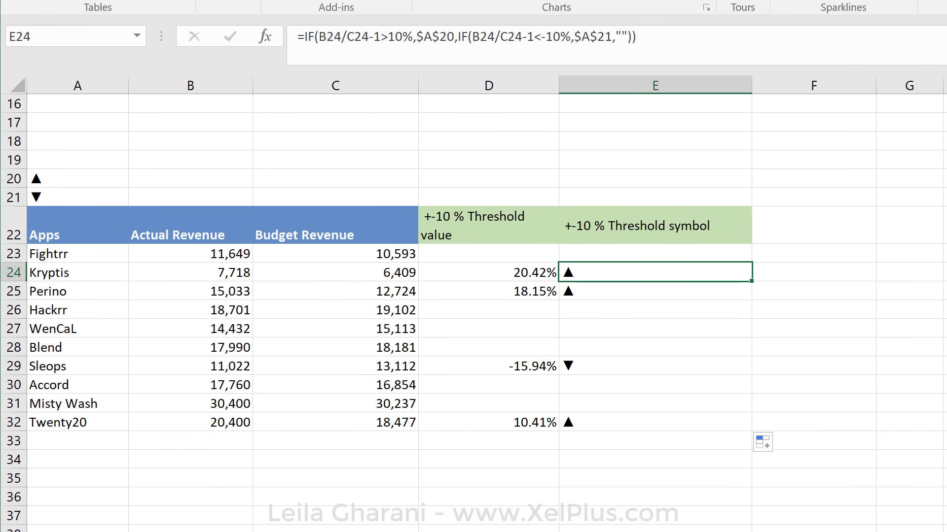
mouse_move(604, 309)
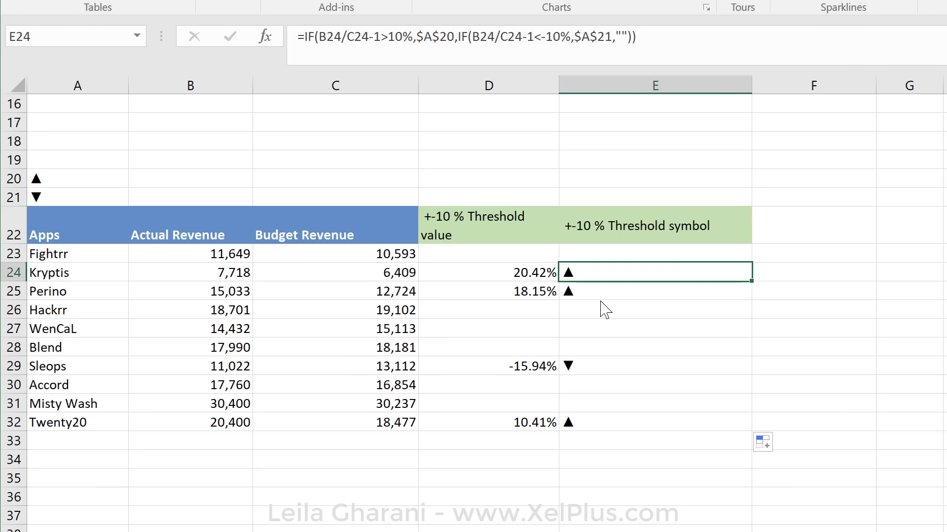
mouse_move(600, 378)
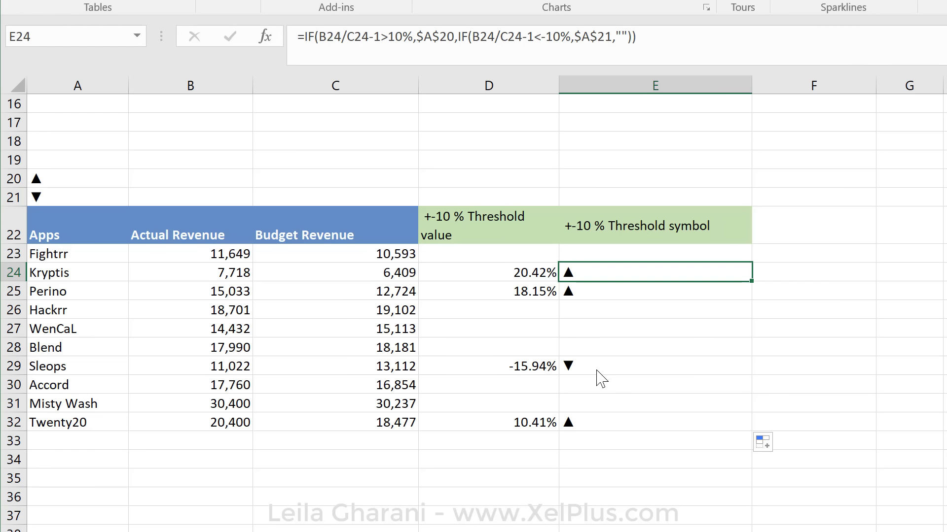